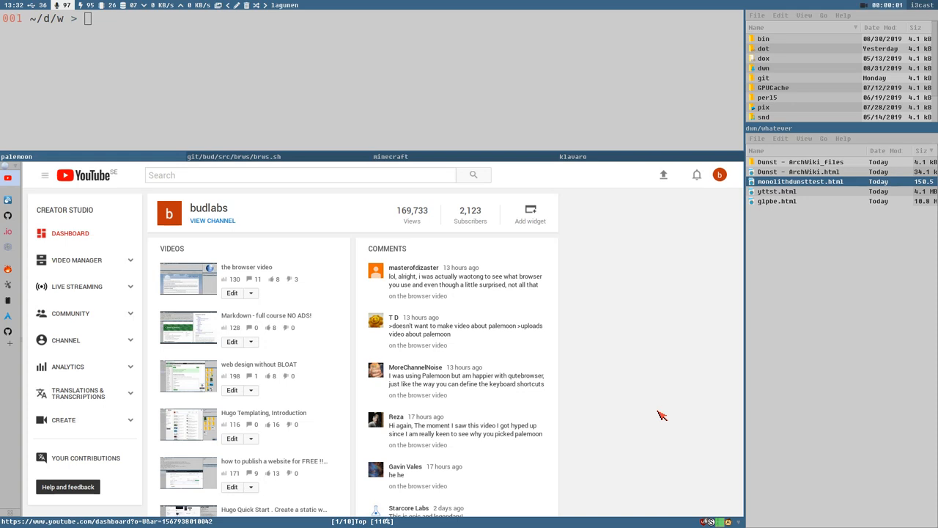
{"action": "mouse_move", "coordinate": [764, 311]}
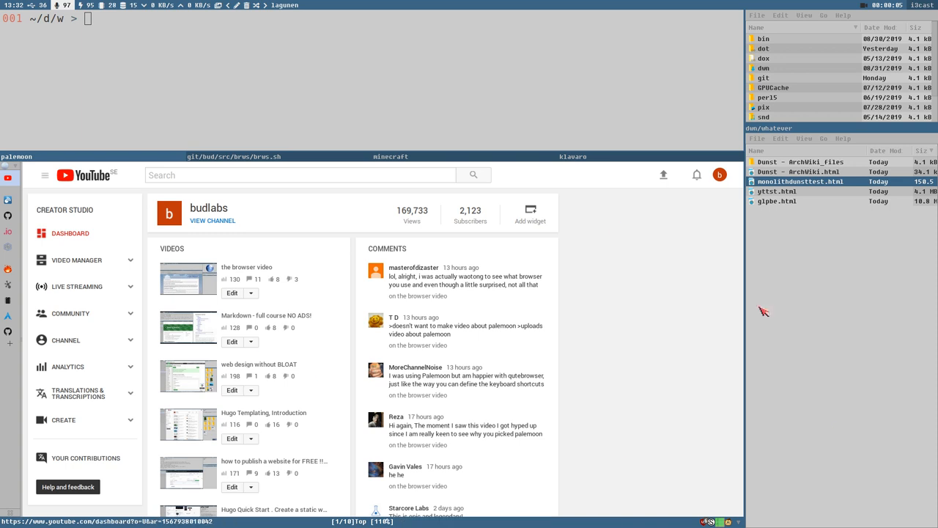
{"action": "mouse_move", "coordinate": [50, 229]}
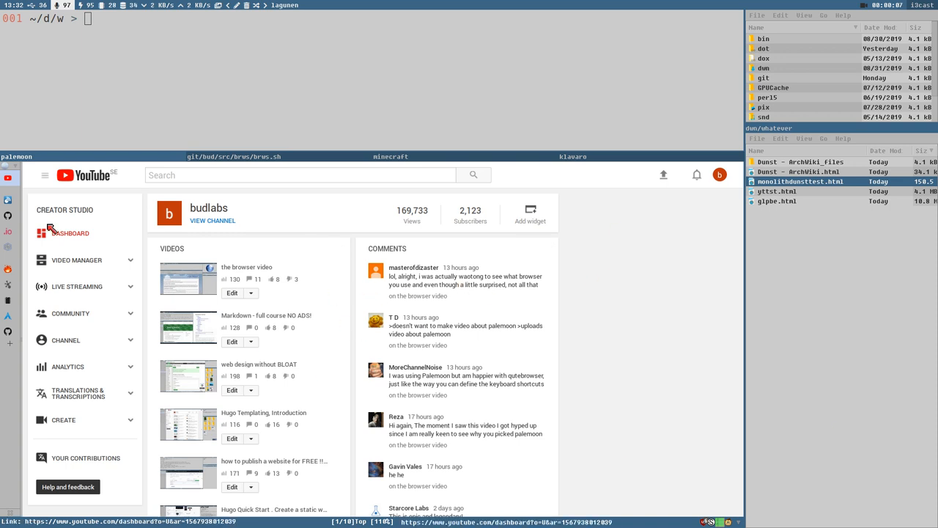
{"action": "mouse_move", "coordinate": [474, 308]}
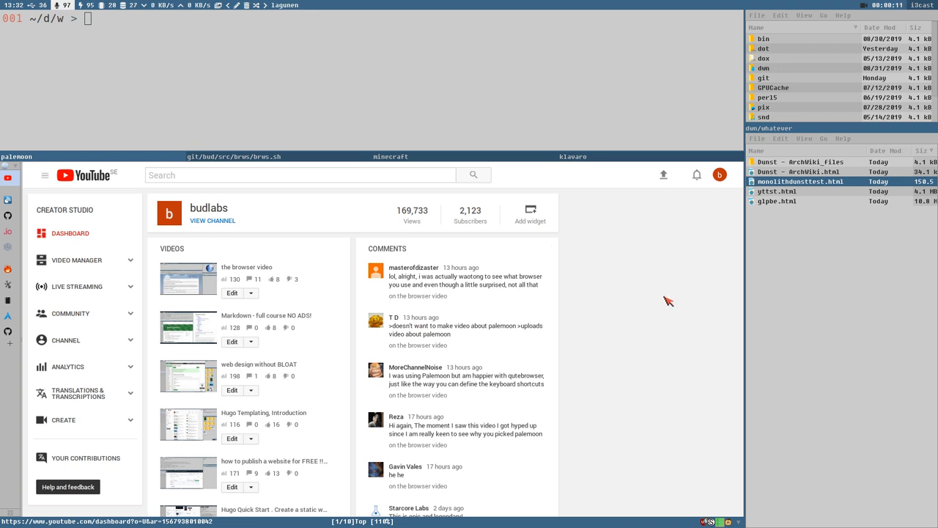
{"action": "mouse_move", "coordinate": [517, 309]}
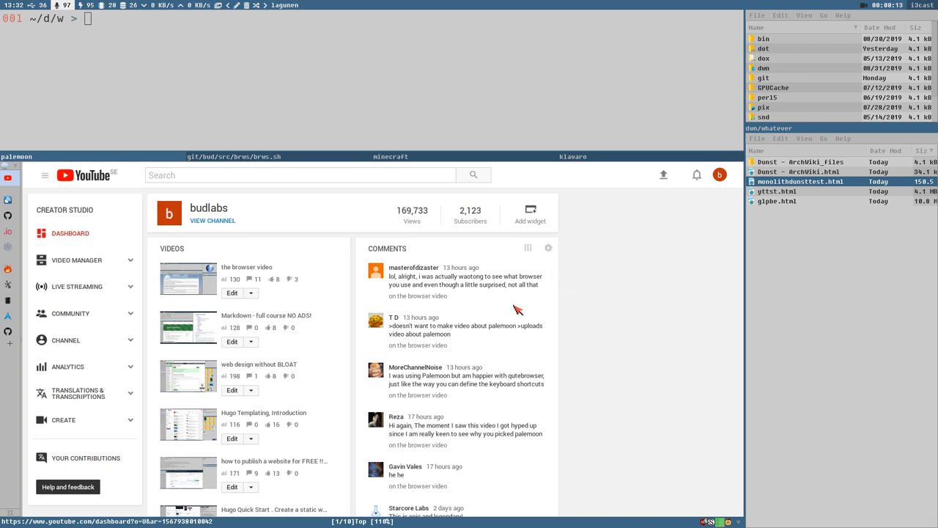
{"action": "mouse_move", "coordinate": [605, 336]}
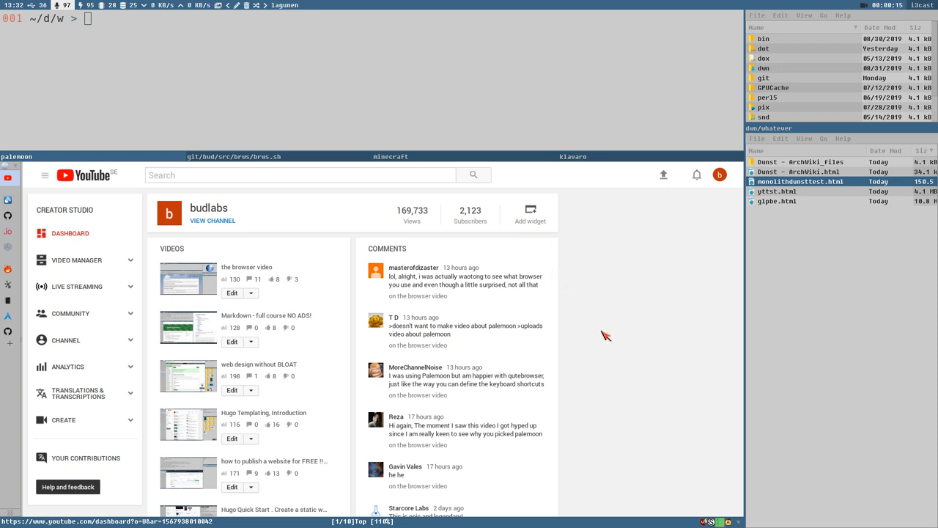
{"action": "mouse_move", "coordinate": [629, 306]}
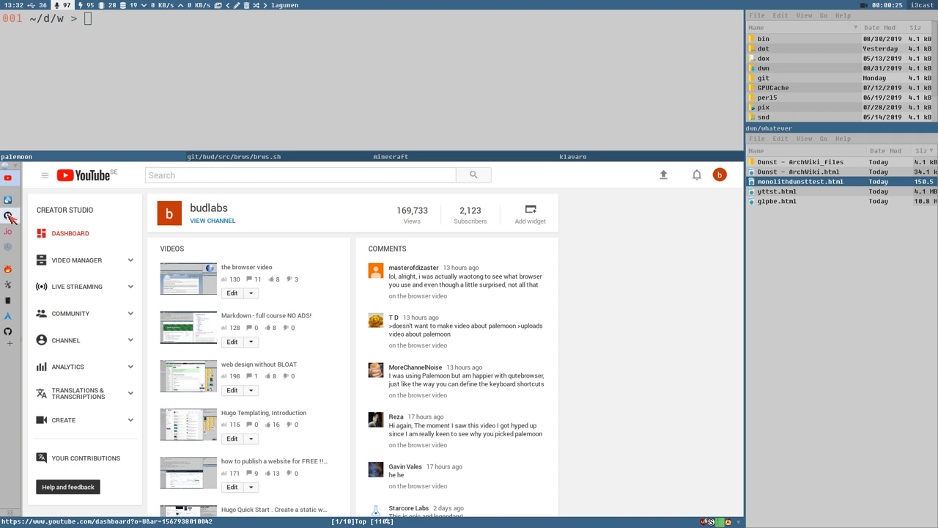
{"action": "mouse_move", "coordinate": [10, 218]}
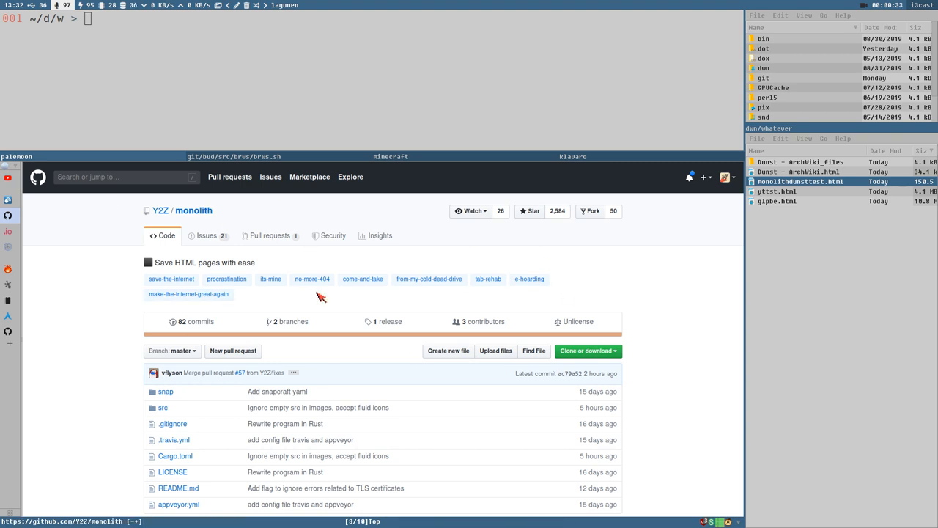
{"action": "mouse_move", "coordinate": [608, 271]}
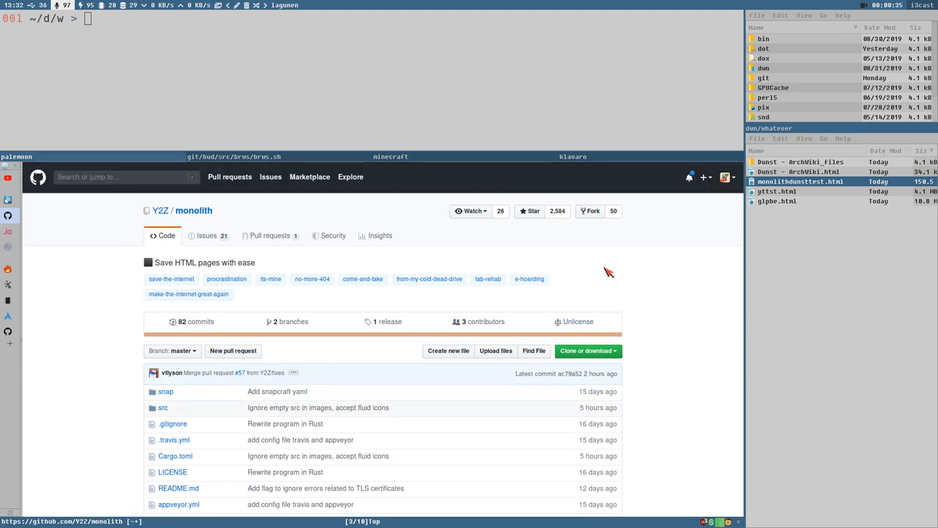
{"action": "mouse_move", "coordinate": [201, 393]}
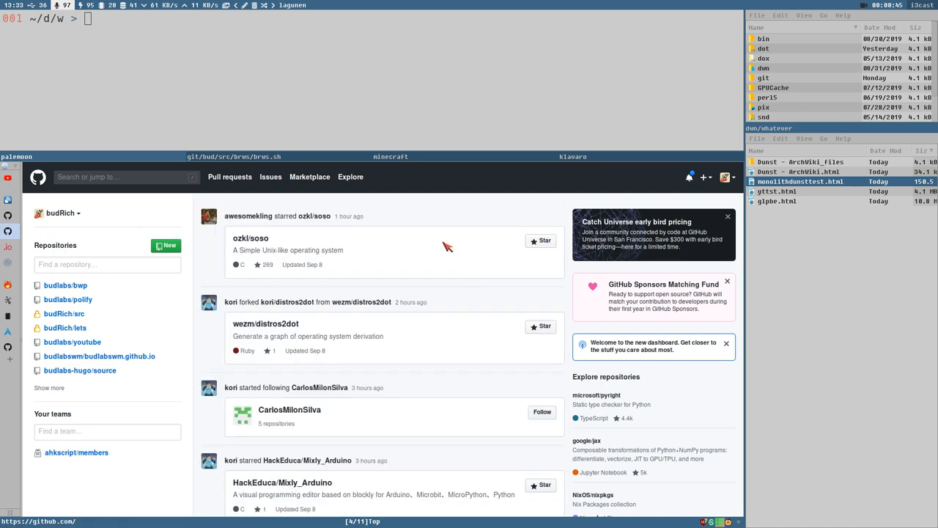
Scroll through the GitHub dashboard activity feed to its end and back to the top
{"action": "scroll", "scroll_direction": "down", "scroll_amount": 3}
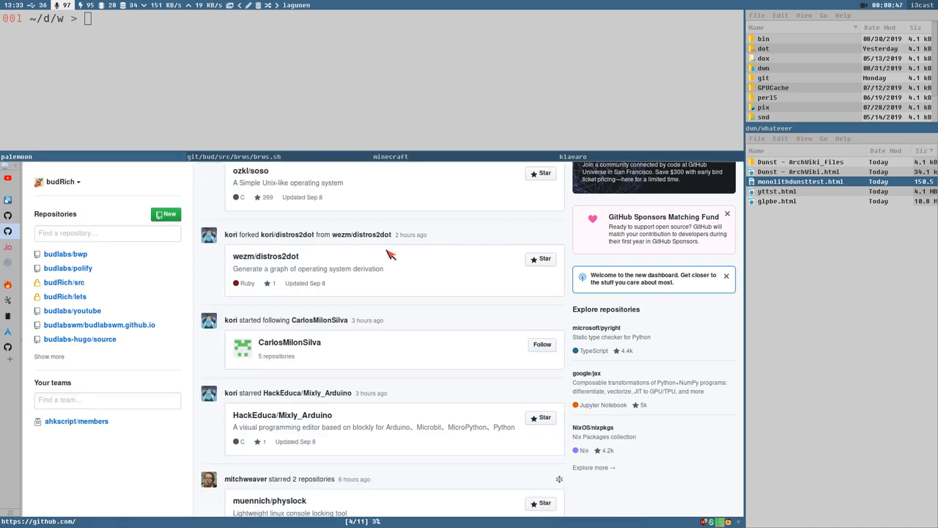
{"action": "scroll", "scroll_direction": "down", "scroll_amount": 3}
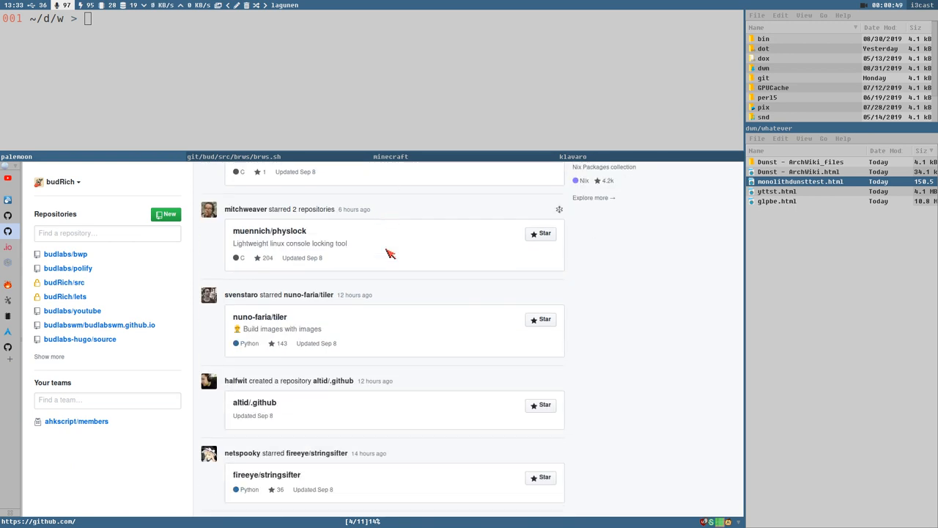
{"action": "scroll", "scroll_direction": "down", "scroll_amount": 3}
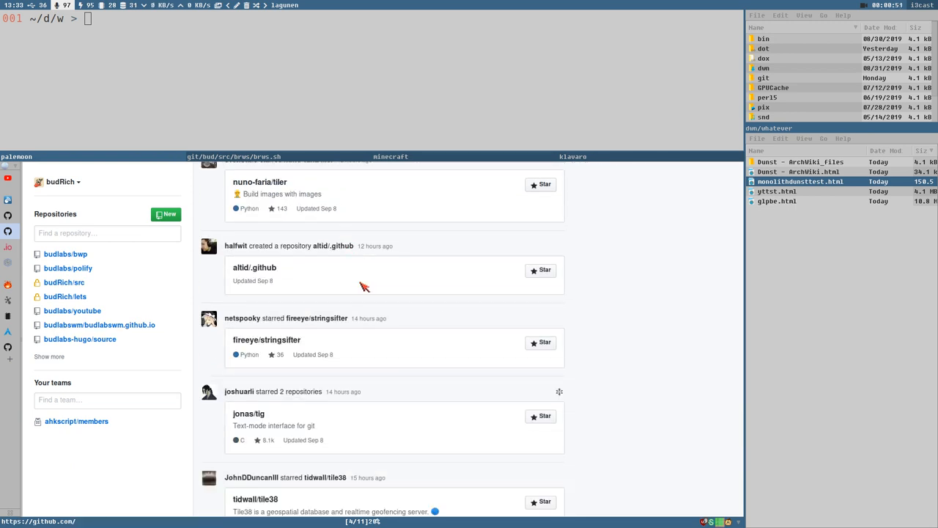
{"action": "scroll", "scroll_direction": "down", "scroll_amount": 3}
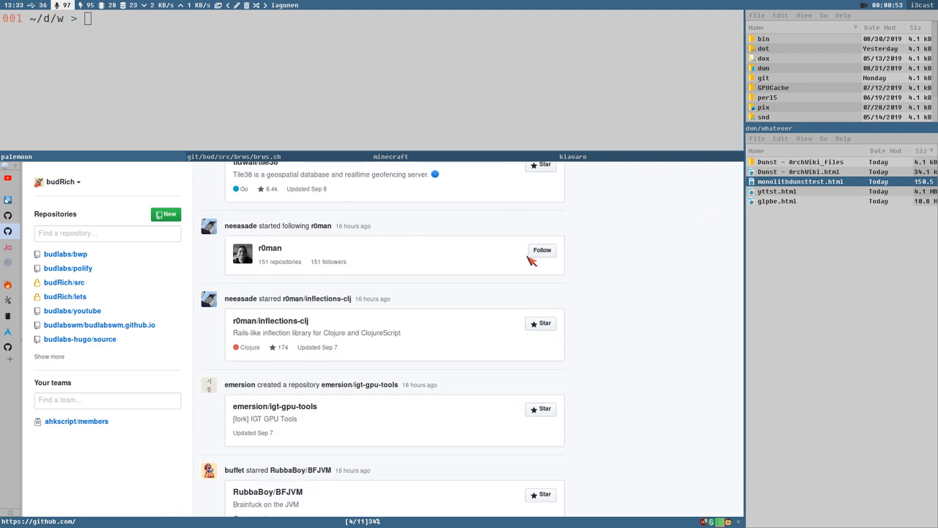
{"action": "scroll", "scroll_direction": "down", "scroll_amount": 3}
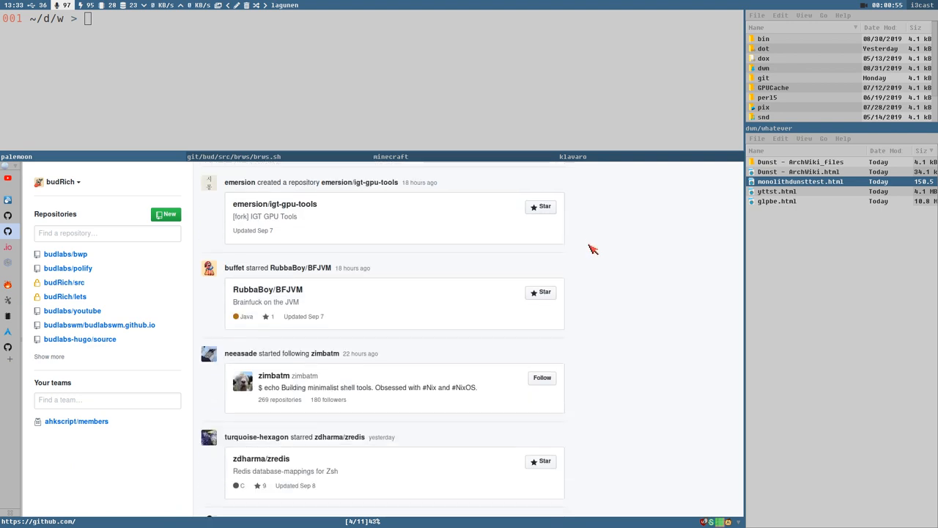
{"action": "scroll", "scroll_direction": "down", "scroll_amount": 3}
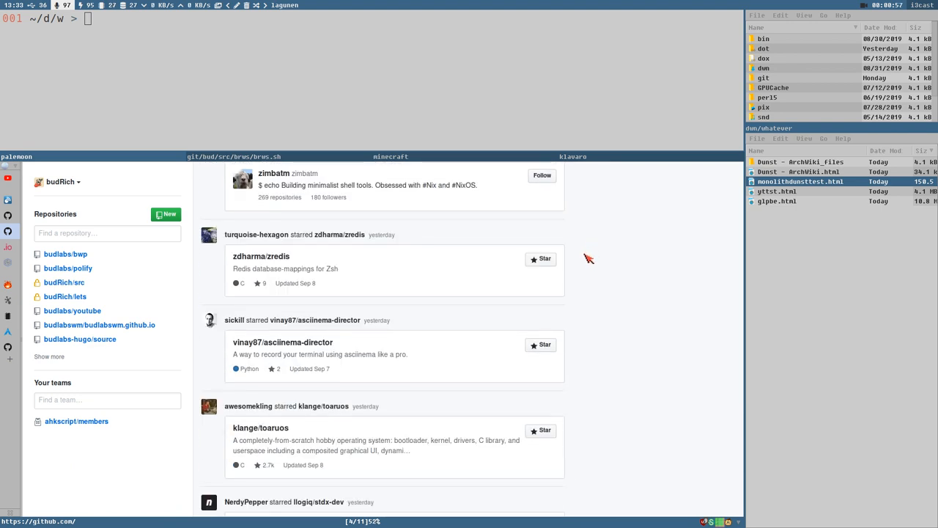
{"action": "scroll", "scroll_direction": "down", "scroll_amount": 3}
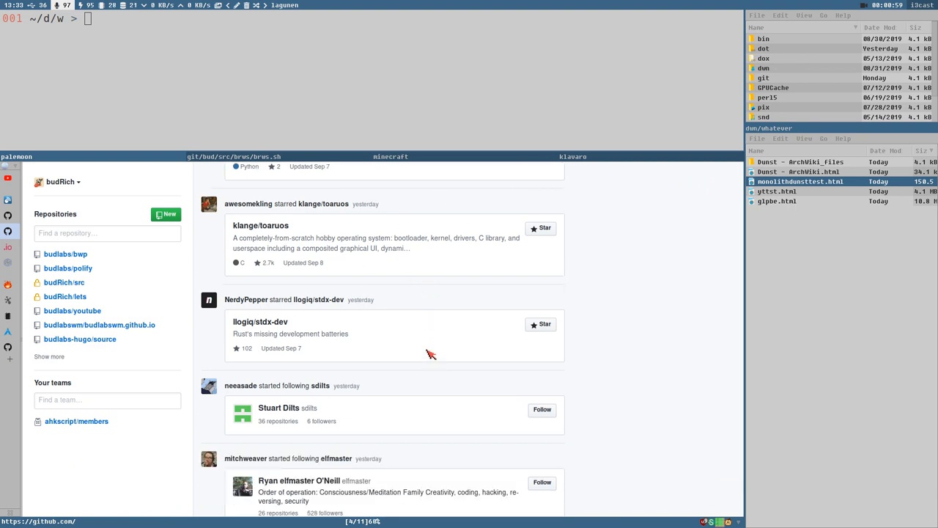
{"action": "scroll", "scroll_direction": "down", "scroll_amount": 3}
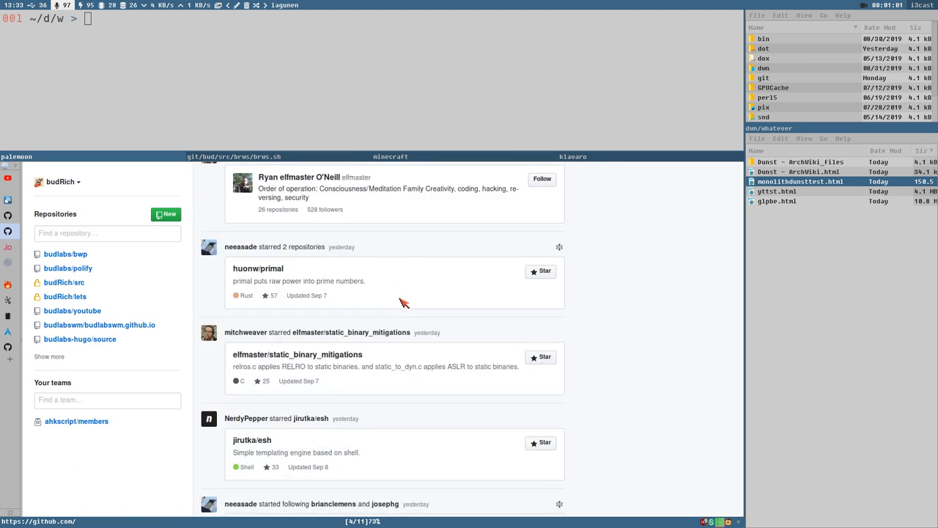
{"action": "scroll", "scroll_direction": "down", "scroll_amount": 3}
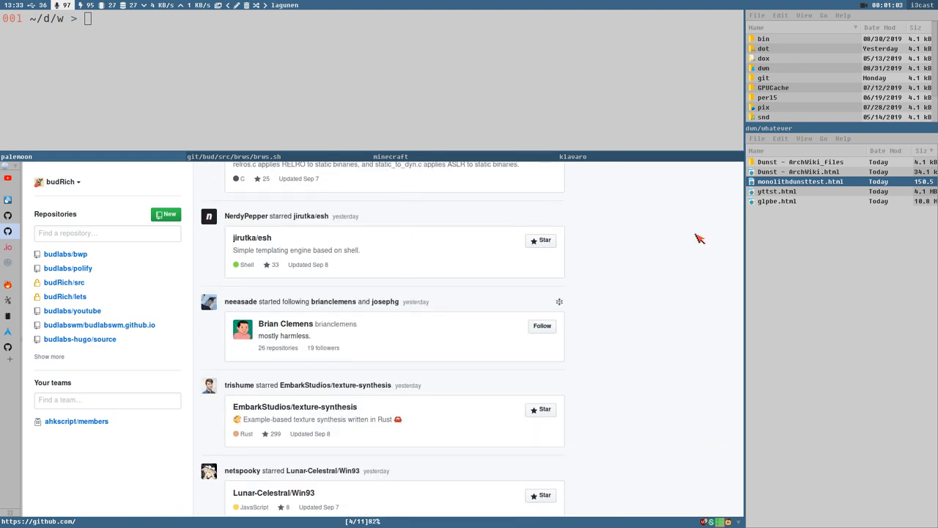
{"action": "mouse_move", "coordinate": [563, 322]}
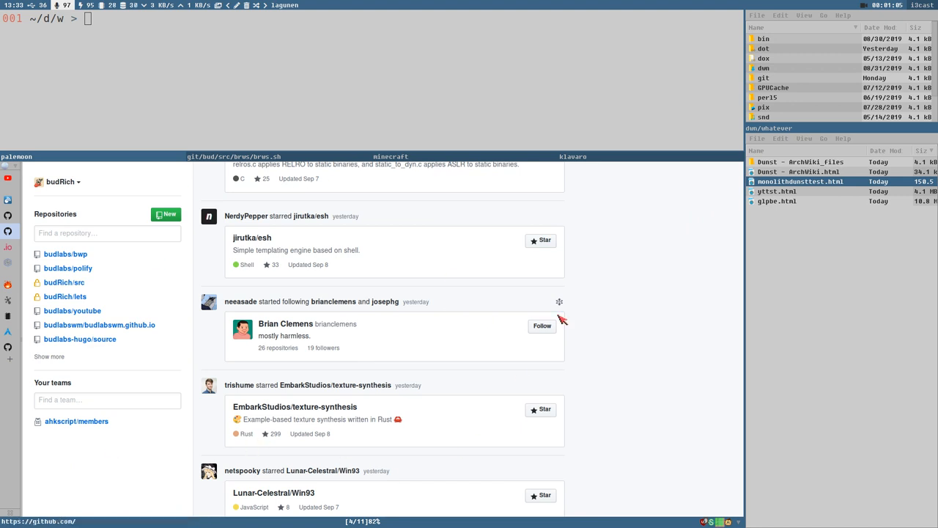
{"action": "scroll", "scroll_direction": "down", "scroll_amount": 3}
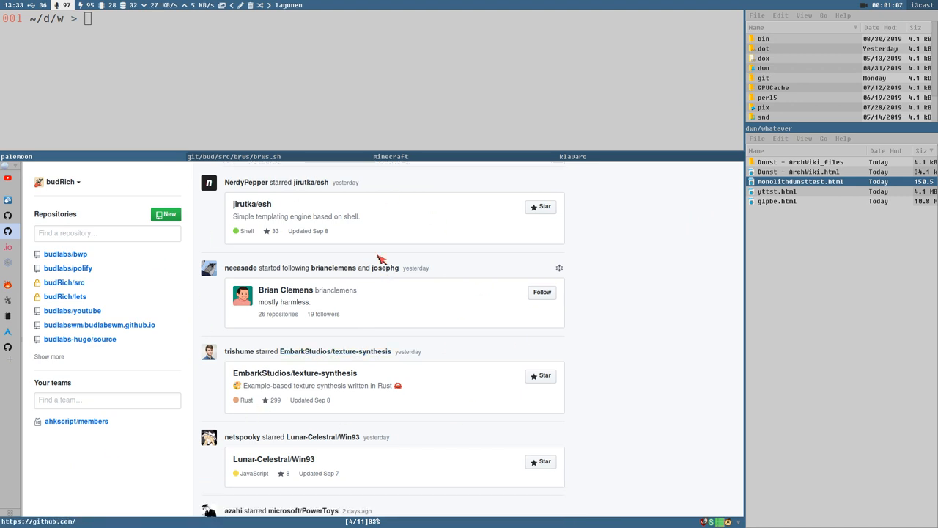
{"action": "scroll", "scroll_direction": "down", "scroll_amount": 3}
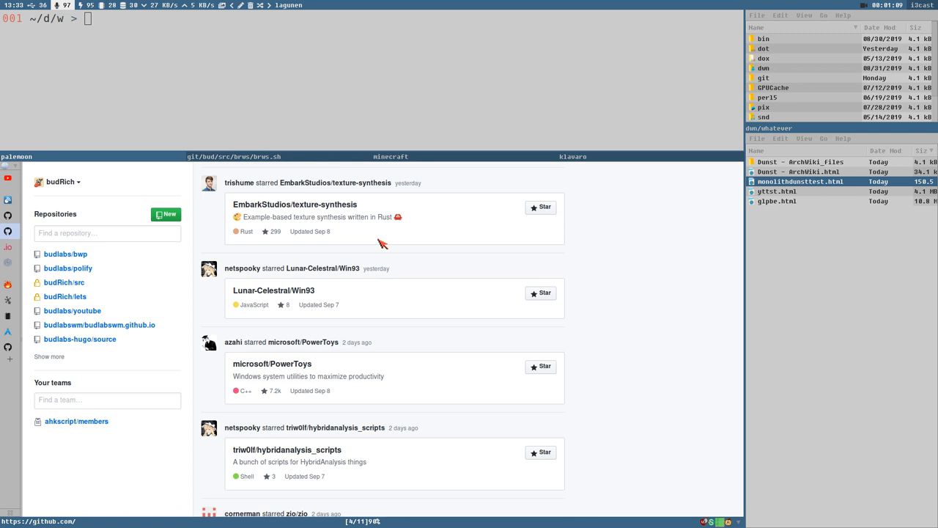
{"action": "scroll", "scroll_direction": "down", "scroll_amount": 3}
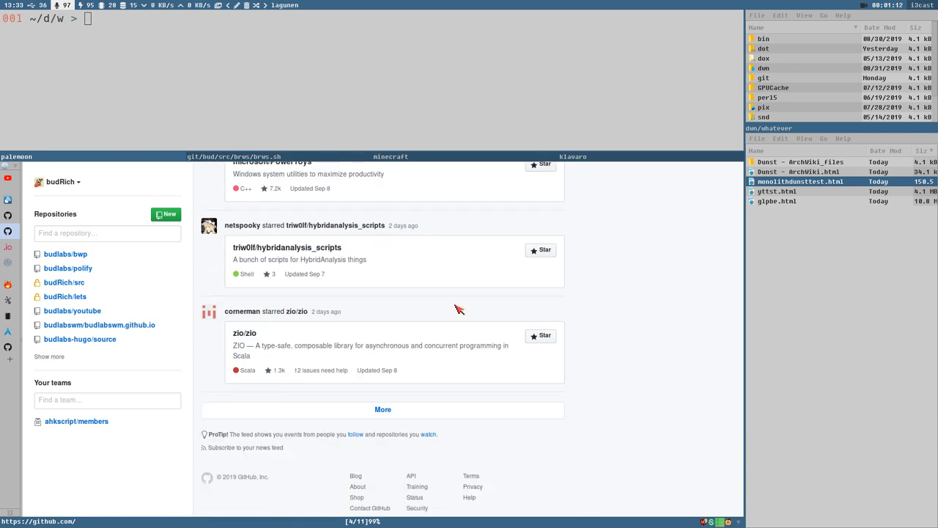
{"action": "scroll", "scroll_direction": "down", "scroll_amount": 3}
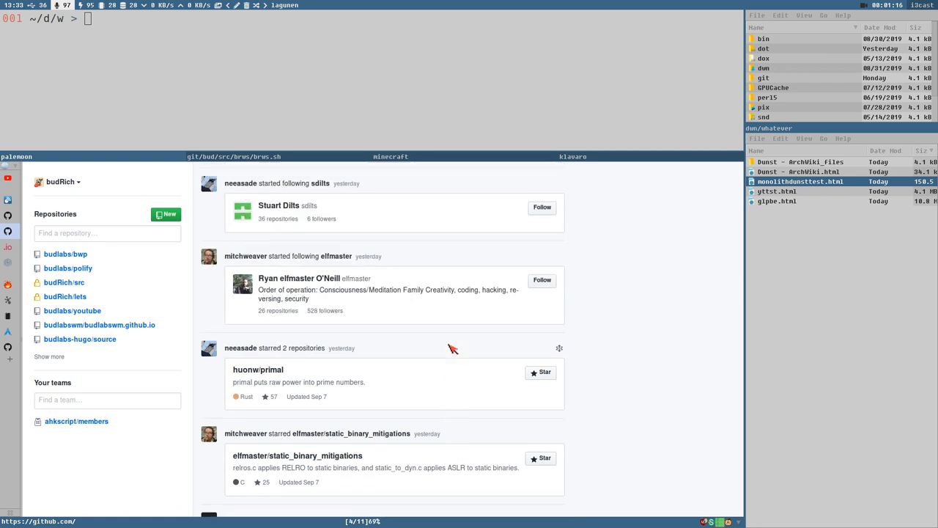
{"action": "scroll", "scroll_direction": "down", "scroll_amount": 3}
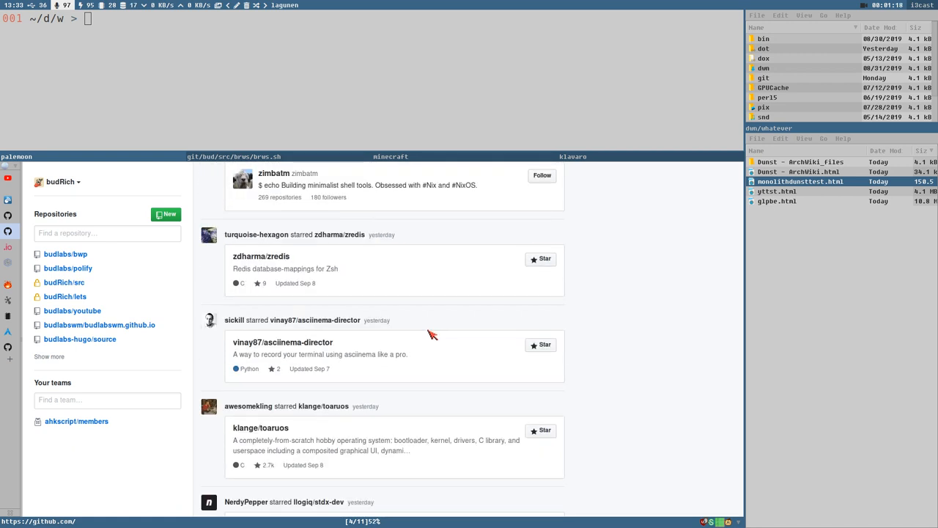
{"action": "scroll", "scroll_direction": "down", "scroll_amount": 3}
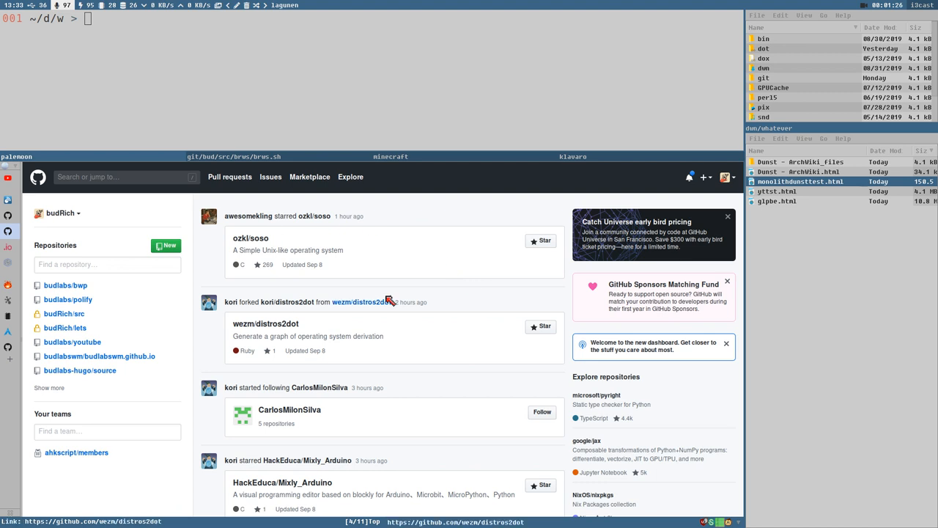
{"action": "mouse_move", "coordinate": [463, 334]}
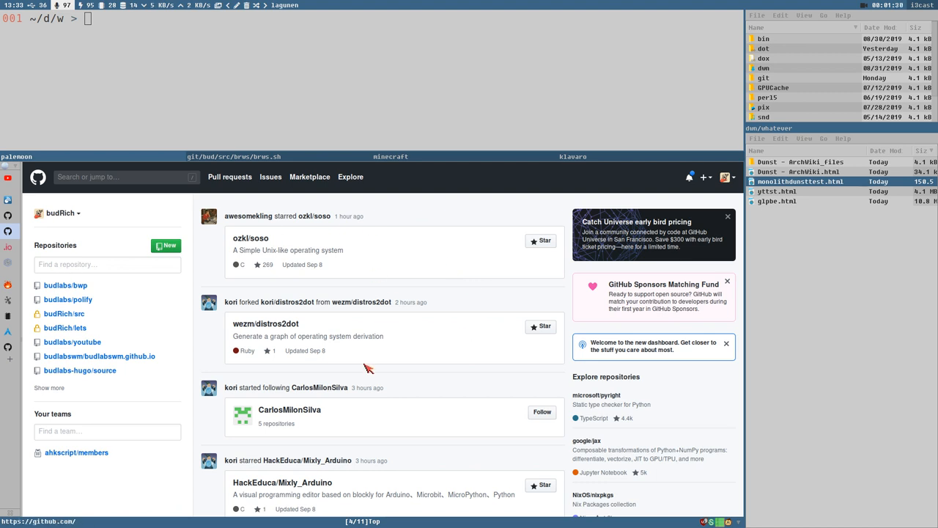
{"action": "mouse_move", "coordinate": [294, 304]}
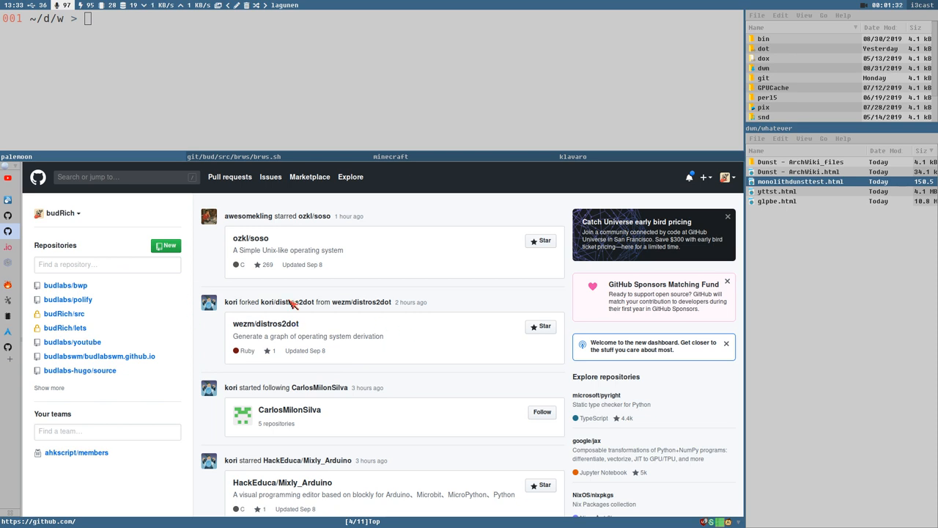
{"action": "mouse_move", "coordinate": [334, 302]}
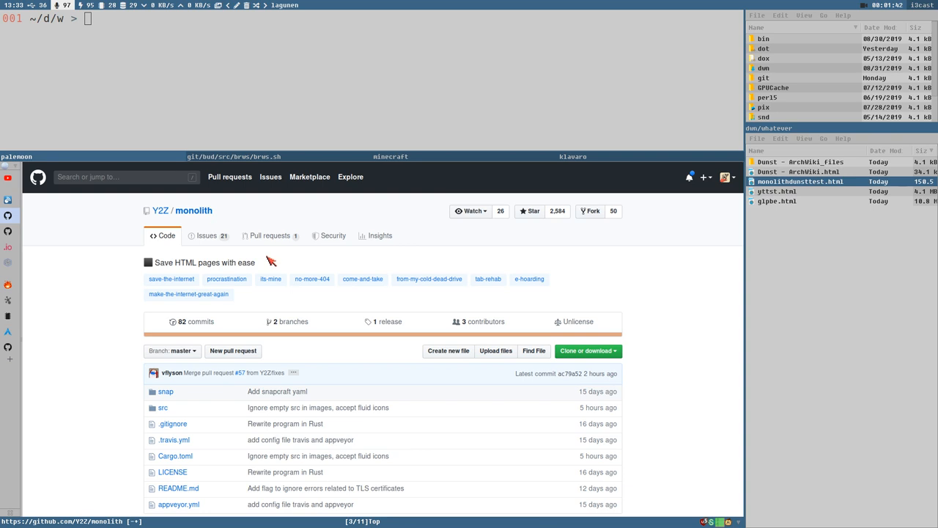
{"action": "mouse_move", "coordinate": [182, 203]}
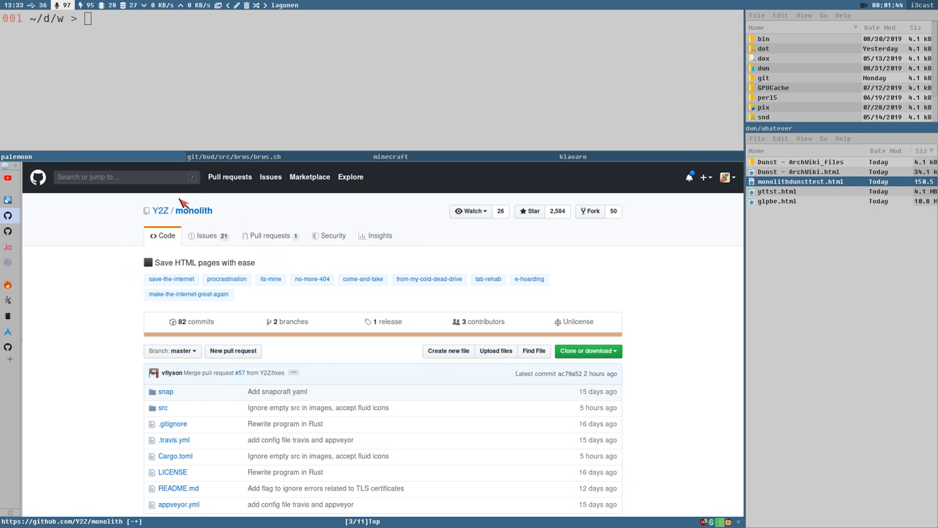
{"action": "mouse_move", "coordinate": [160, 211]}
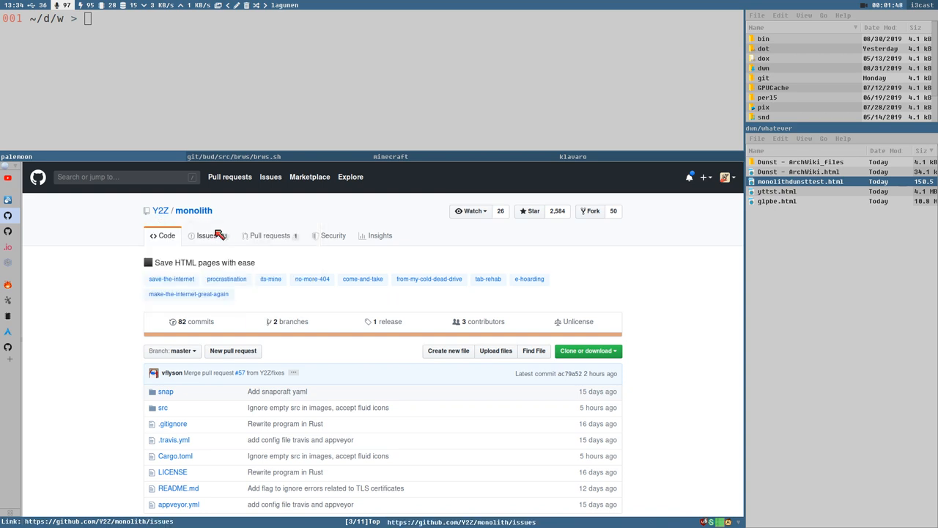
{"action": "mouse_move", "coordinate": [159, 214]}
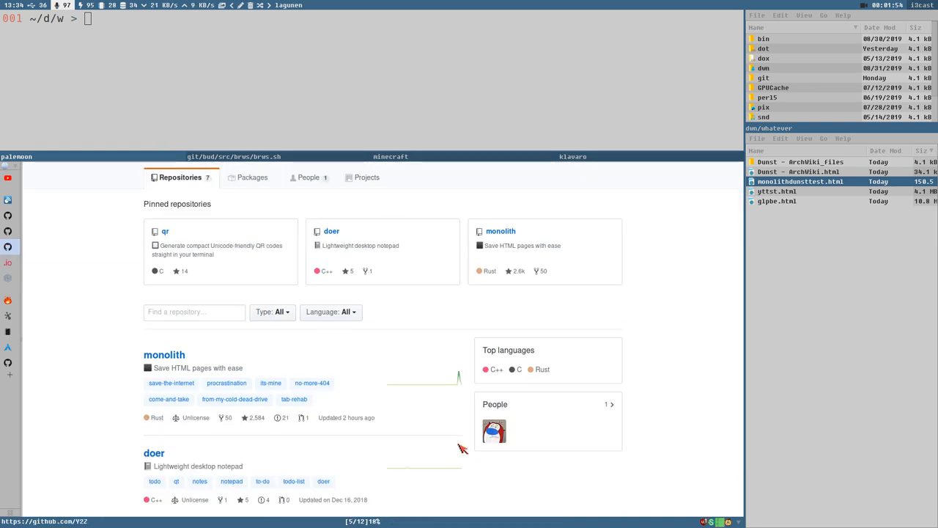
{"action": "mouse_move", "coordinate": [67, 275]}
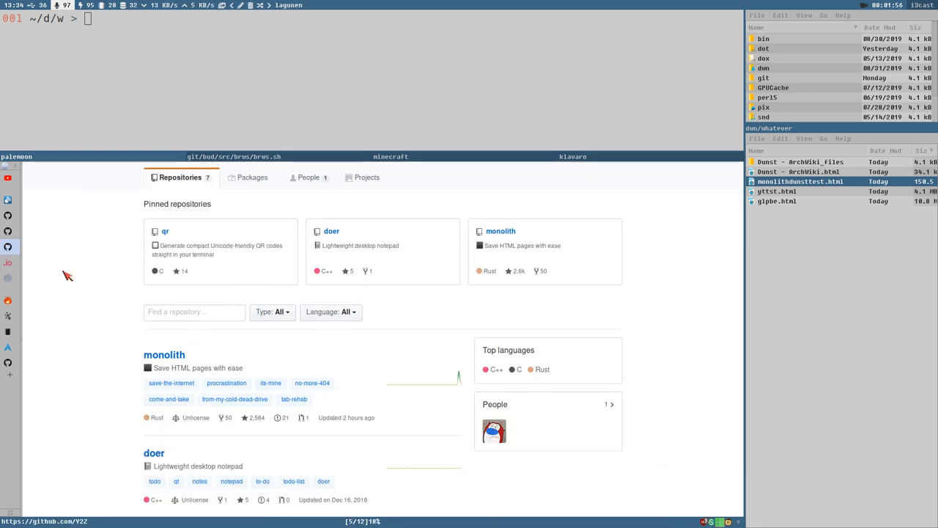
{"action": "mouse_move", "coordinate": [330, 343]}
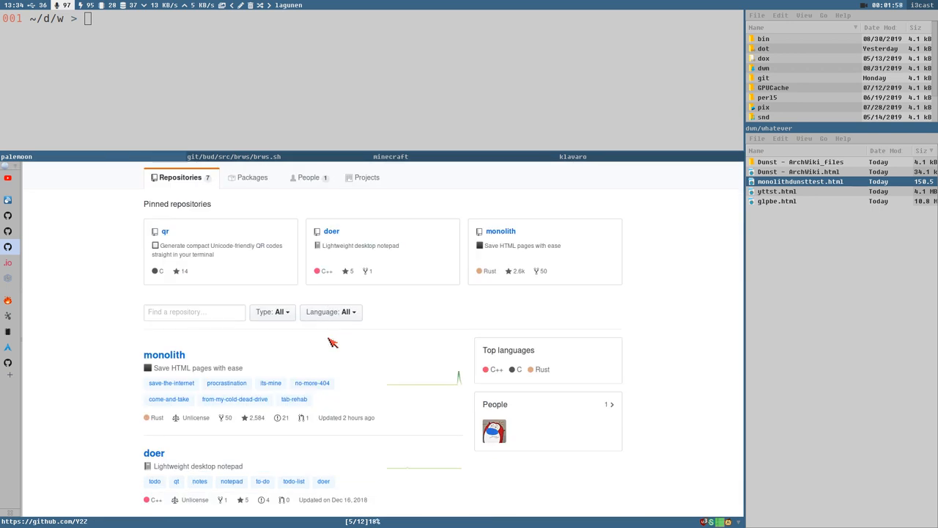
Scroll down the Y2Z organization's repository list to find monolith
{"action": "scroll", "scroll_direction": "down", "scroll_amount": 3}
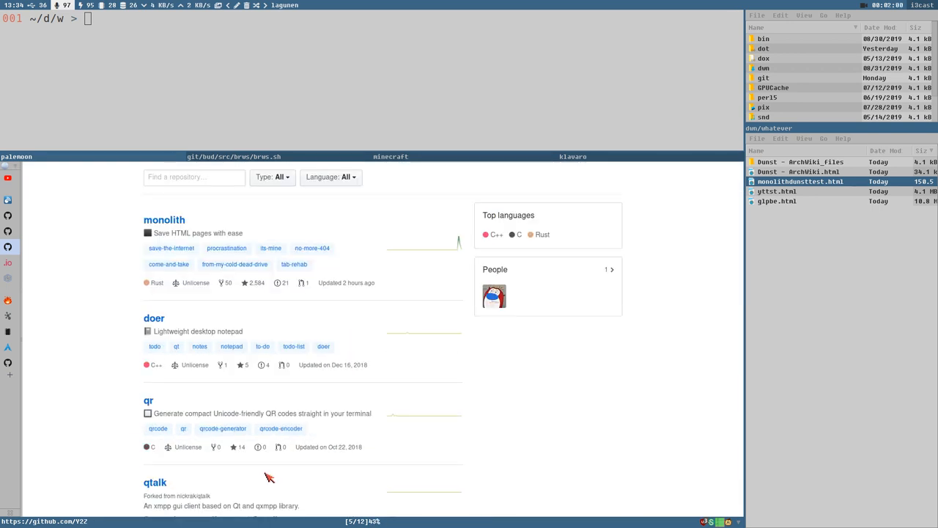
{"action": "scroll", "scroll_direction": "down", "scroll_amount": 3}
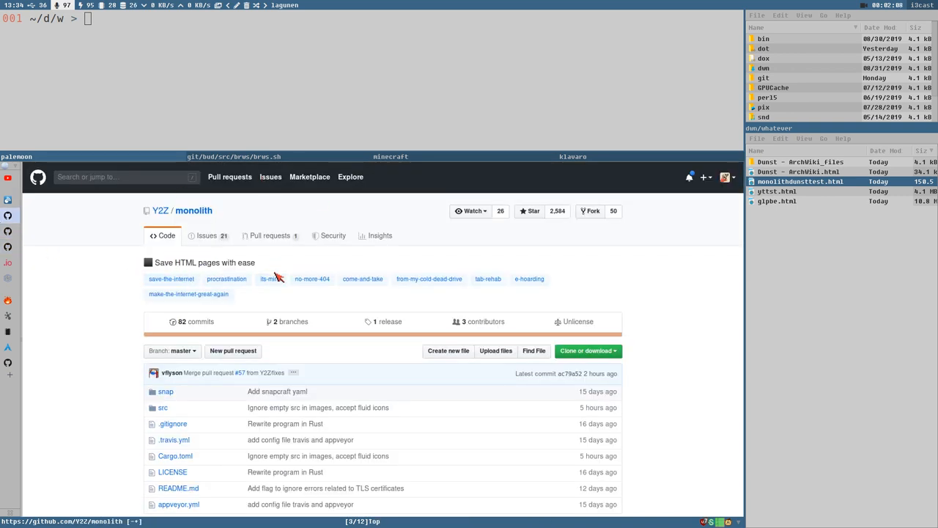
{"action": "scroll", "scroll_direction": "down", "scroll_amount": 3}
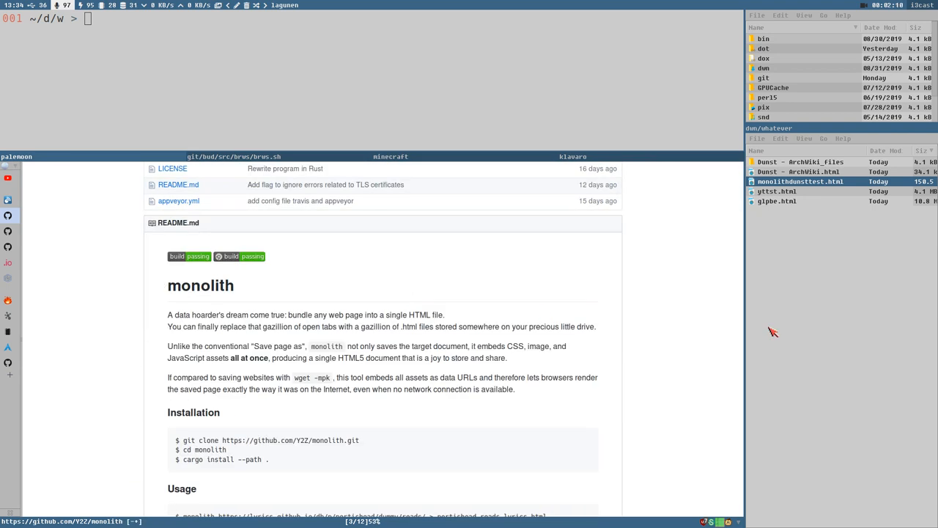
{"action": "mouse_move", "coordinate": [240, 355]}
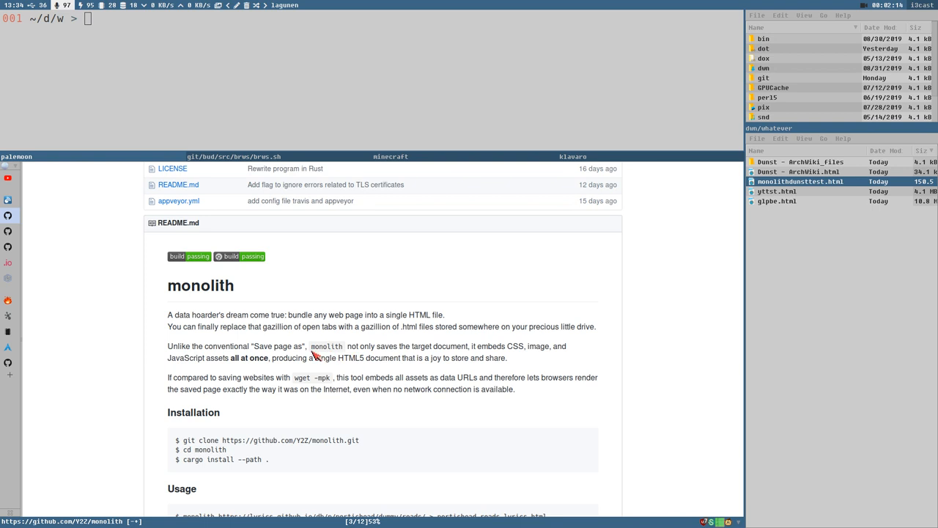
{"action": "mouse_move", "coordinate": [427, 356]}
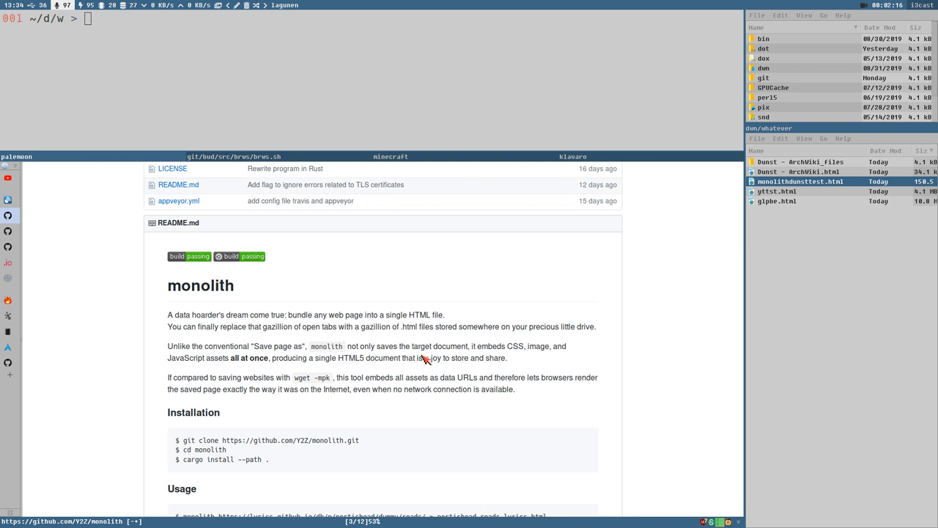
{"action": "mouse_move", "coordinate": [552, 358]}
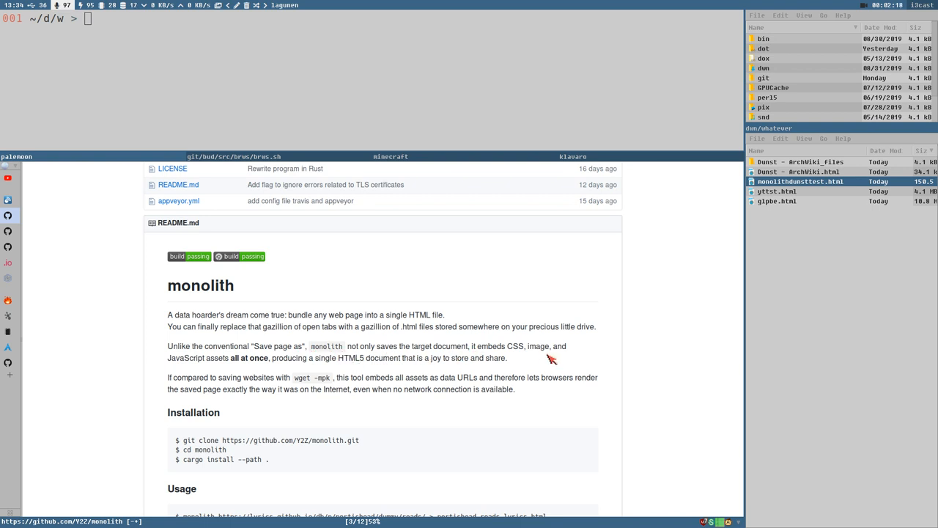
{"action": "mouse_move", "coordinate": [273, 362]}
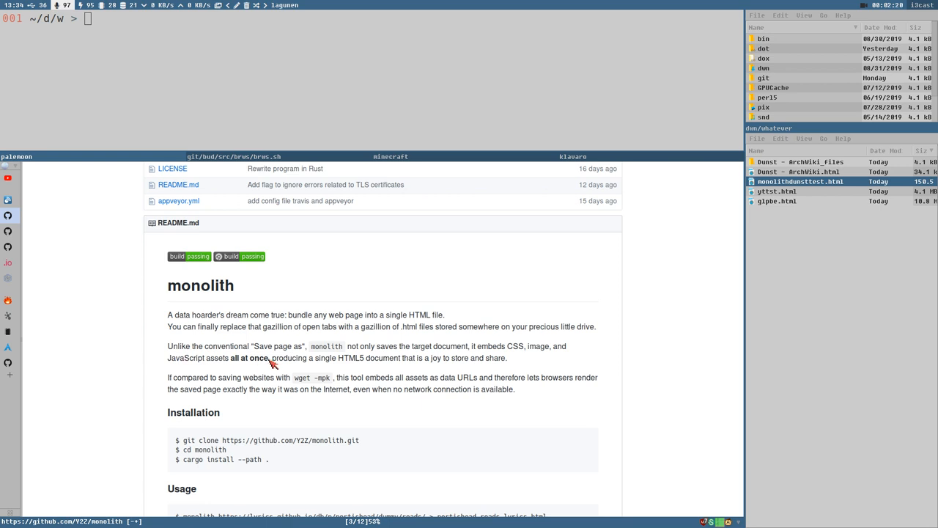
{"action": "mouse_move", "coordinate": [318, 374]}
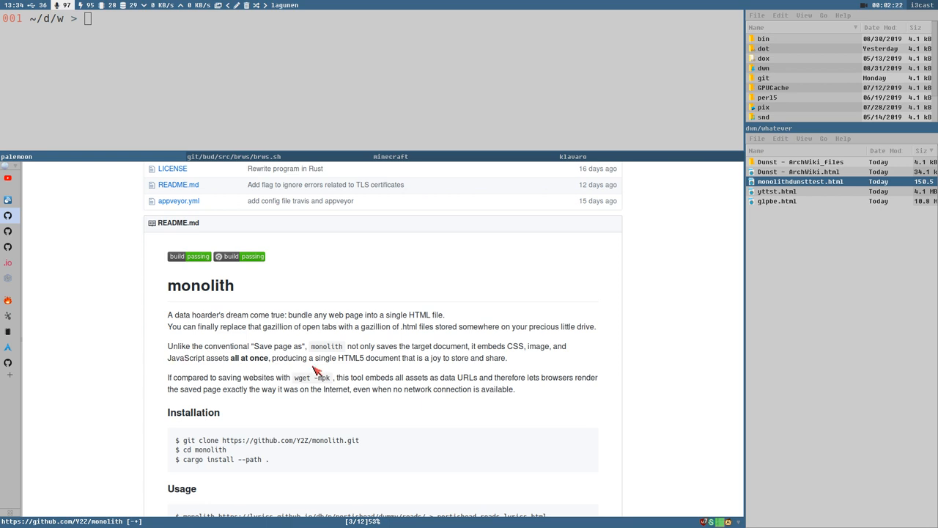
{"action": "mouse_move", "coordinate": [408, 369]}
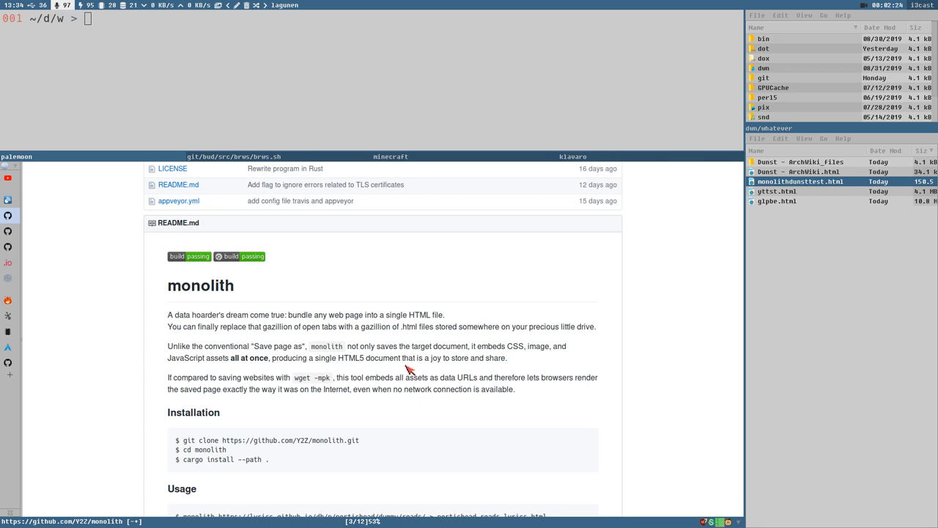
{"action": "left_click", "coordinate": [777, 201]}
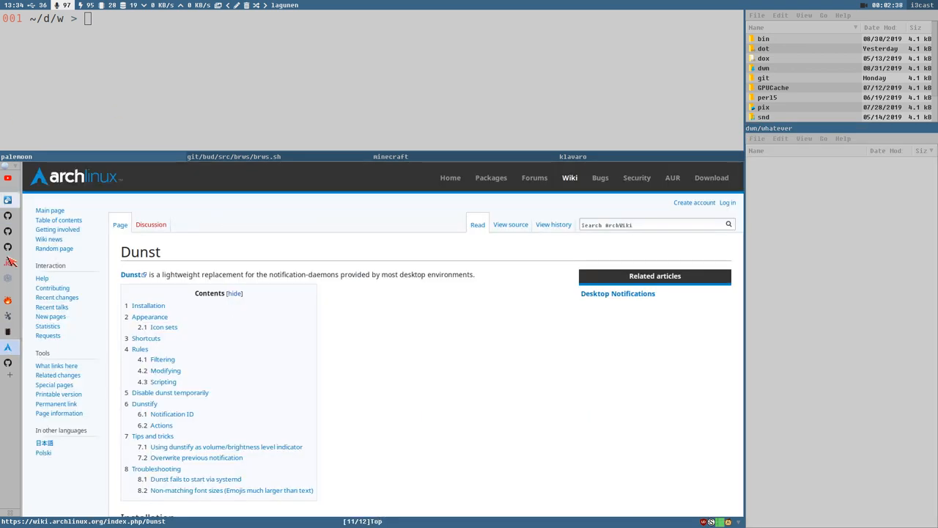
Save the ArchWiki Dunst page as 'Web Page, complete' into dwn/whatever
{"action": "scroll", "scroll_direction": "down", "scroll_amount": 3}
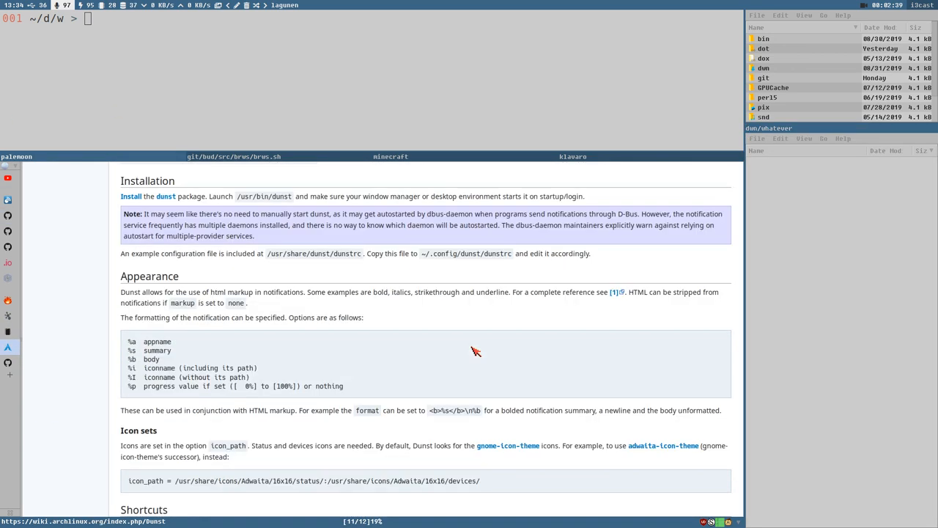
{"action": "scroll", "scroll_direction": "down", "scroll_amount": 3}
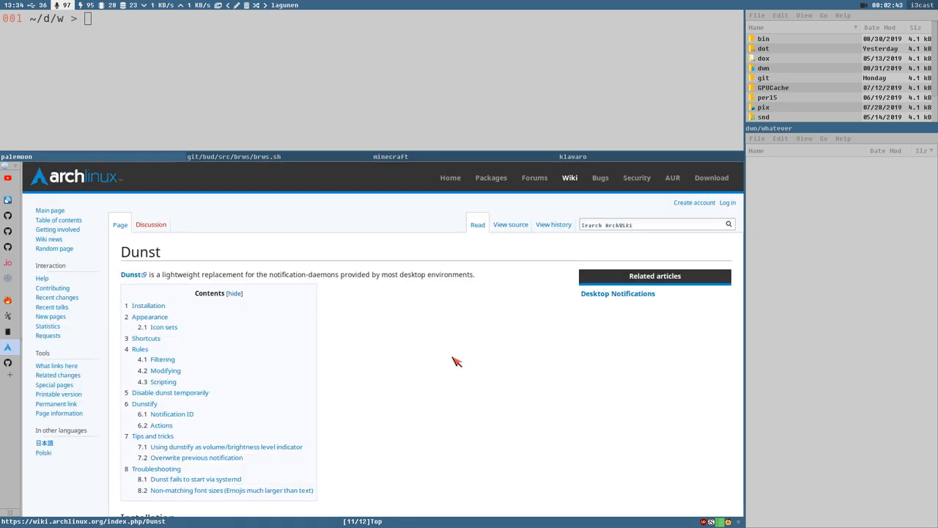
{"action": "right_click", "coordinate": [442, 357]}
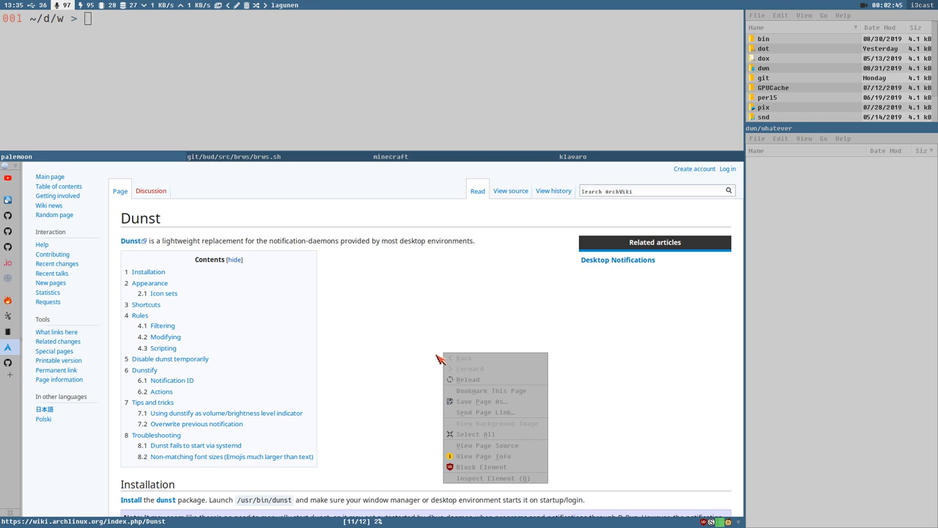
{"action": "left_click", "coordinate": [478, 401]}
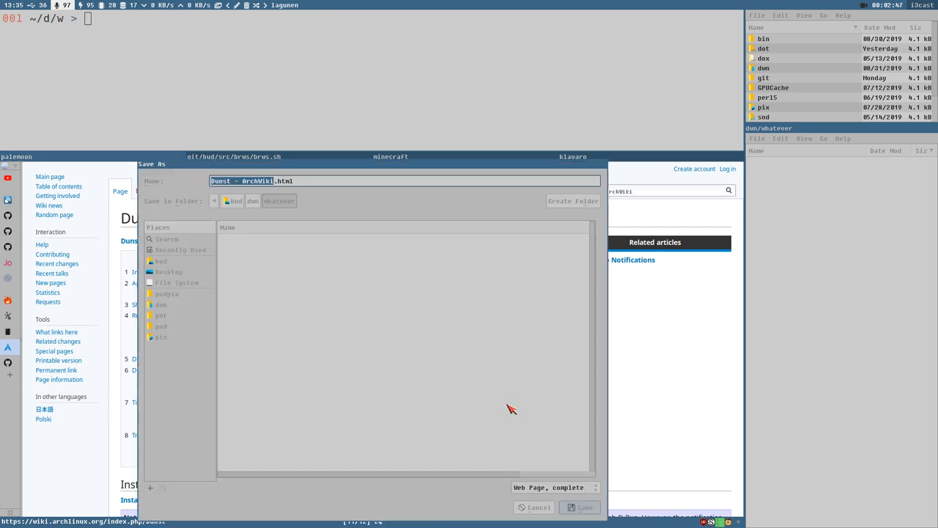
{"action": "mouse_move", "coordinate": [852, 148]}
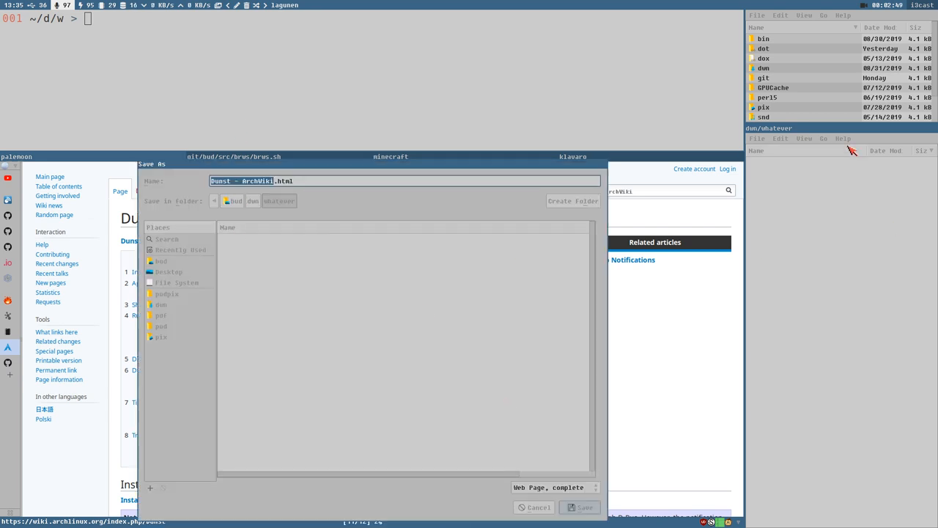
{"action": "mouse_move", "coordinate": [193, 184]}
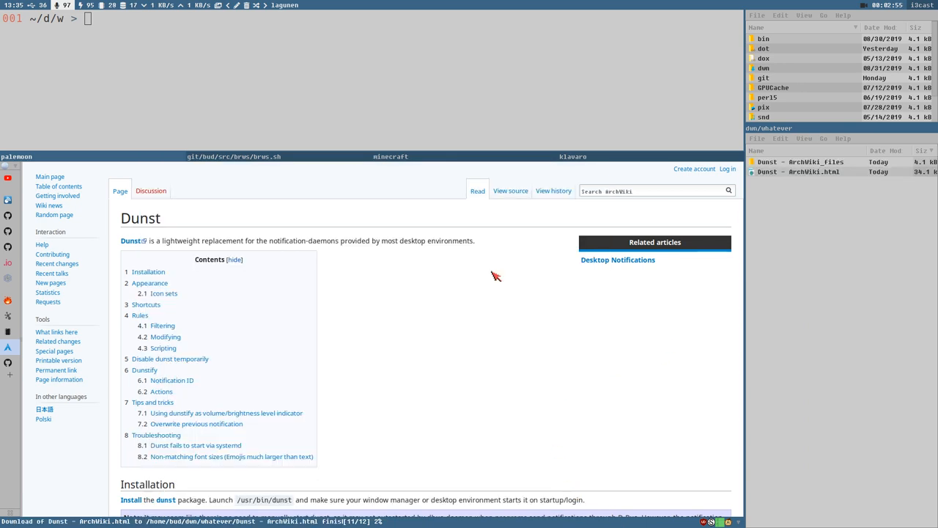
Inspect the saved Dunst HTML file and its resources folder in PCManFM
{"action": "scroll", "scroll_direction": "down", "scroll_amount": 3}
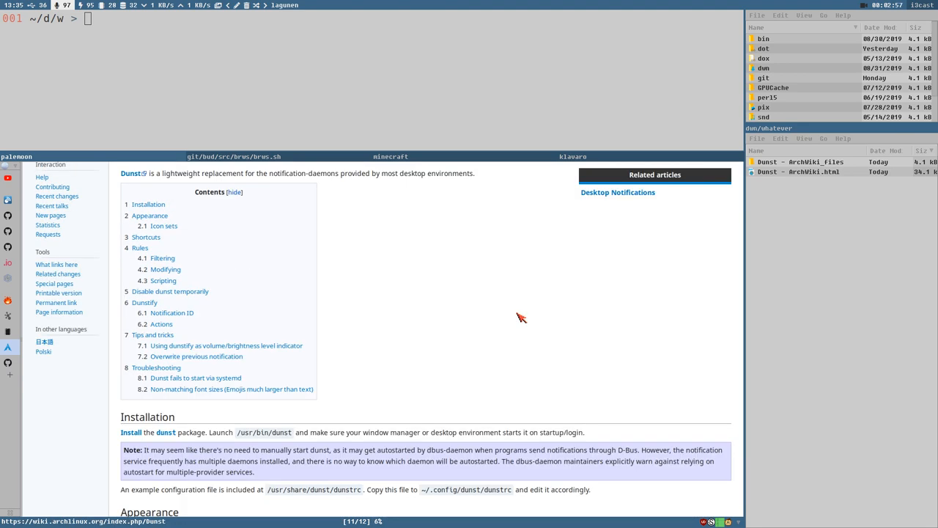
{"action": "scroll", "scroll_direction": "down", "scroll_amount": 3}
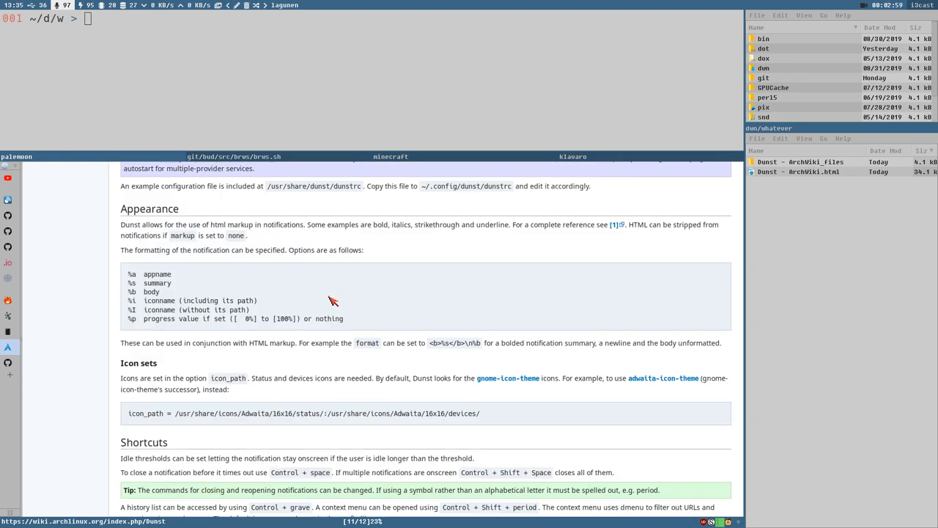
{"action": "scroll", "scroll_direction": "down", "scroll_amount": 3}
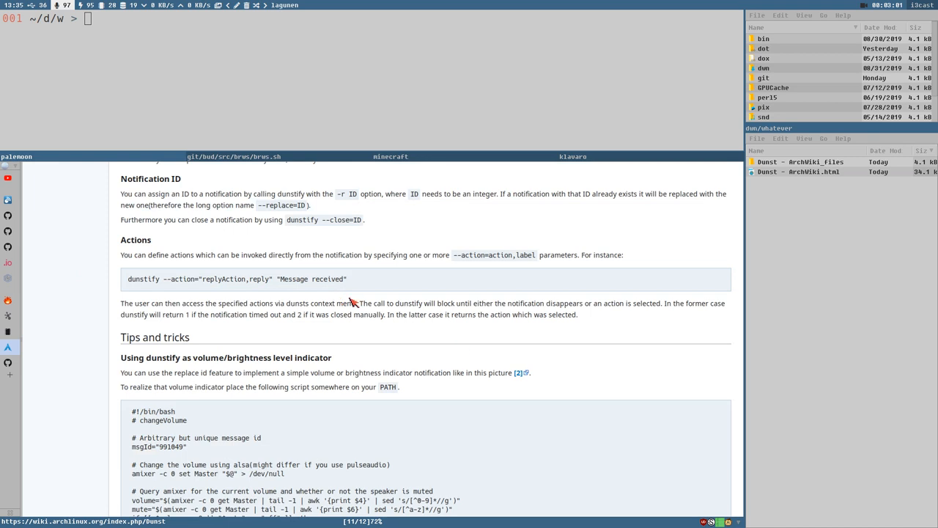
{"action": "scroll", "scroll_direction": "down", "scroll_amount": 3}
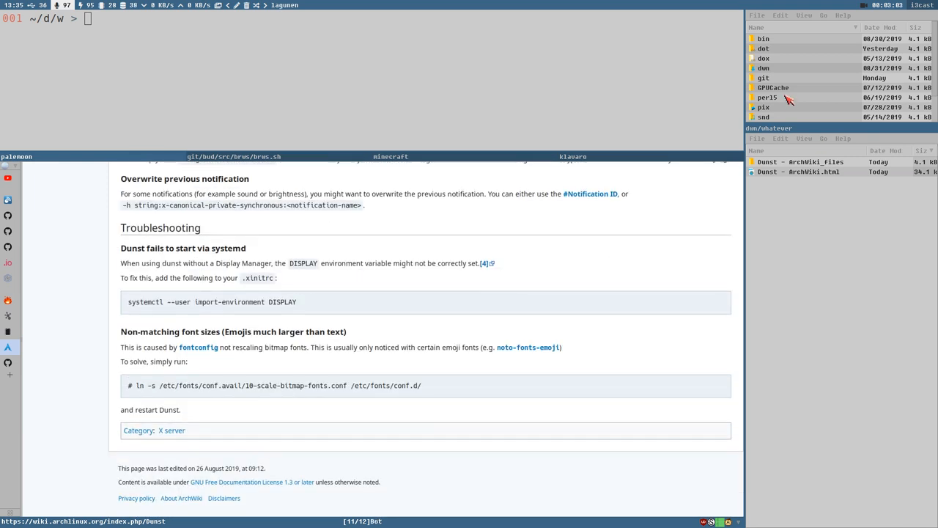
{"action": "left_click", "coordinate": [798, 171]}
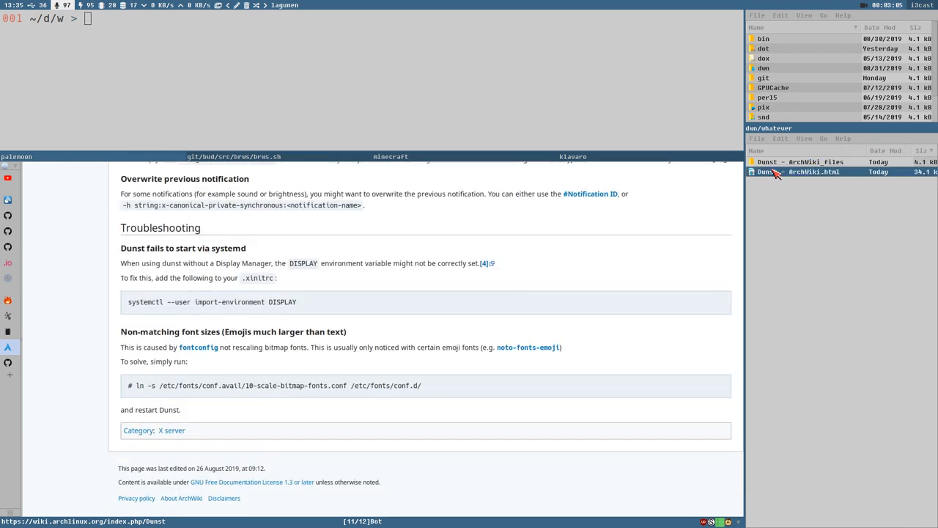
{"action": "left_click", "coordinate": [806, 162]}
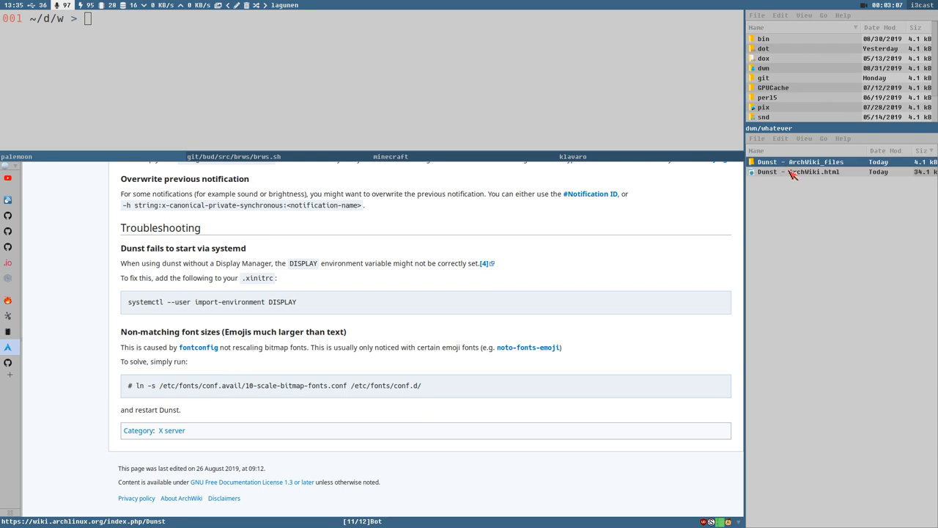
{"action": "mouse_move", "coordinate": [777, 176]}
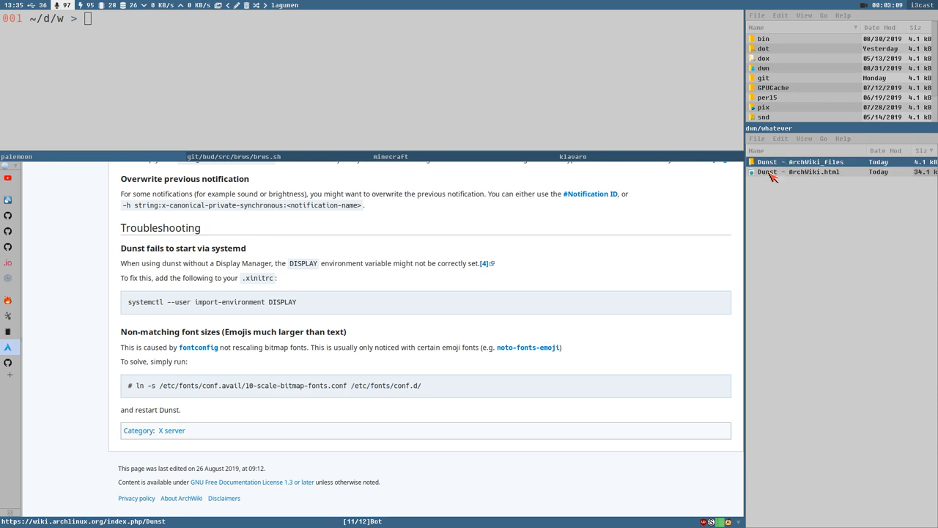
{"action": "left_click", "coordinate": [799, 172]}
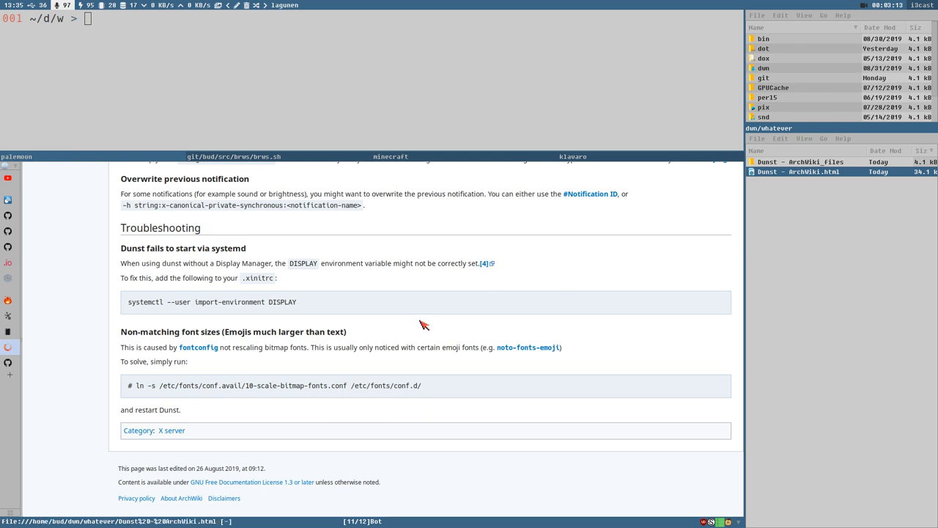
{"action": "scroll", "scroll_direction": "up", "scroll_amount": 3}
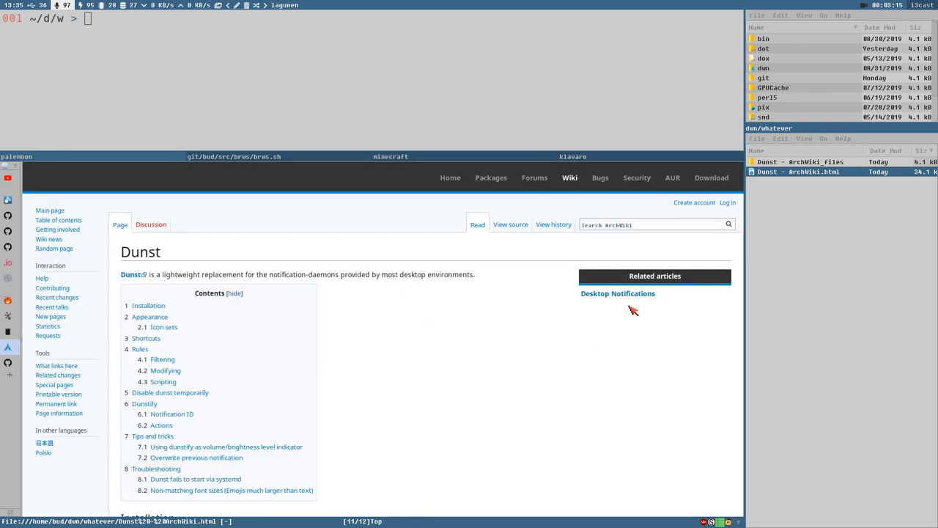
{"action": "mouse_move", "coordinate": [661, 213]}
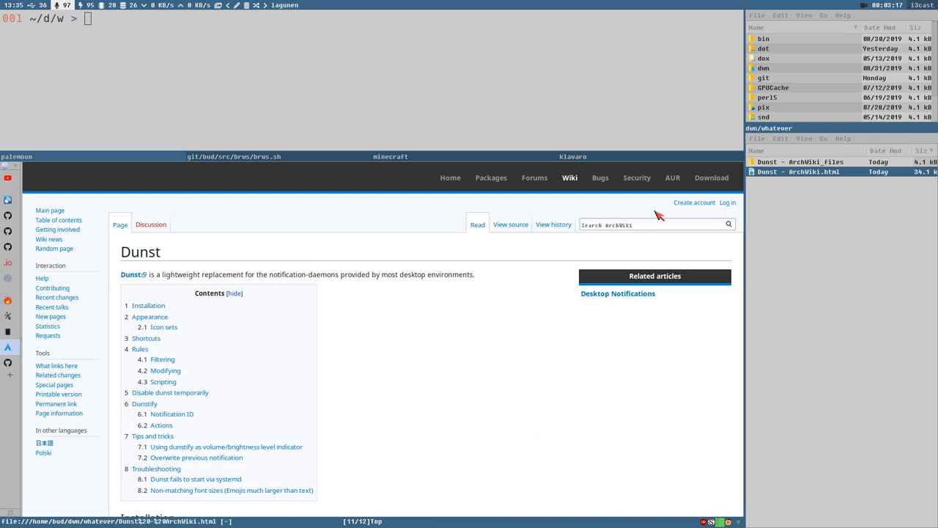
{"action": "scroll", "scroll_direction": "down", "scroll_amount": 3}
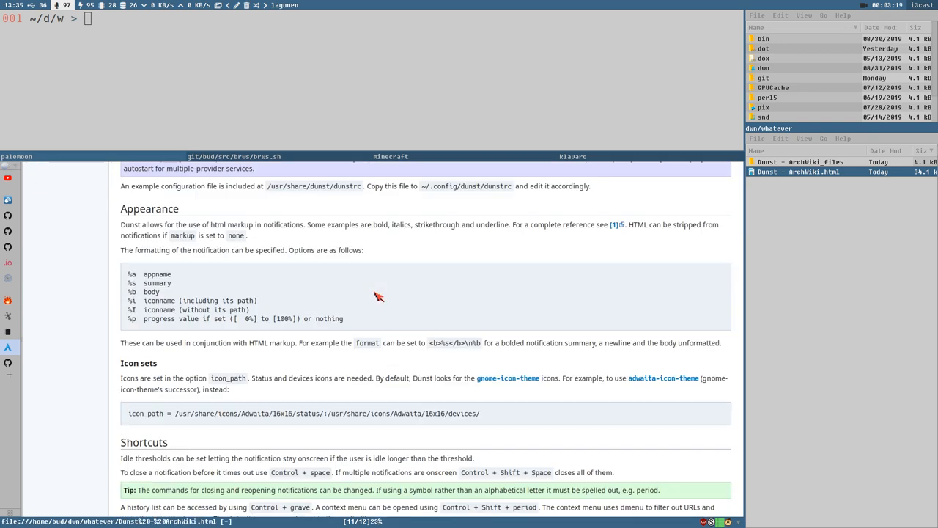
{"action": "scroll", "scroll_direction": "down", "scroll_amount": 3}
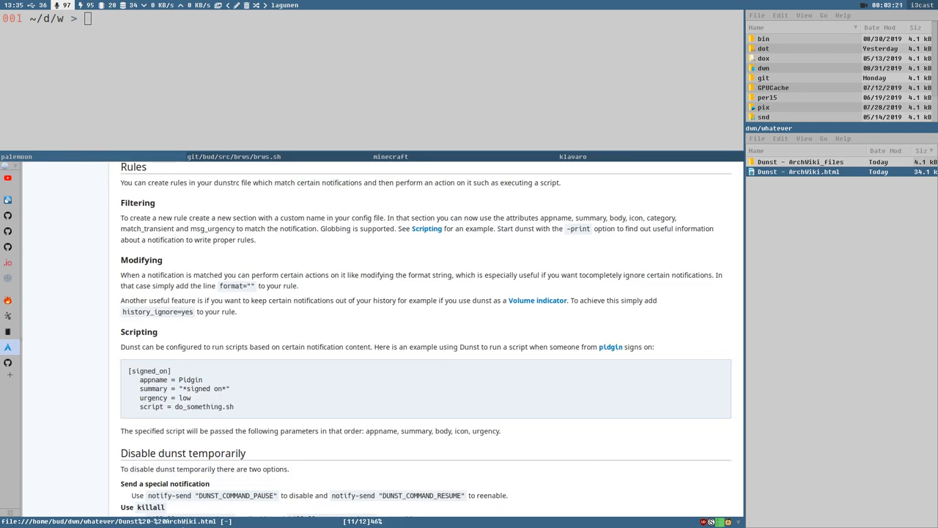
{"action": "mouse_move", "coordinate": [401, 251]}
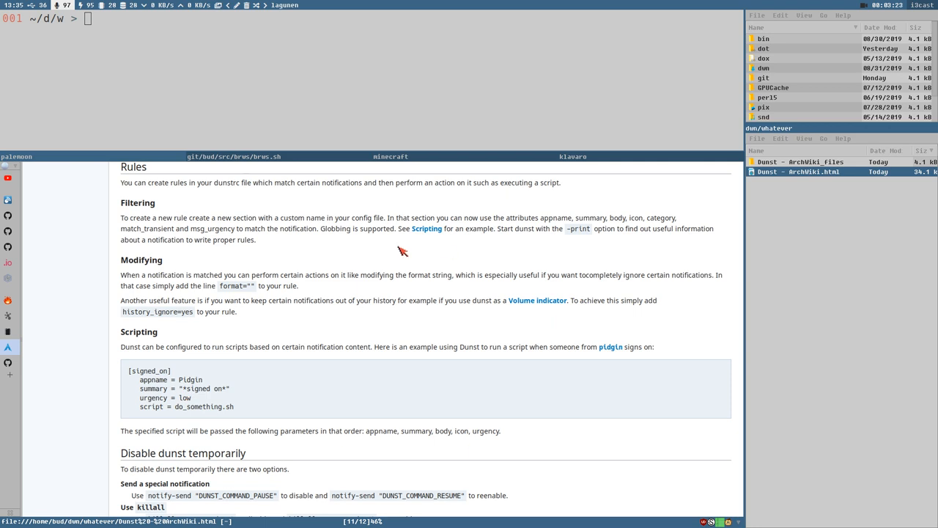
{"action": "scroll", "scroll_direction": "down", "scroll_amount": 3}
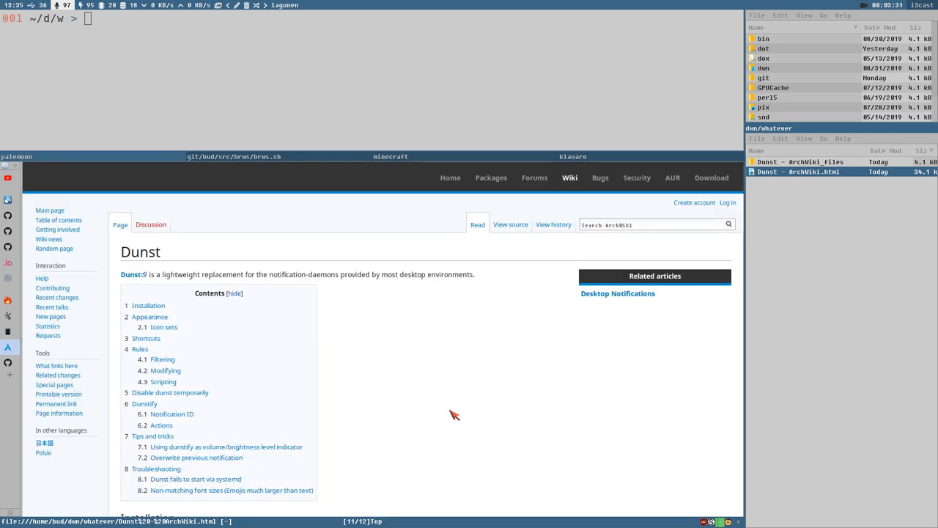
{"action": "mouse_move", "coordinate": [458, 342]}
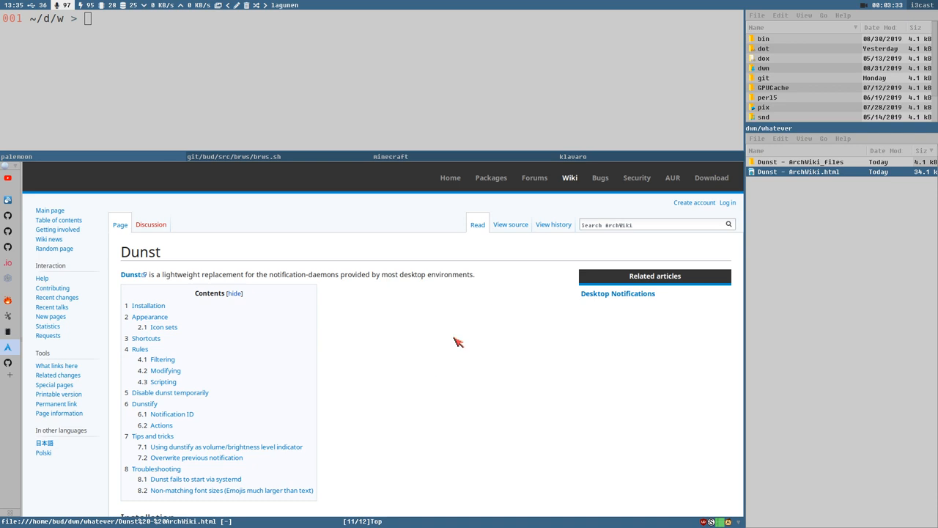
{"action": "mouse_move", "coordinate": [490, 358]}
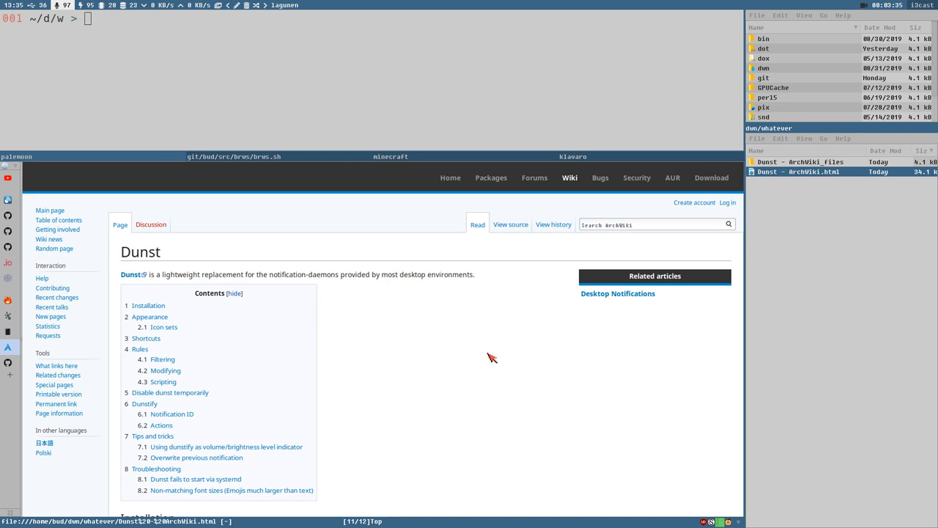
{"action": "mouse_move", "coordinate": [423, 375]}
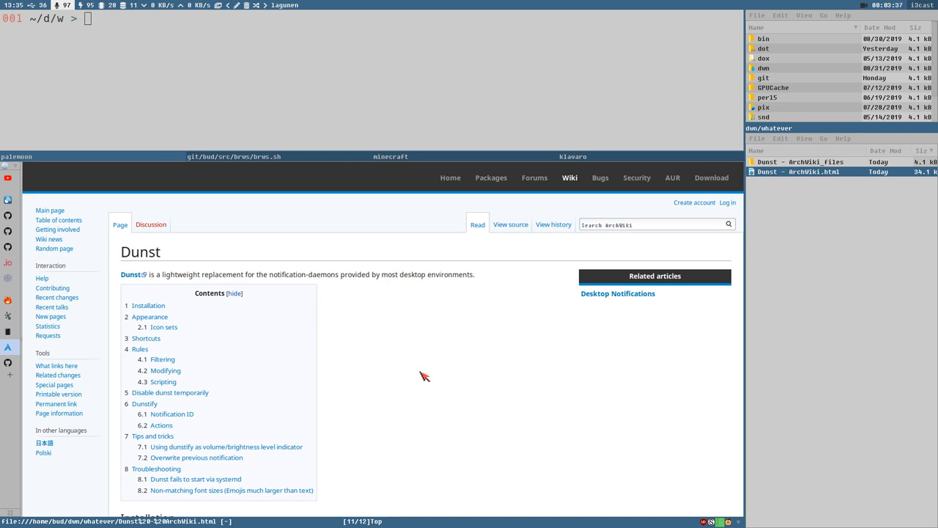
{"action": "mouse_move", "coordinate": [404, 390]}
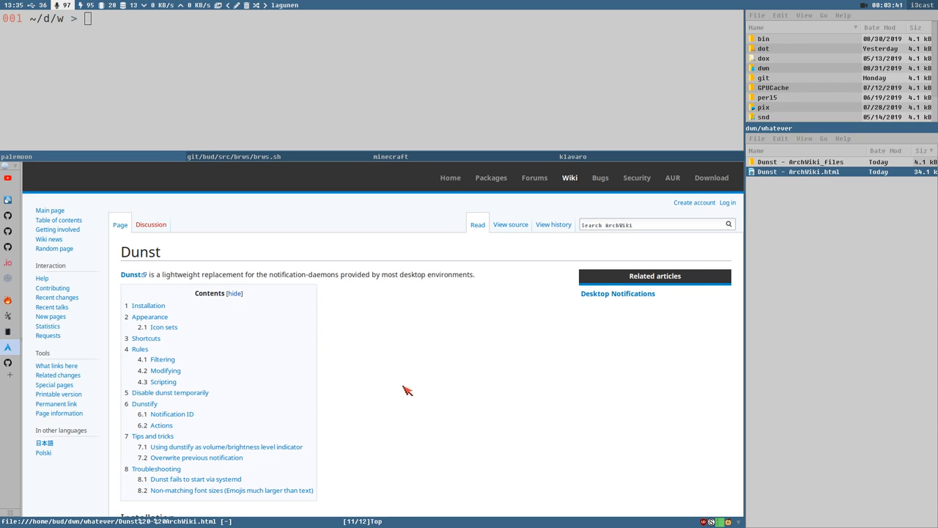
{"action": "mouse_move", "coordinate": [386, 364]}
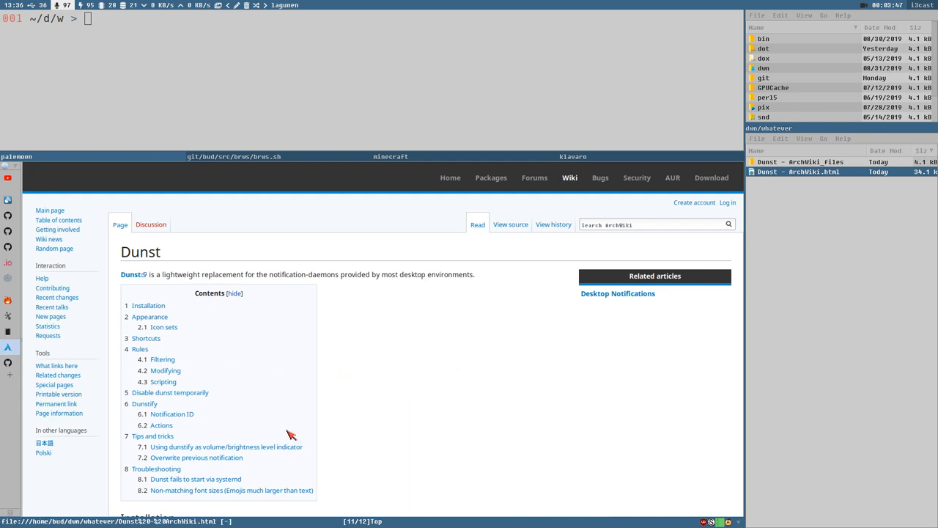
{"action": "mouse_move", "coordinate": [366, 389]}
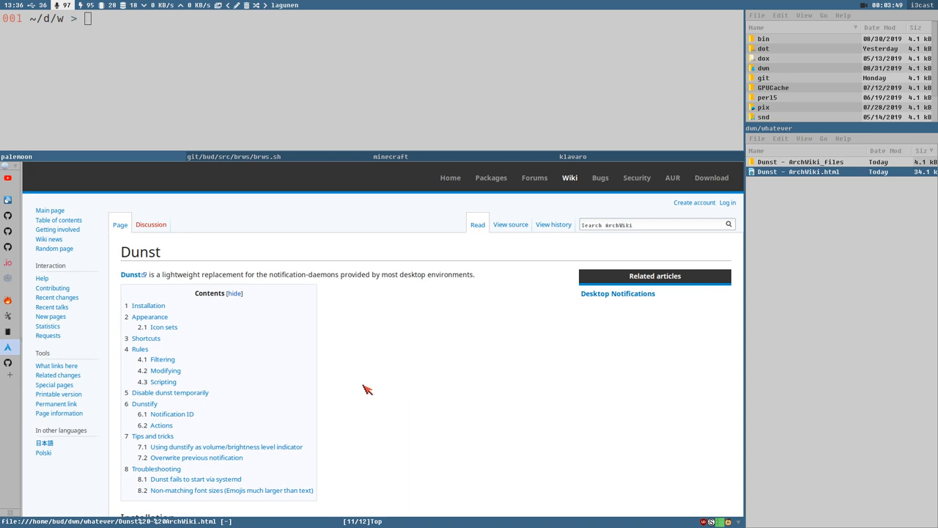
{"action": "mouse_move", "coordinate": [577, 223]}
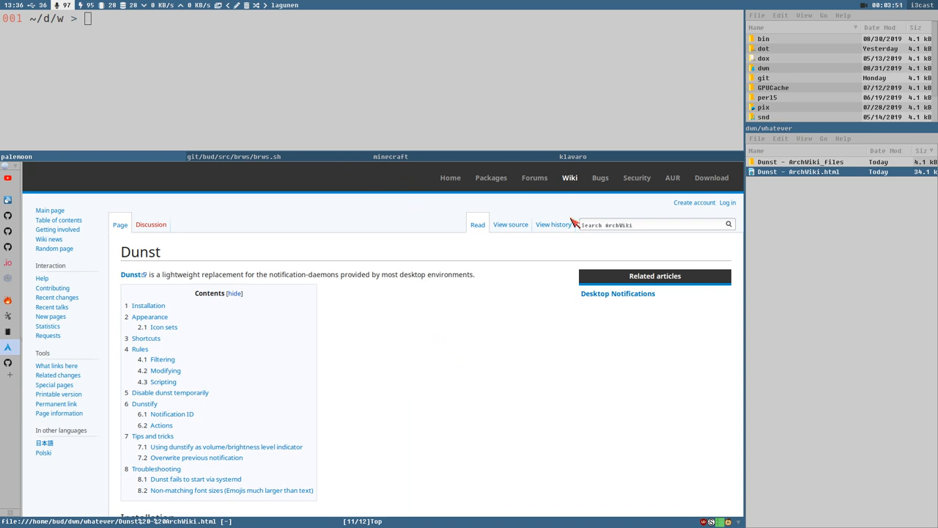
{"action": "mouse_move", "coordinate": [155, 485]}
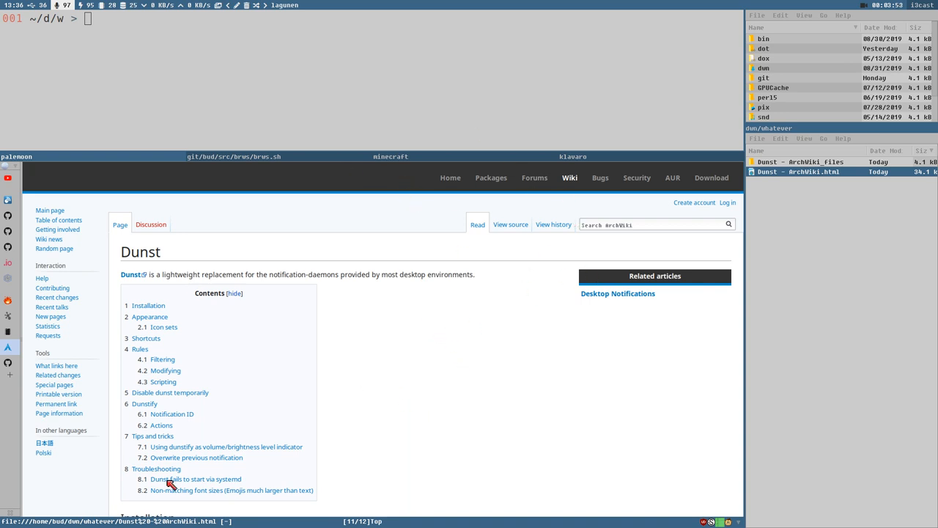
{"action": "scroll", "scroll_direction": "down", "scroll_amount": 3}
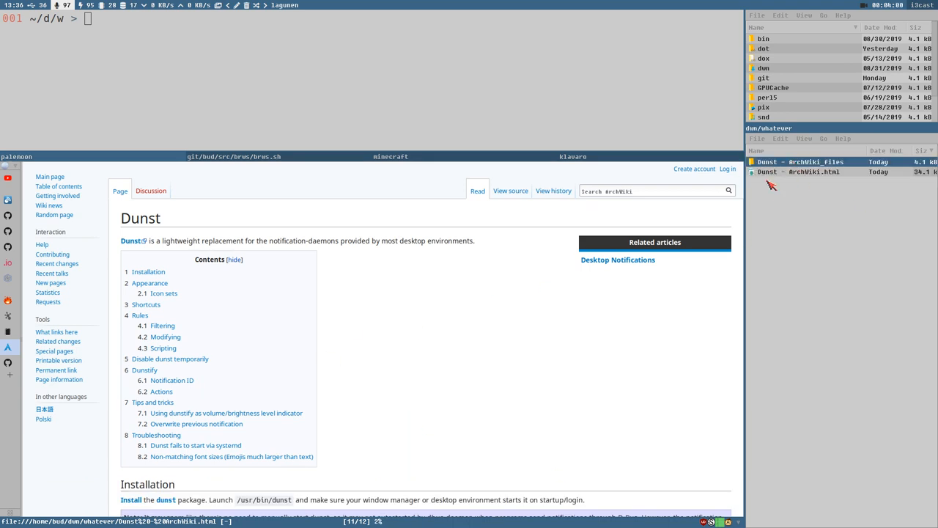
{"action": "left_click", "coordinate": [791, 171]}
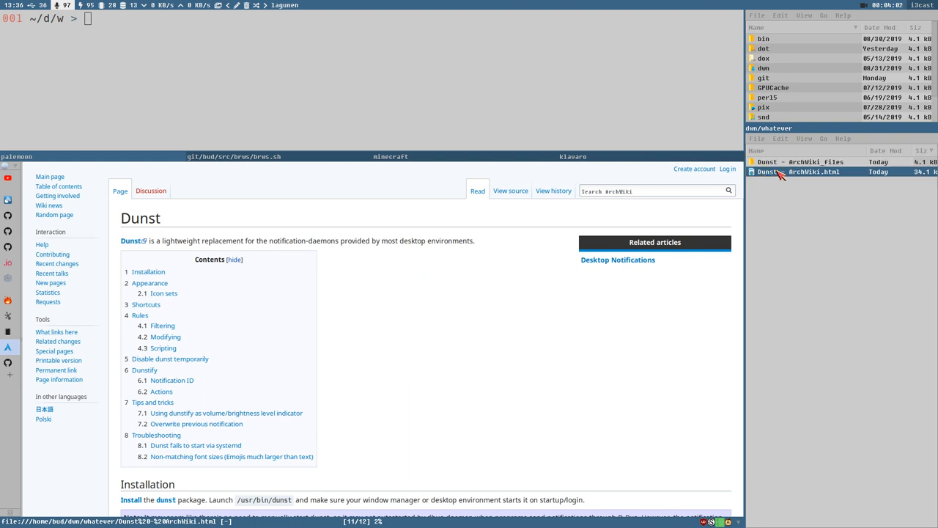
{"action": "double_click", "coordinate": [795, 162]}
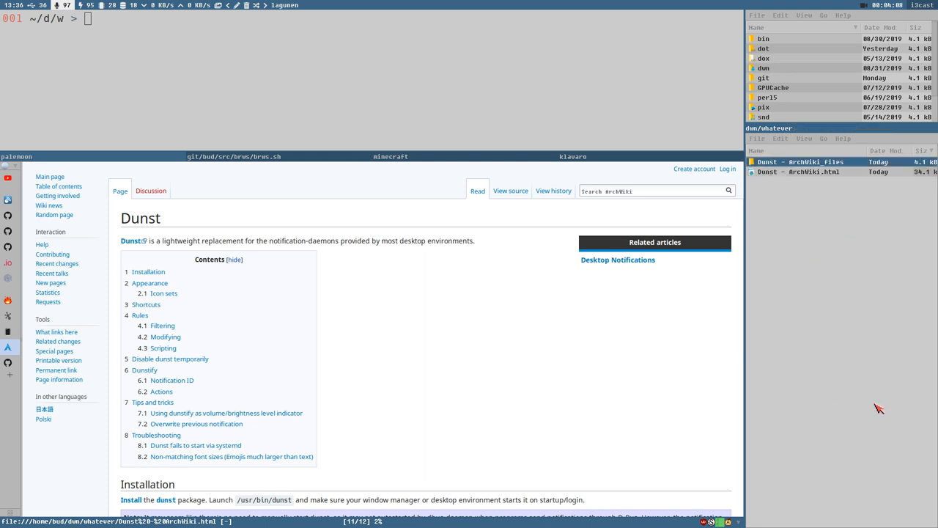
{"action": "mouse_move", "coordinate": [702, 445]}
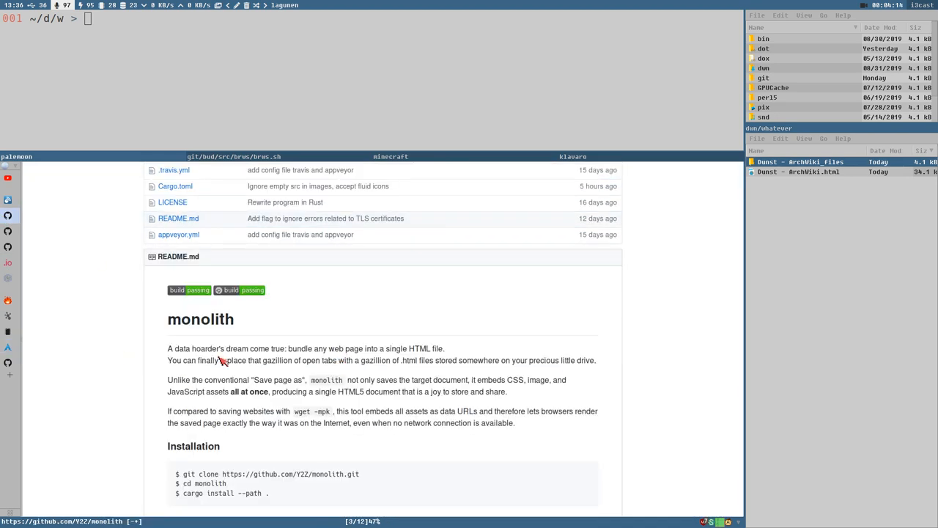
{"action": "mouse_move", "coordinate": [603, 294]}
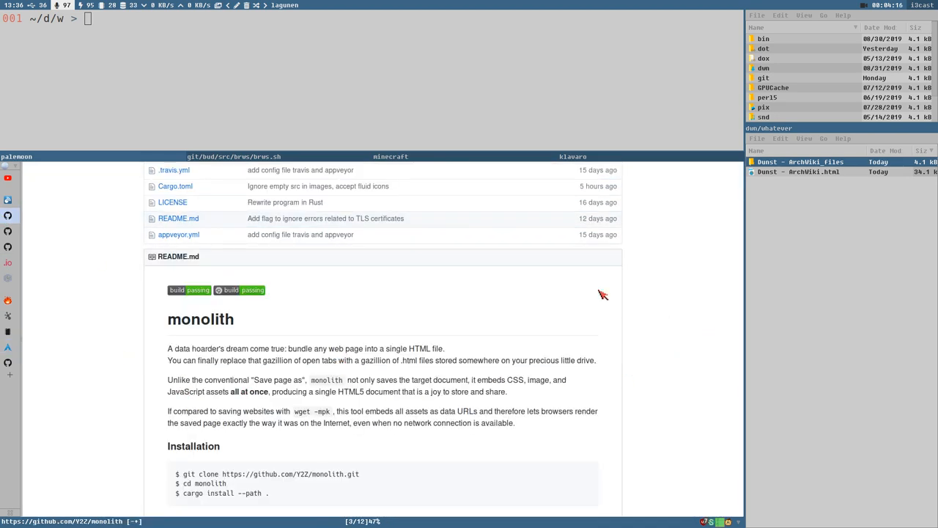
{"action": "mouse_move", "coordinate": [266, 405]}
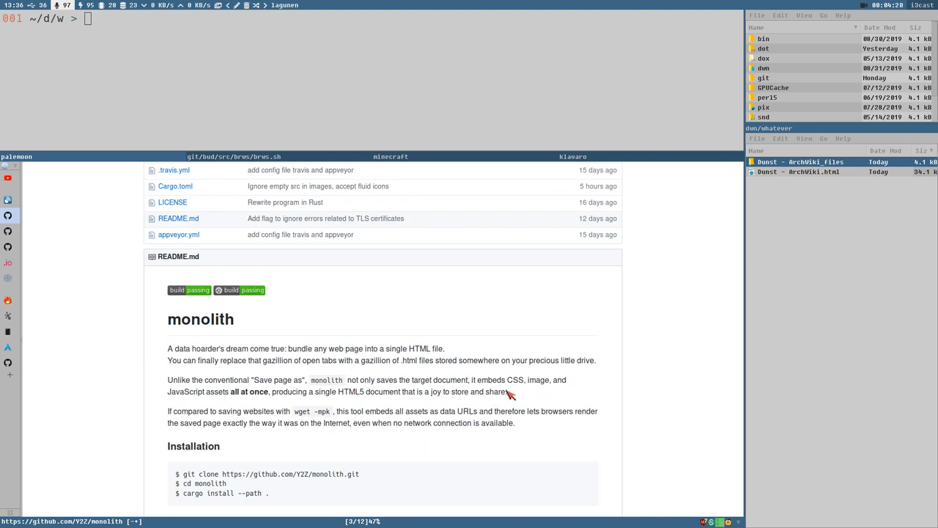
{"action": "mouse_move", "coordinate": [181, 394]}
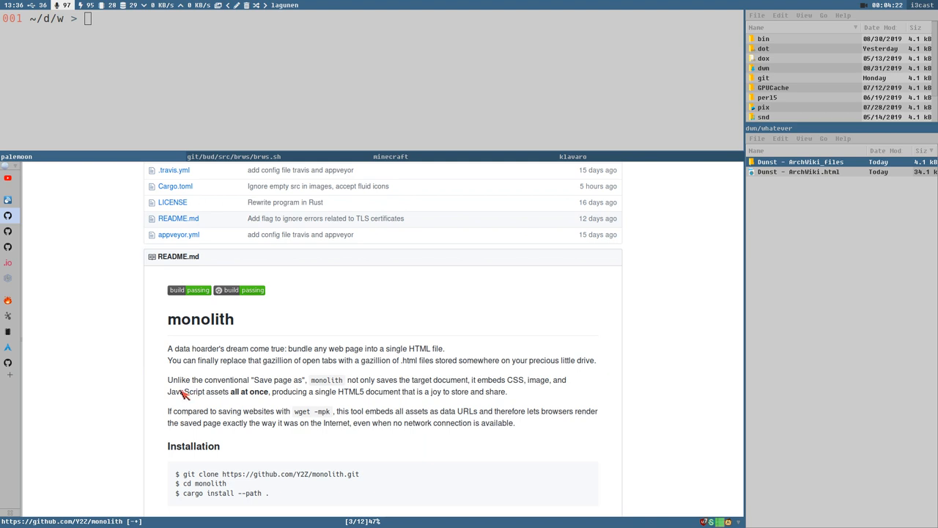
{"action": "mouse_move", "coordinate": [336, 422]}
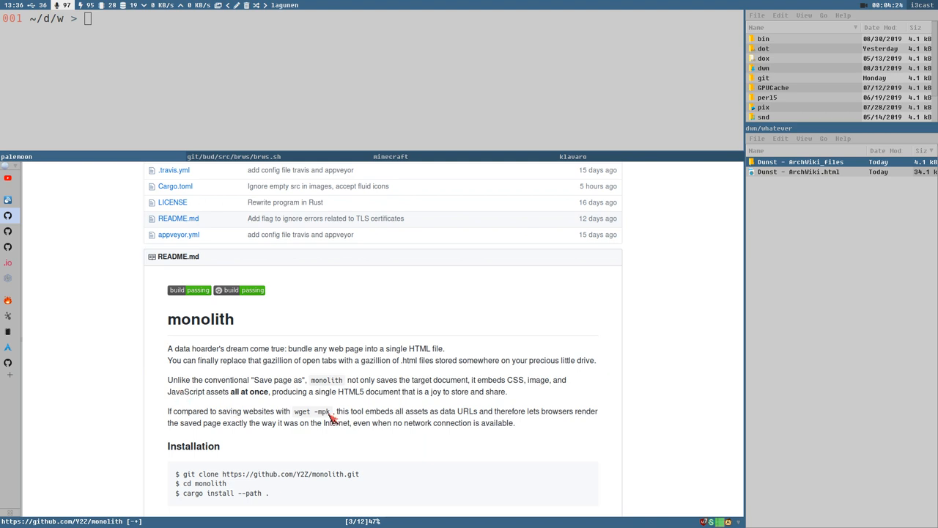
{"action": "mouse_move", "coordinate": [28, 268]}
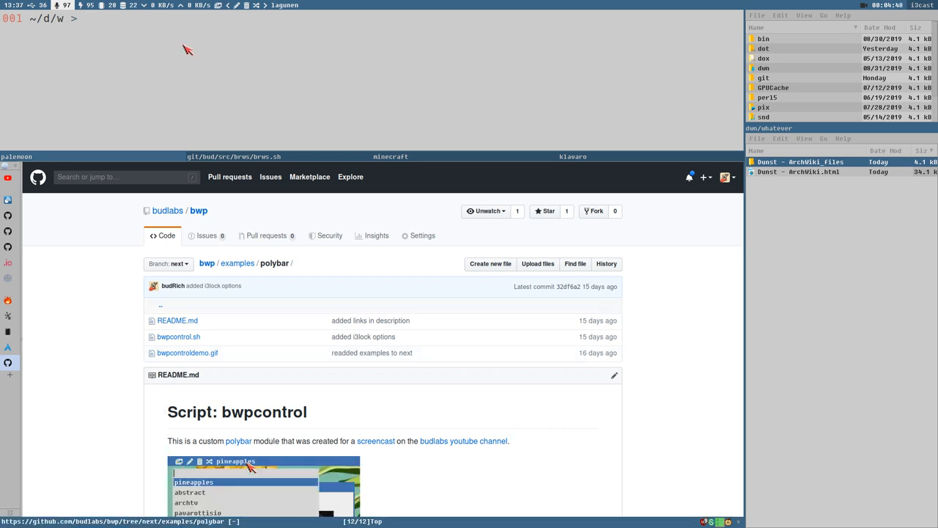
Confirm the folder with pwd and run monolith on the bwp polybar examples page into pbbwp.html
{"action": "type", "text": "pwd"}
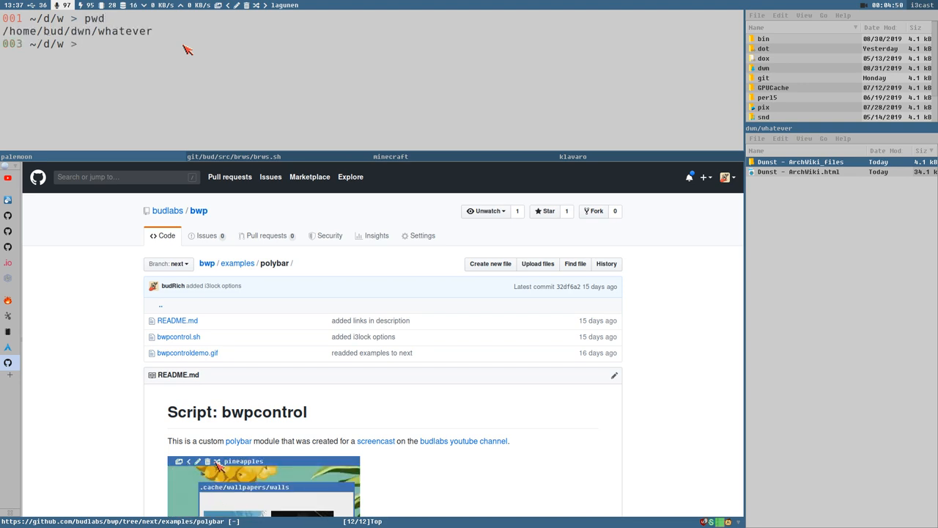
{"action": "type", "text": "monolith"}
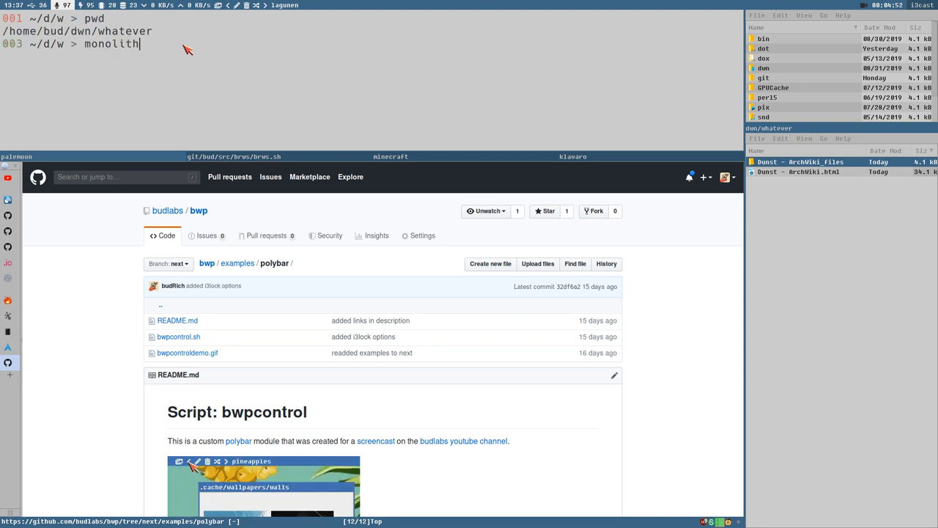
{"action": "type", "text": "https://github.com/budlabs/bwp/tree/next/examples/polybar"}
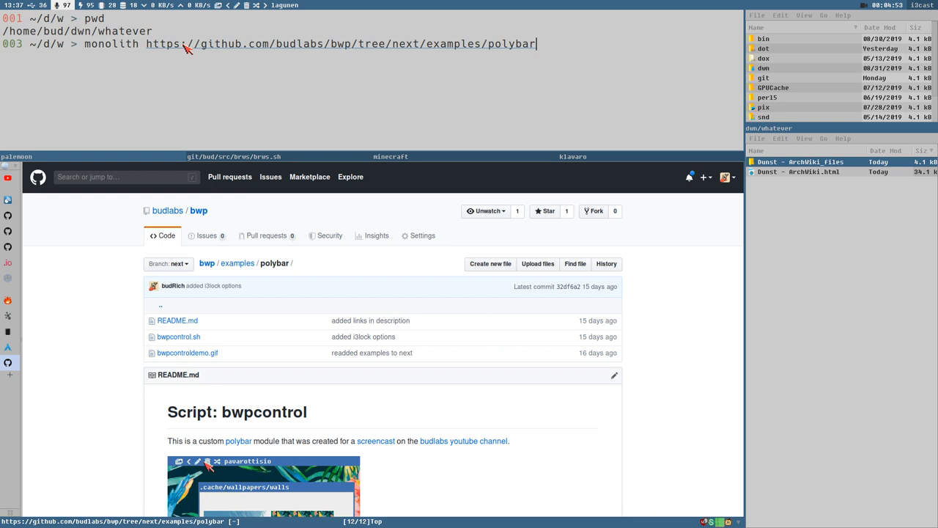
{"action": "type", "text": ">"}
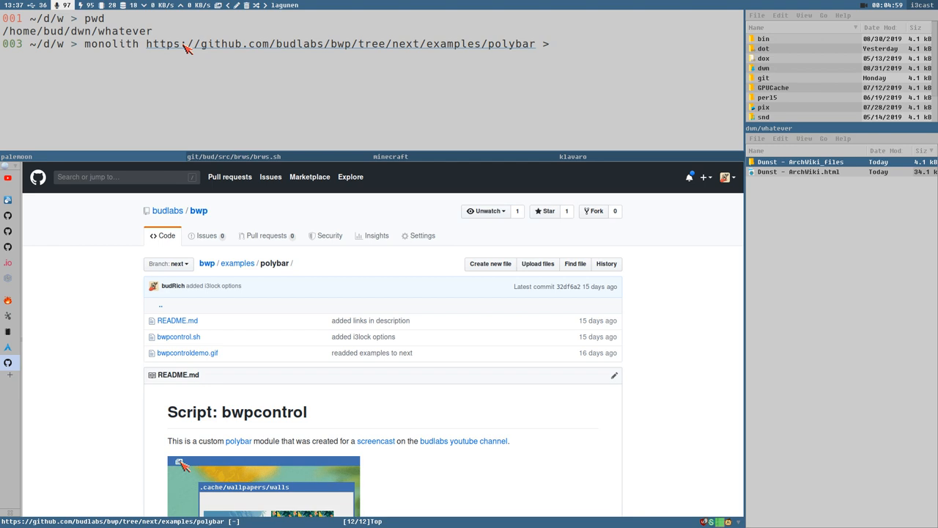
{"action": "type", "text": "pbbwp"}
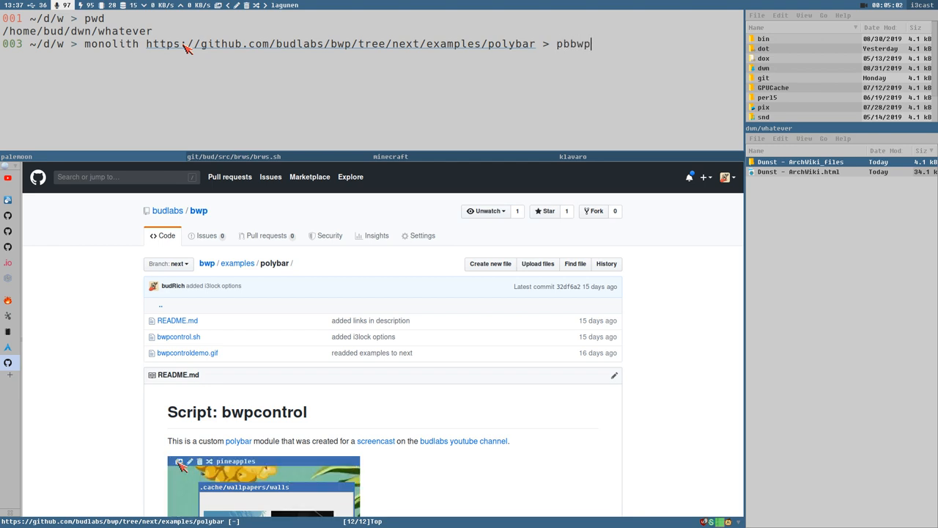
{"action": "type", "text": ".html"}
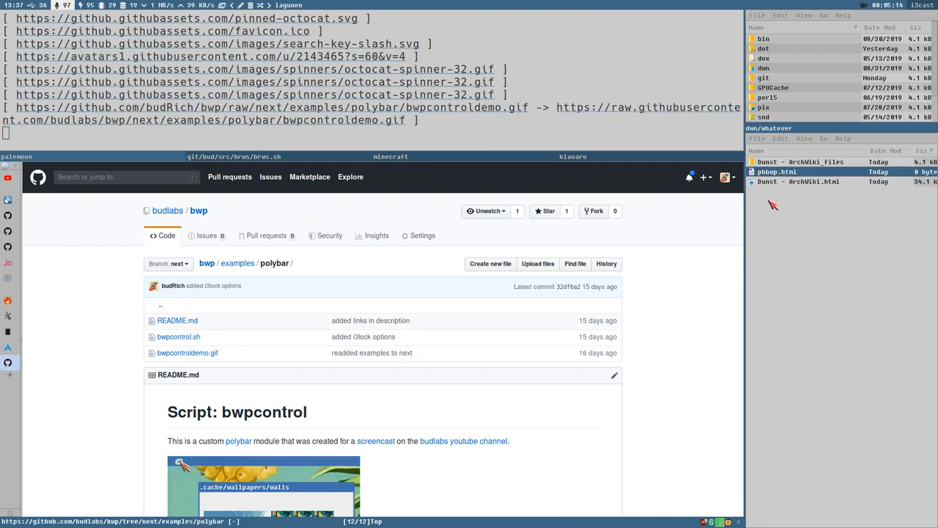
{"action": "mouse_move", "coordinate": [549, 154]}
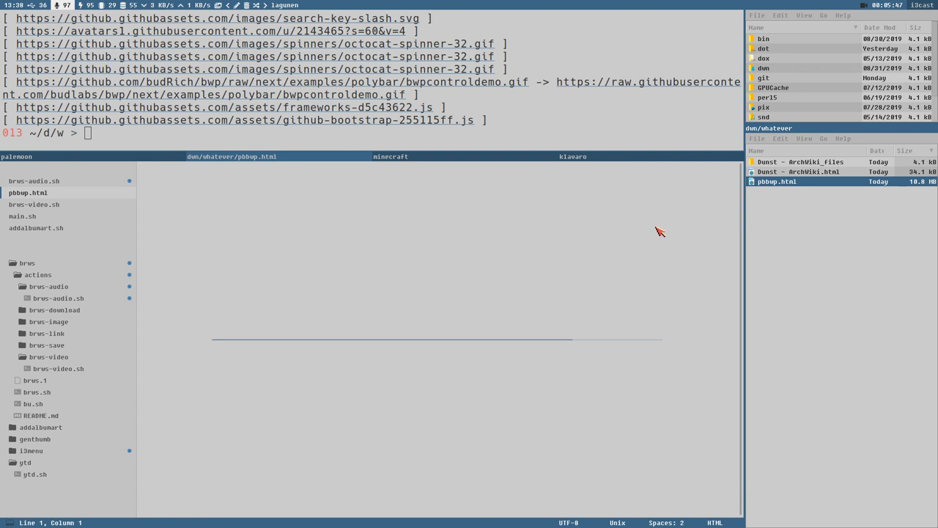
{"action": "mouse_move", "coordinate": [503, 282]}
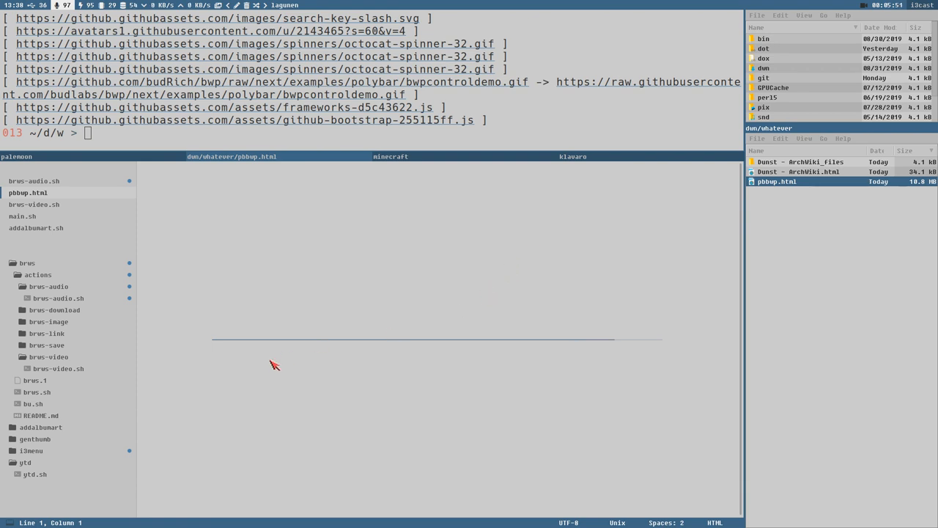
{"action": "mouse_move", "coordinate": [588, 288]}
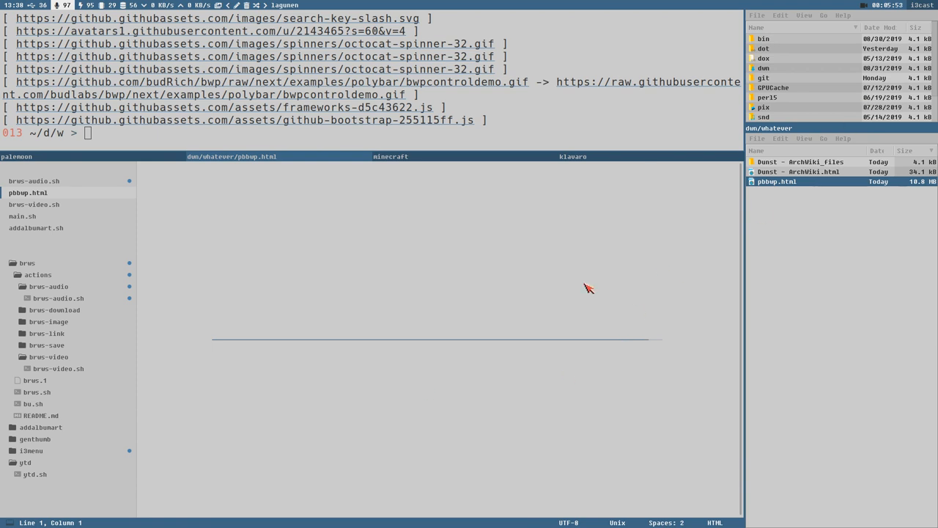
{"action": "mouse_move", "coordinate": [130, 224]}
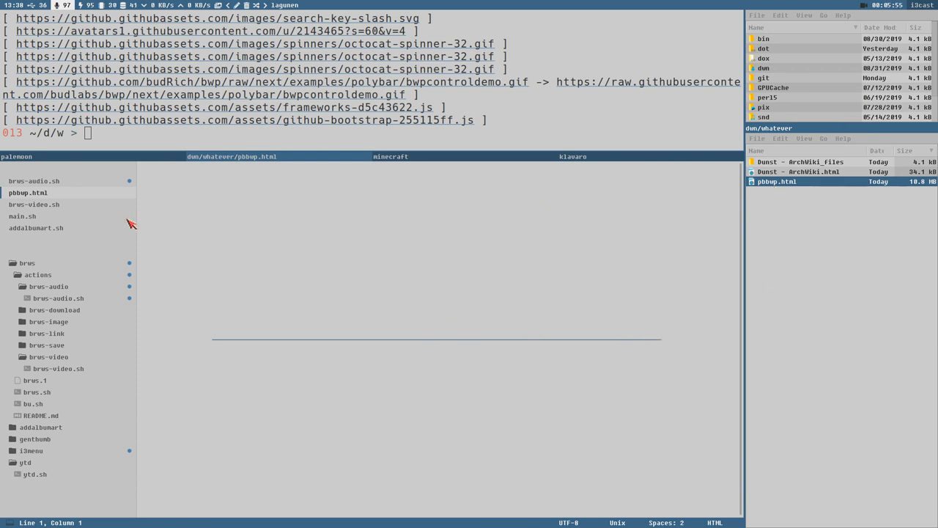
{"action": "mouse_move", "coordinate": [347, 338]}
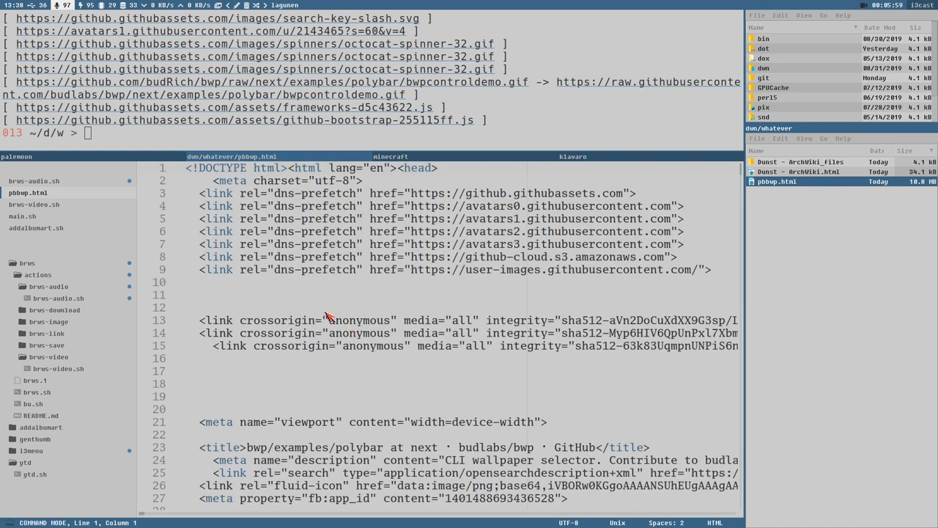
{"action": "mouse_move", "coordinate": [331, 346]}
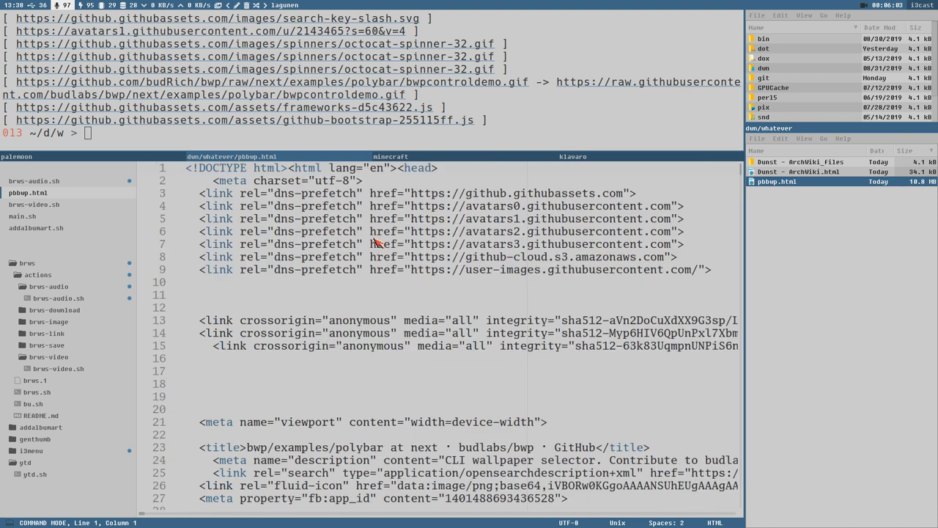
{"action": "mouse_move", "coordinate": [508, 327]}
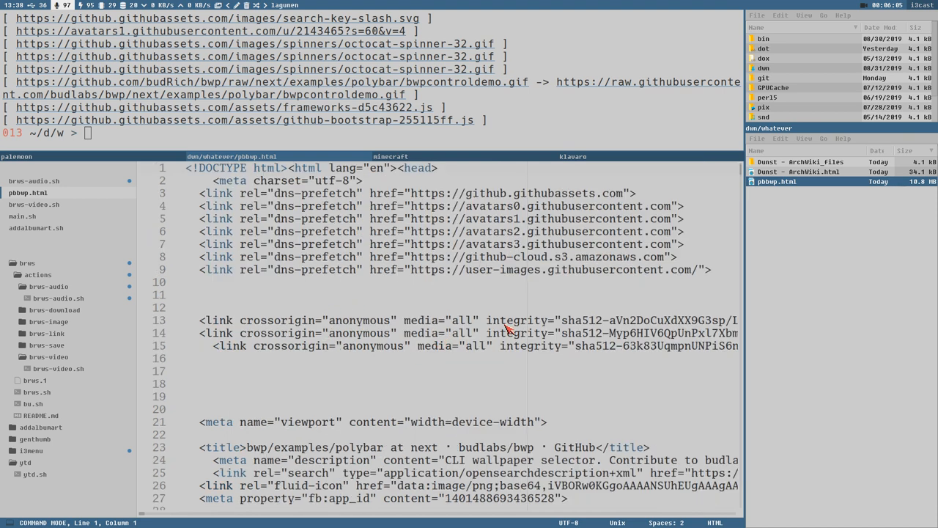
Scroll through pbbwp.html's source in Sublime Text to view the inline base64 data
{"action": "scroll", "scroll_direction": "down", "scroll_amount": 3}
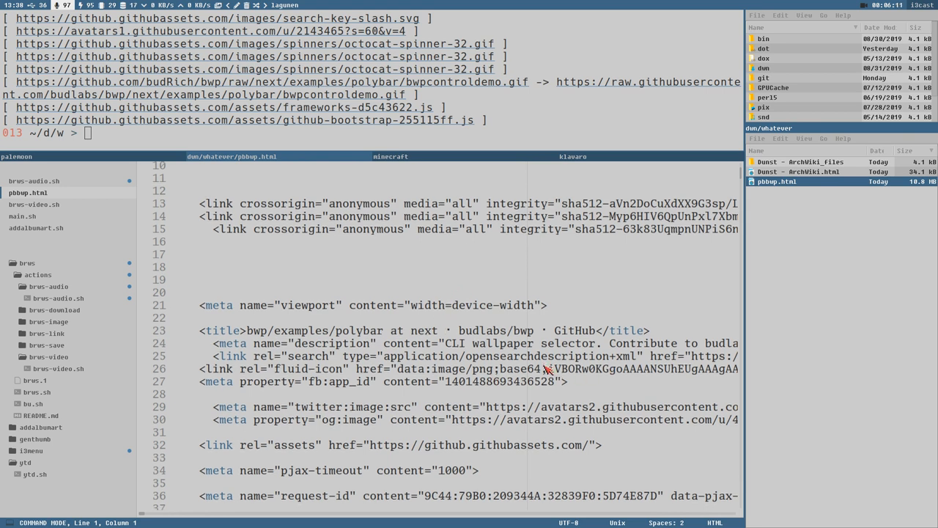
{"action": "scroll", "scroll_direction": "down", "scroll_amount": 3}
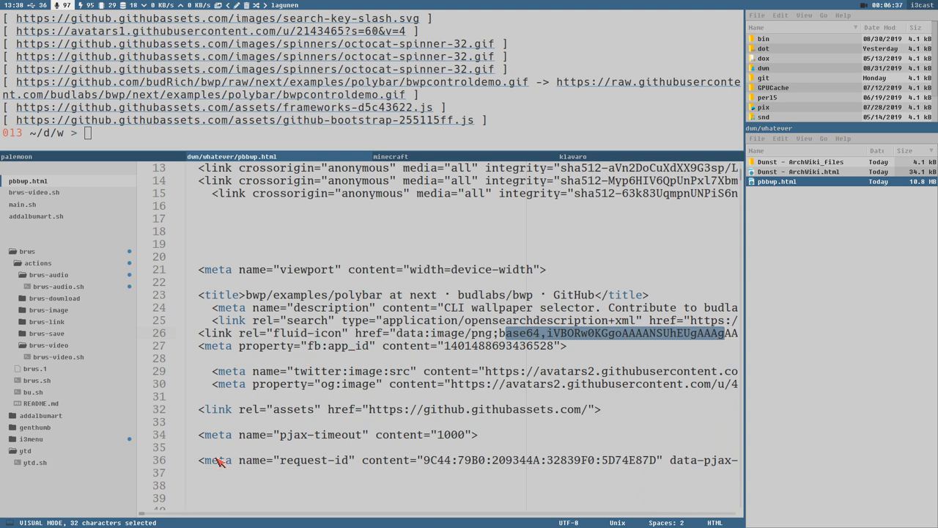
{"action": "mouse_move", "coordinate": [135, 511]}
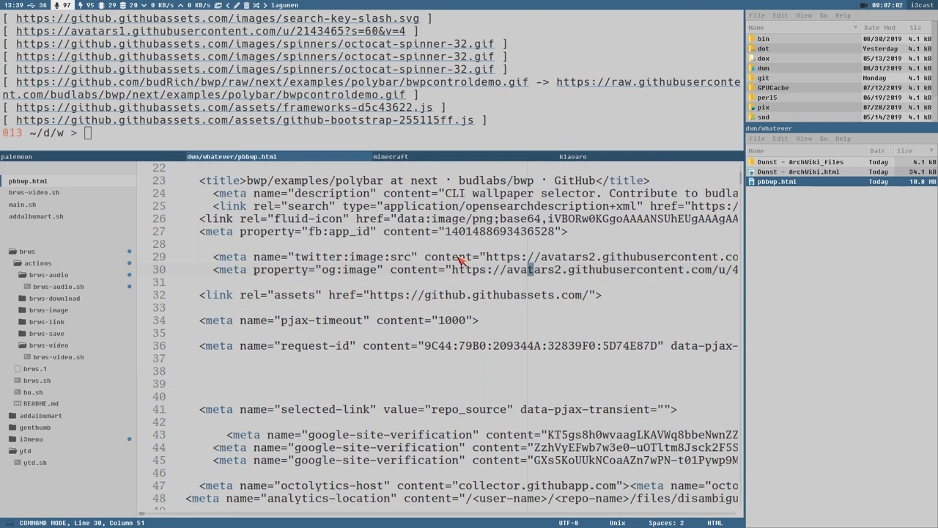
{"action": "scroll", "scroll_direction": "down", "scroll_amount": 3}
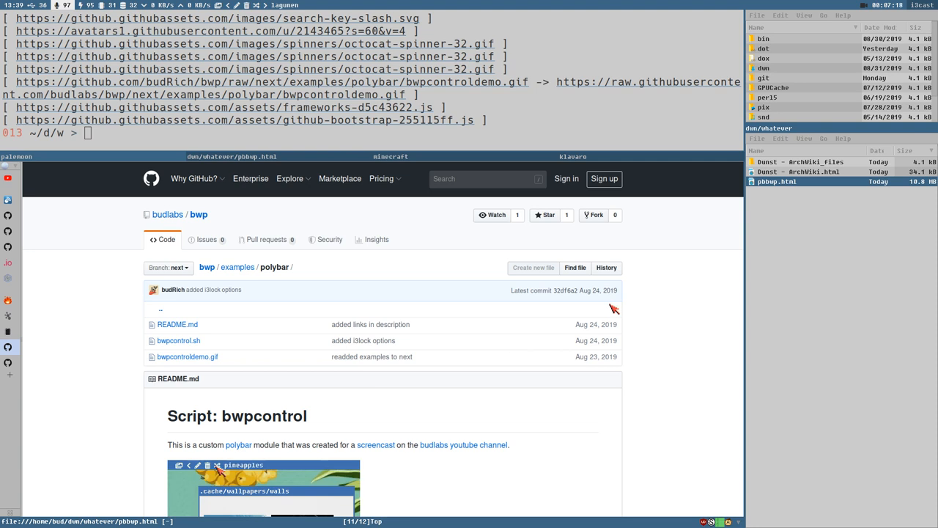
Scroll the DZone B-tree indexing article down to the B-tree diagram
{"action": "scroll", "scroll_direction": "down", "scroll_amount": 3}
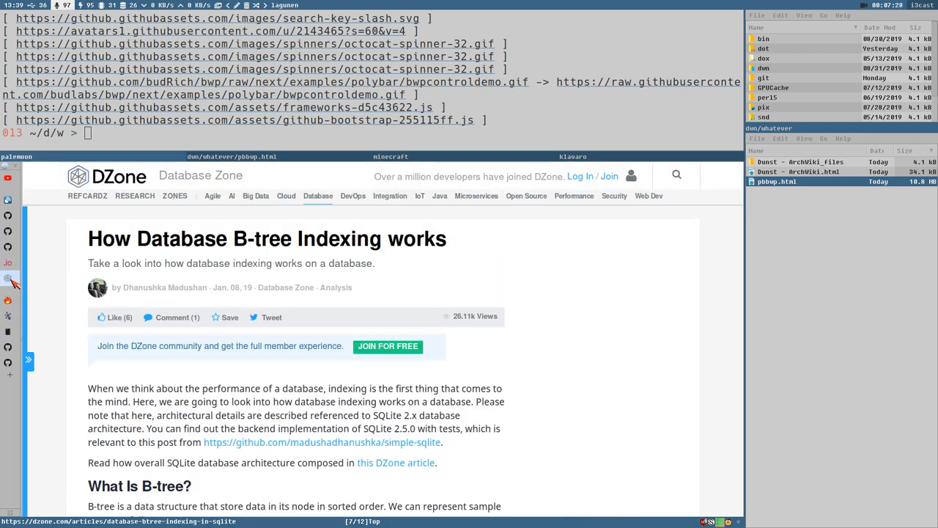
{"action": "scroll", "scroll_direction": "down", "scroll_amount": 3}
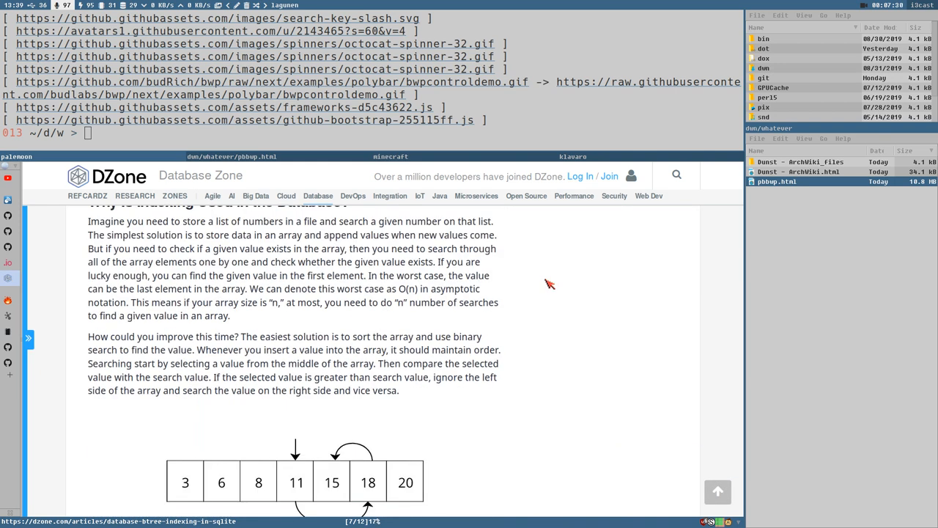
{"action": "scroll", "scroll_direction": "down", "scroll_amount": 3}
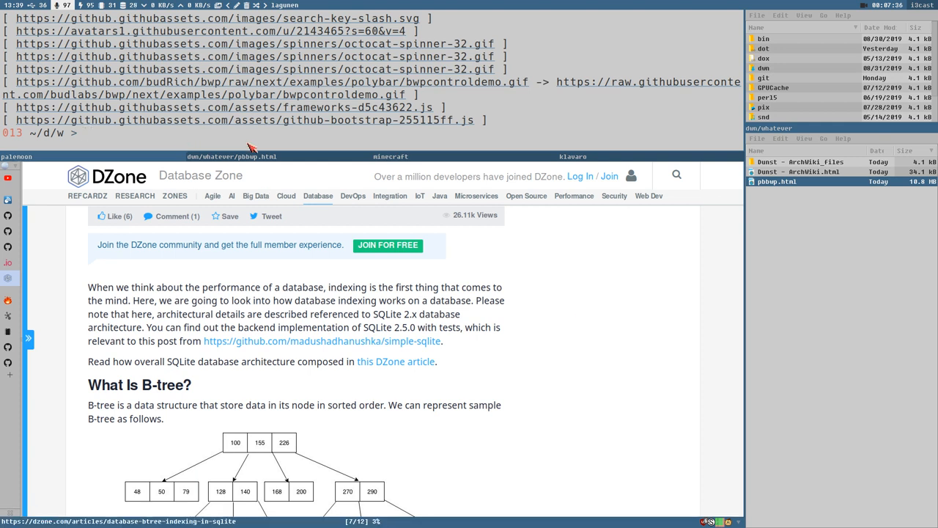
Run monolith on the DZone B-tree article URL, redirecting output to another.html
{"action": "type", "text": "monolith https://dzone.com/articles/database-btree-indexing-in-sqlite >"}
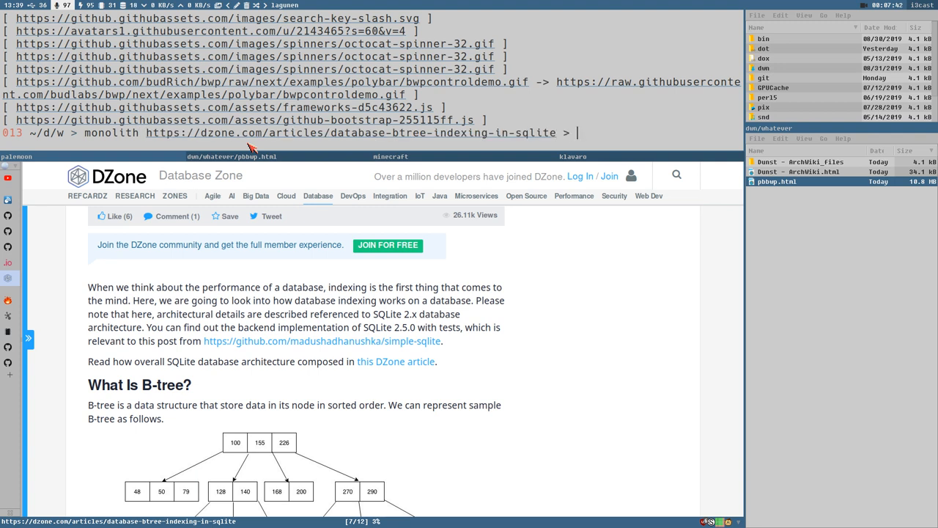
{"action": "type", "text": "another.html"}
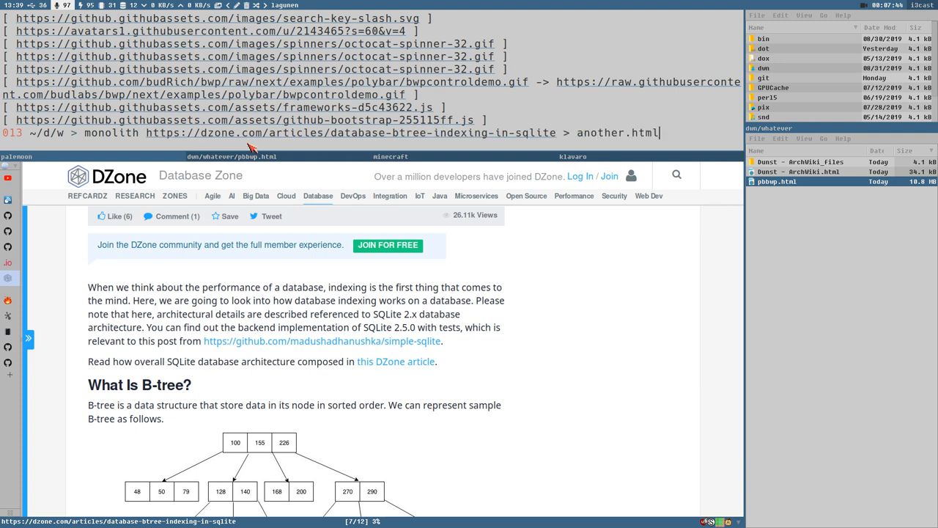
{"action": "key", "text": "Return"}
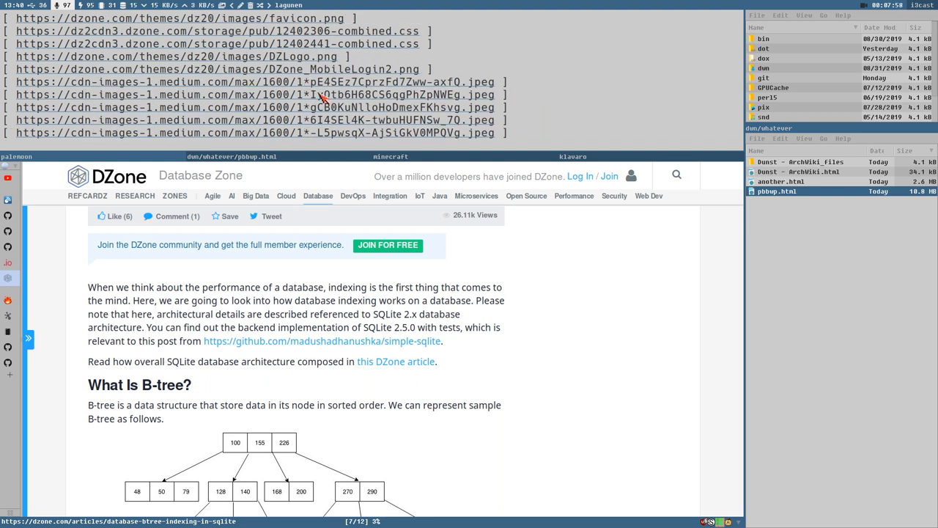
{"action": "mouse_move", "coordinate": [761, 240]}
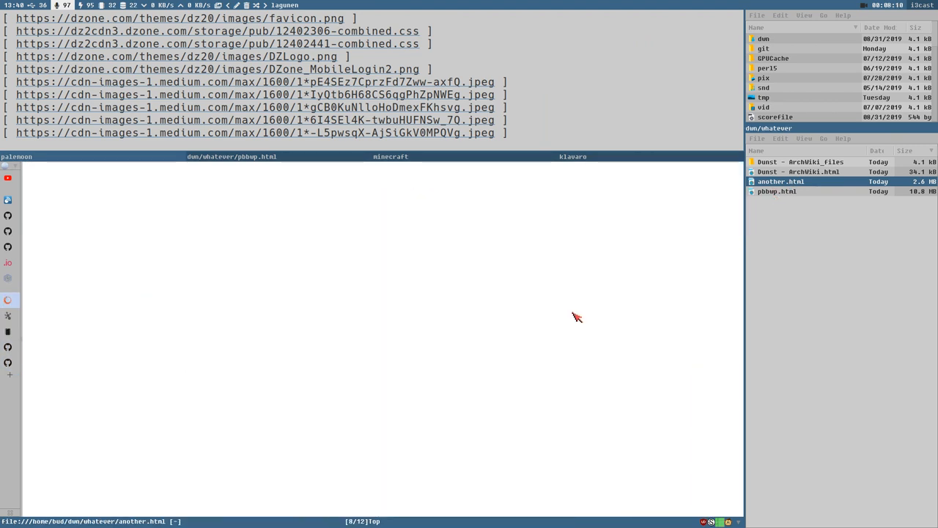
{"action": "mouse_move", "coordinate": [299, 508]}
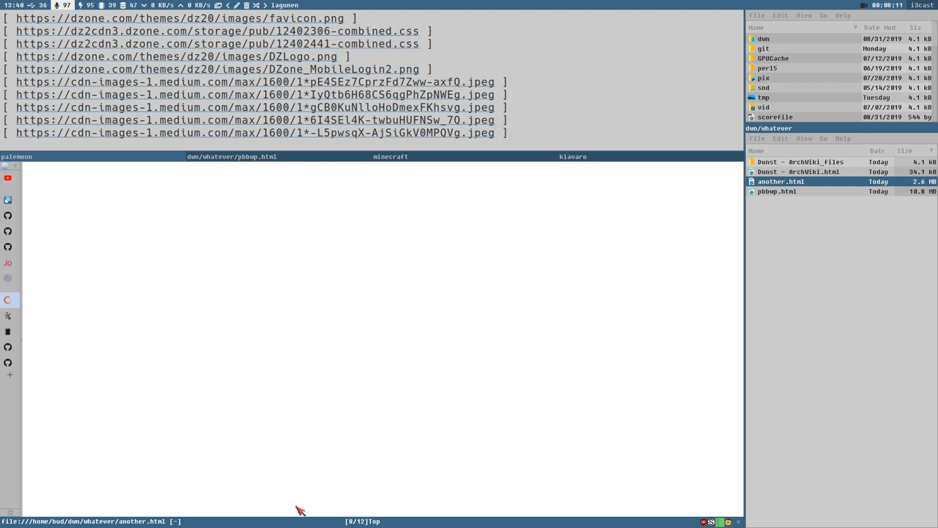
{"action": "mouse_move", "coordinate": [221, 456]}
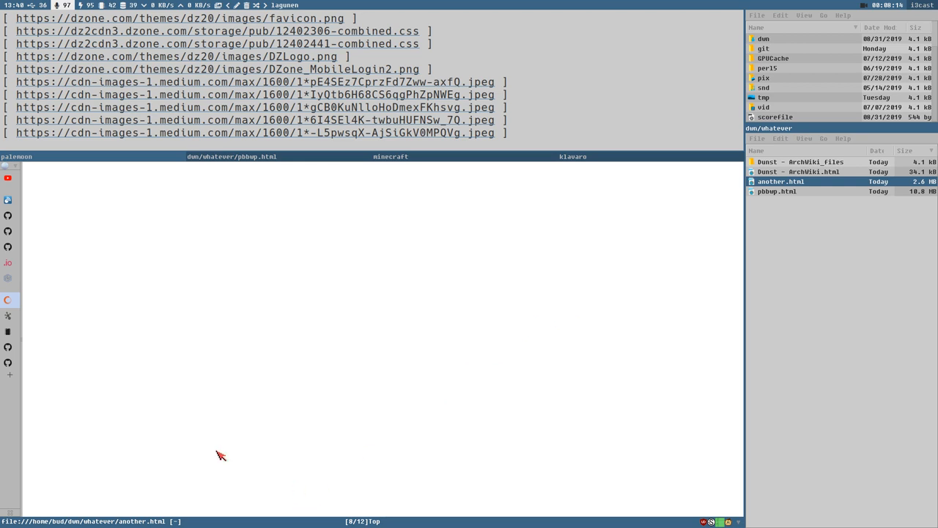
{"action": "mouse_move", "coordinate": [163, 424]}
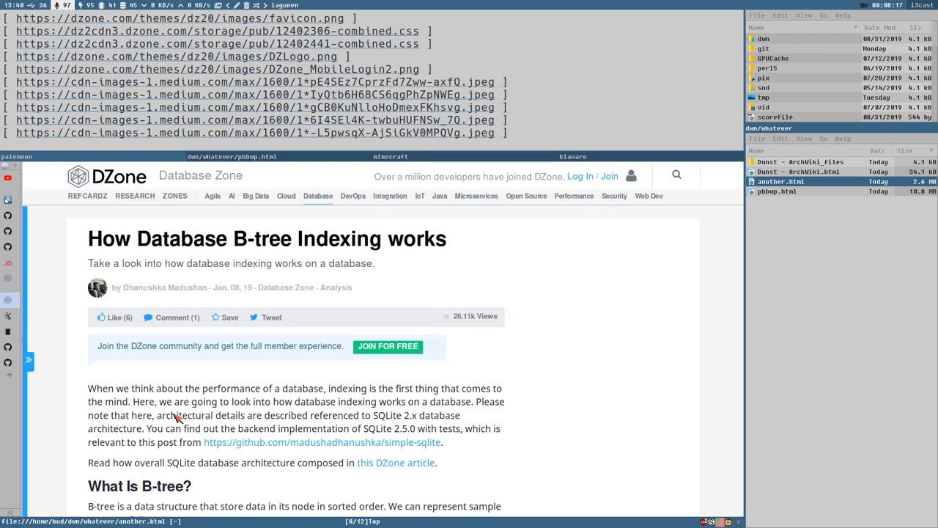
Scroll the offline another.html copy of the DZone article to its end and partway back
{"action": "scroll", "scroll_direction": "down", "scroll_amount": 3}
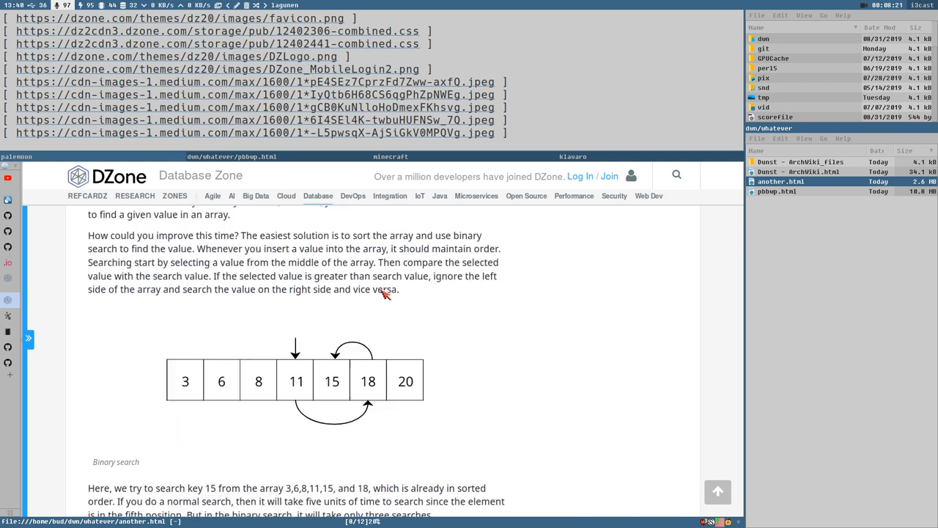
{"action": "scroll", "scroll_direction": "down", "scroll_amount": 3}
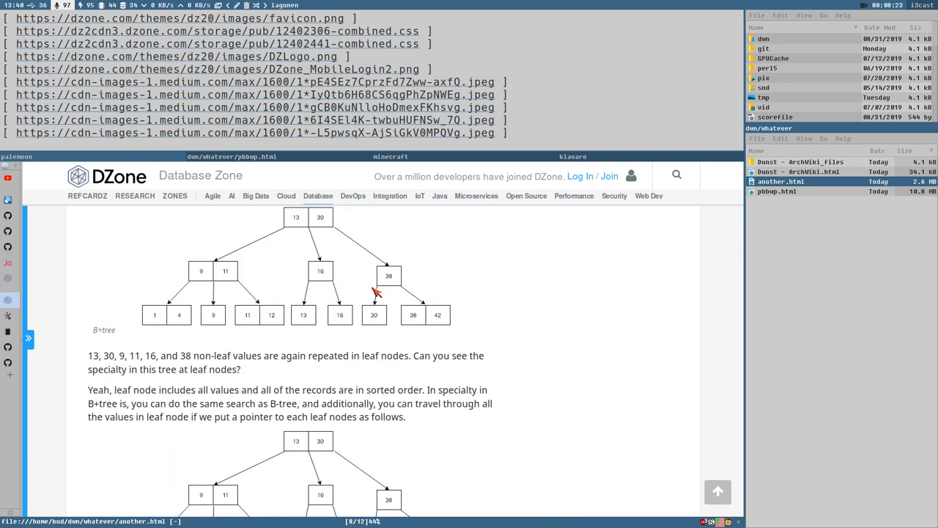
{"action": "scroll", "scroll_direction": "down", "scroll_amount": 3}
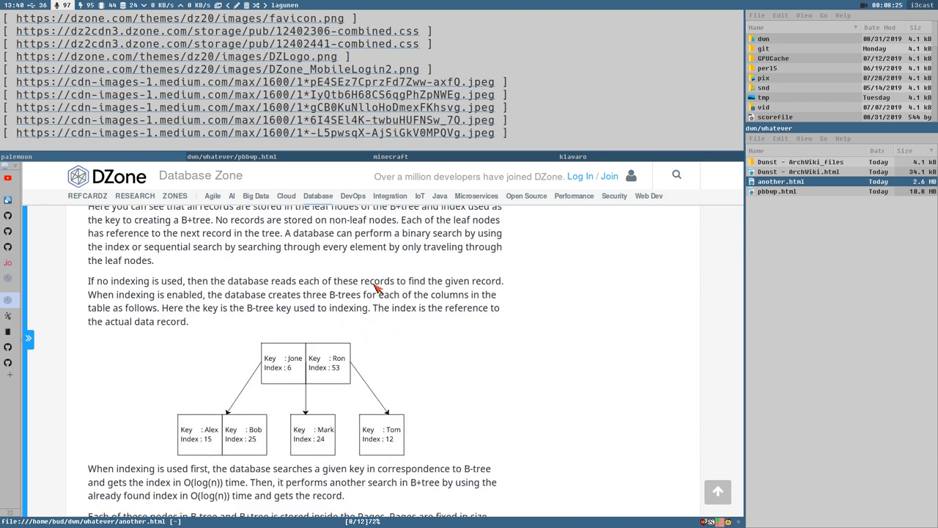
{"action": "scroll", "scroll_direction": "down", "scroll_amount": 3}
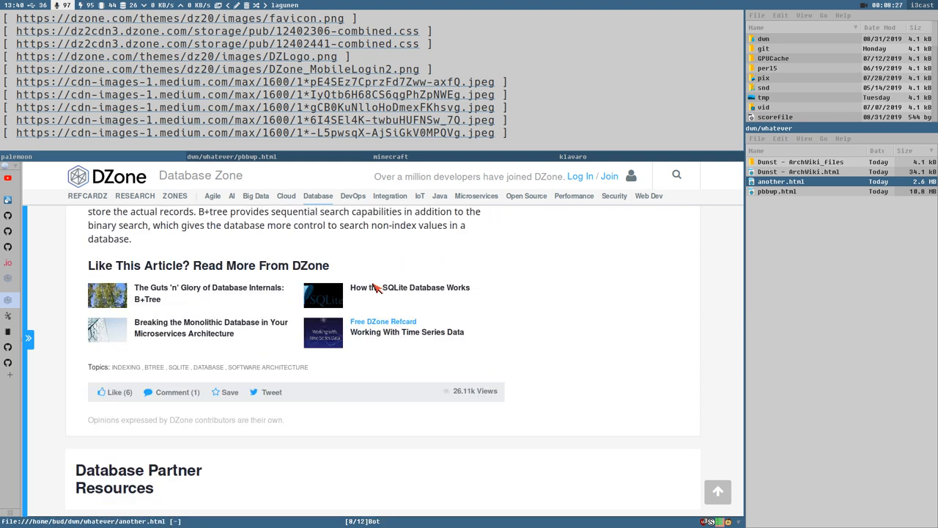
{"action": "mouse_move", "coordinate": [313, 313]}
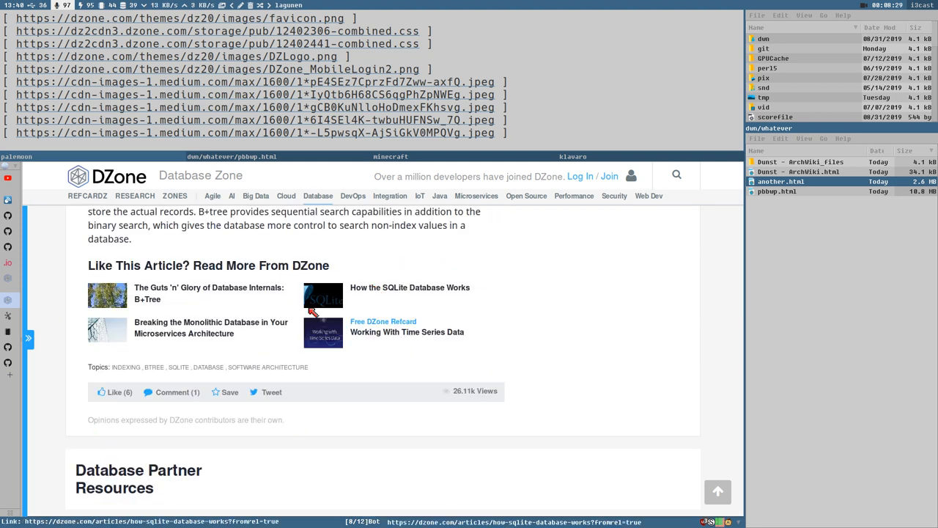
{"action": "scroll", "scroll_direction": "up", "scroll_amount": 3}
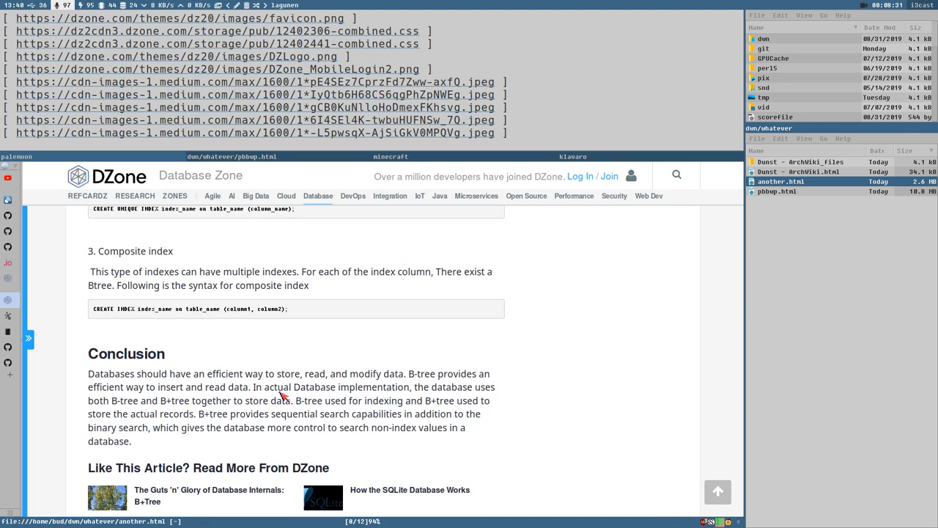
{"action": "scroll", "scroll_direction": "down", "scroll_amount": 3}
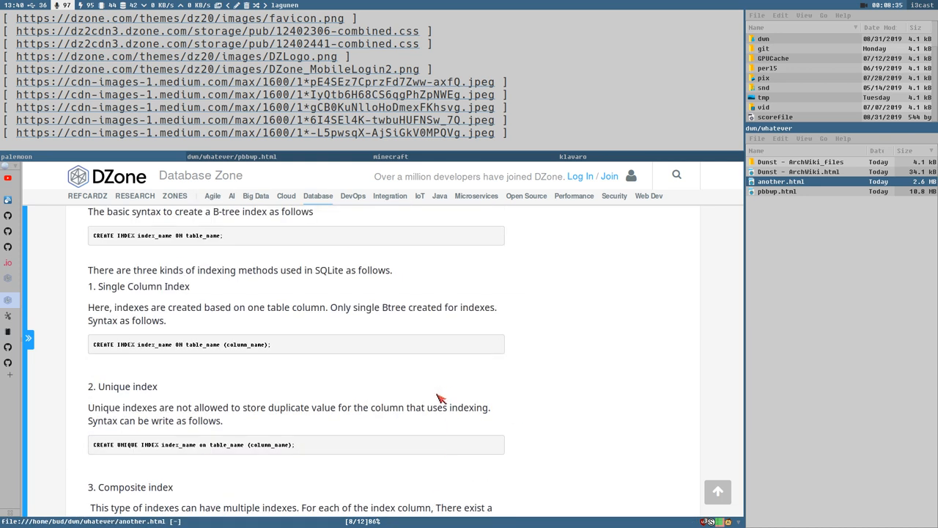
{"action": "scroll", "scroll_direction": "down", "scroll_amount": 3}
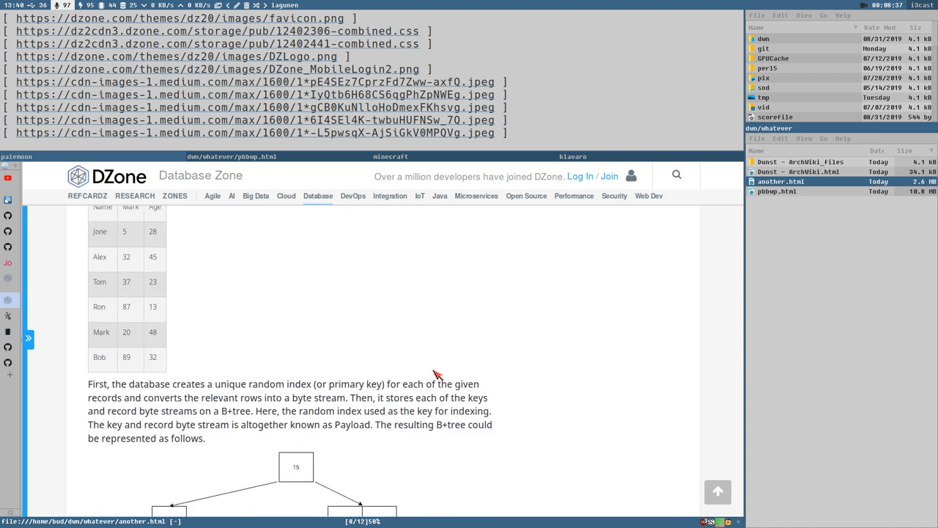
{"action": "scroll", "scroll_direction": "down", "scroll_amount": 3}
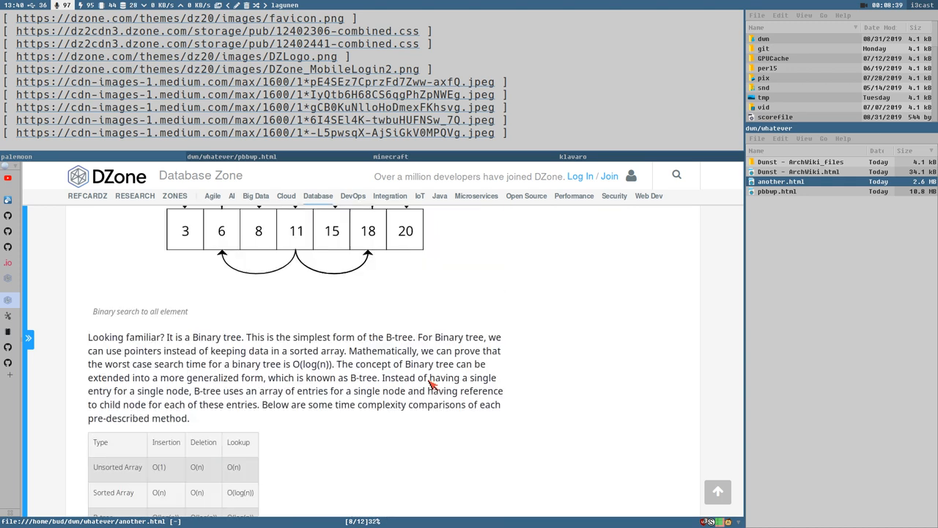
{"action": "scroll", "scroll_direction": "down", "scroll_amount": 3}
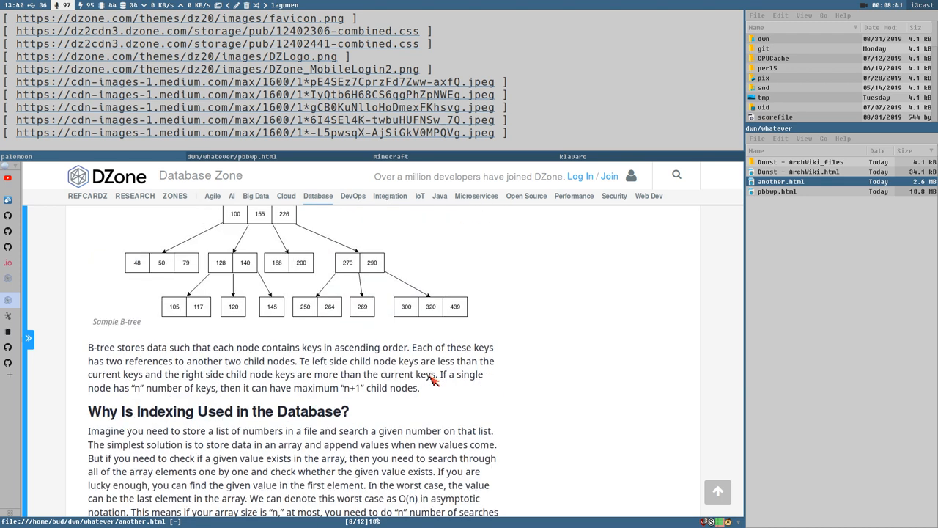
{"action": "mouse_move", "coordinate": [12, 179]}
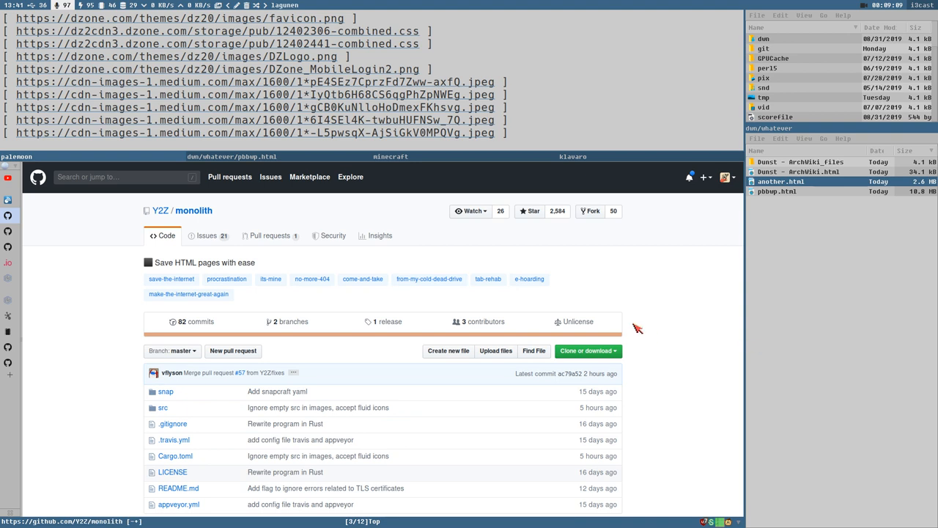
{"action": "mouse_move", "coordinate": [489, 329]}
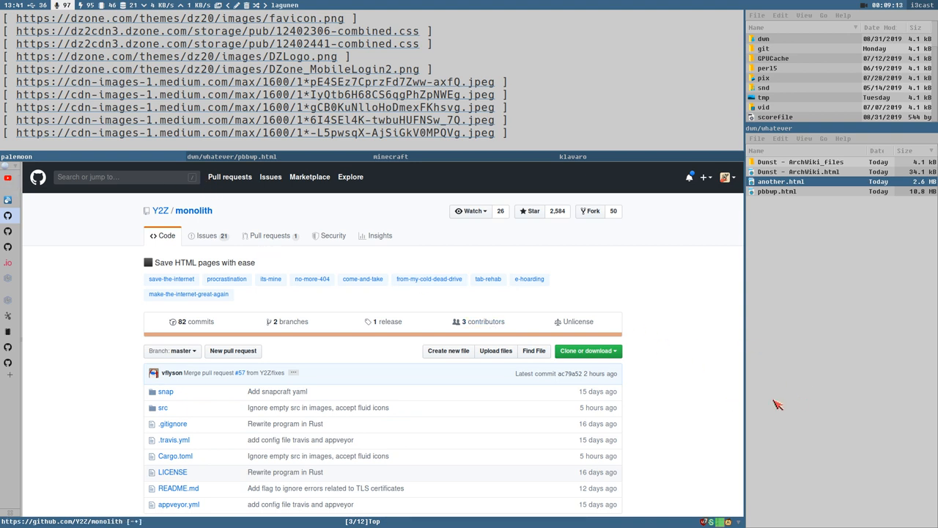
{"action": "mouse_move", "coordinate": [759, 327]}
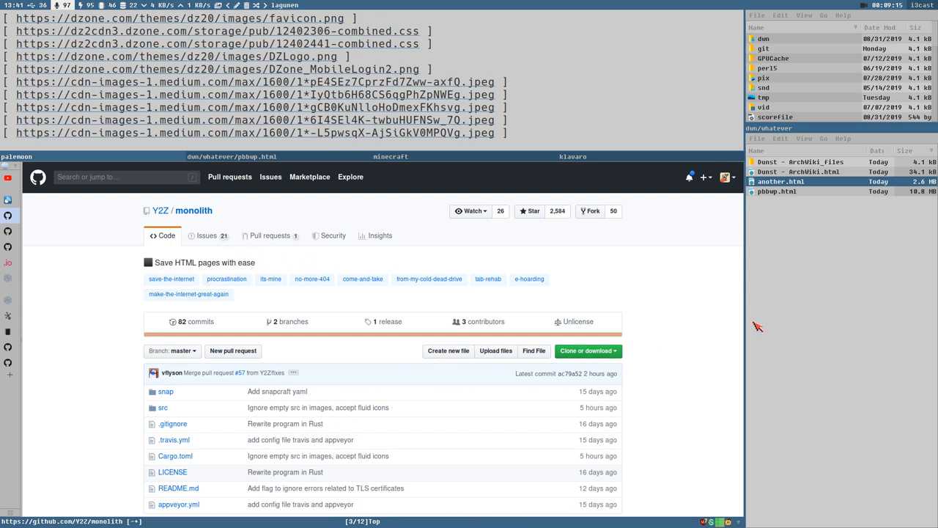
{"action": "mouse_move", "coordinate": [639, 475]}
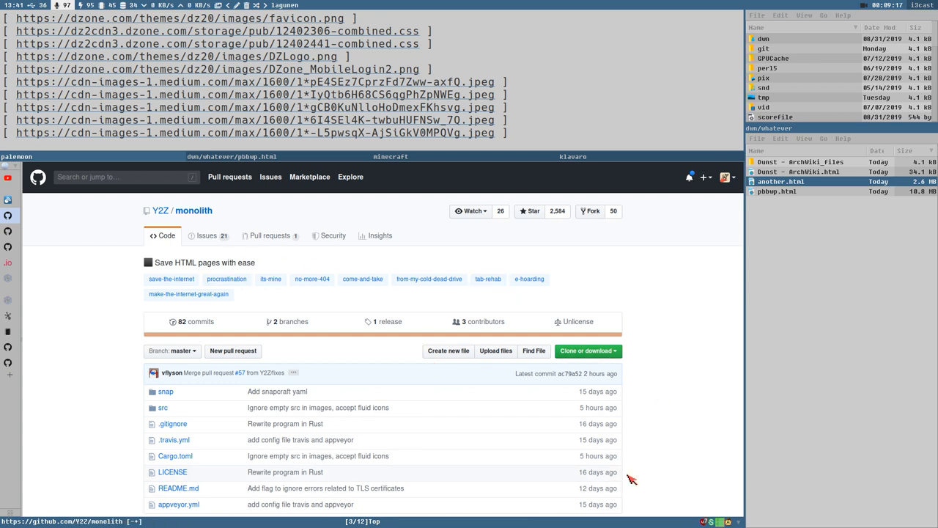
{"action": "mouse_move", "coordinate": [460, 310]}
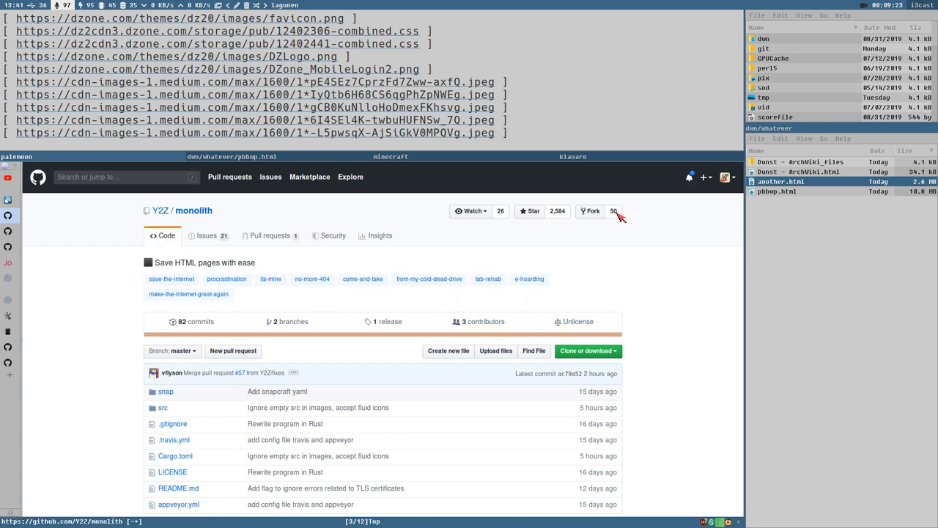
{"action": "mouse_move", "coordinate": [566, 327]}
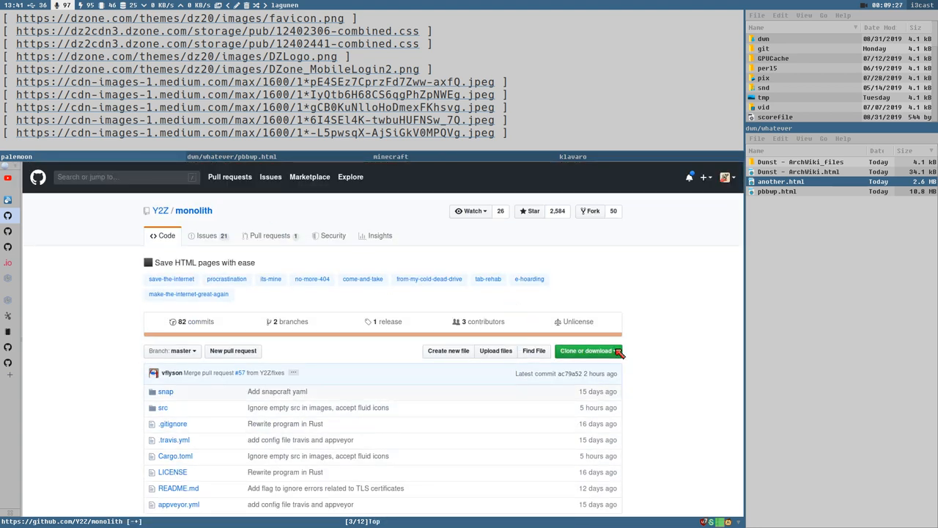
{"action": "mouse_move", "coordinate": [566, 183]}
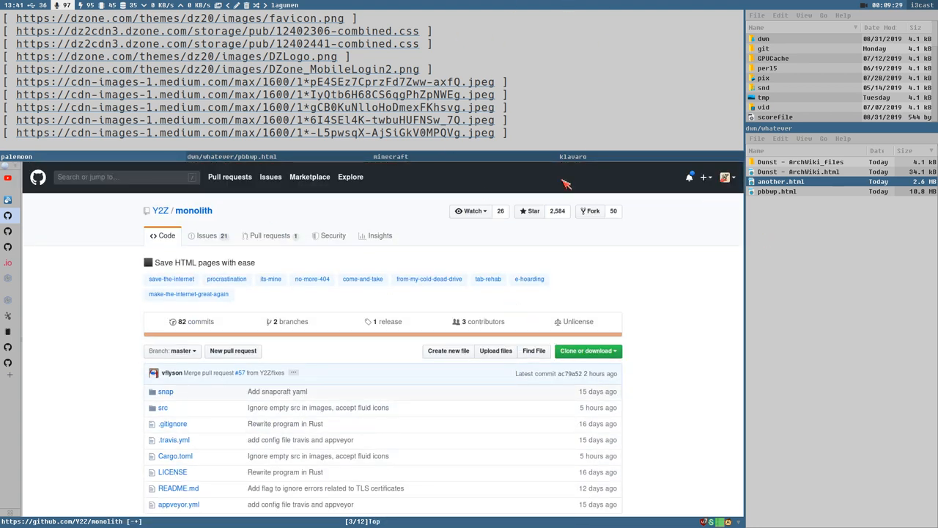
{"action": "mouse_move", "coordinate": [587, 359]}
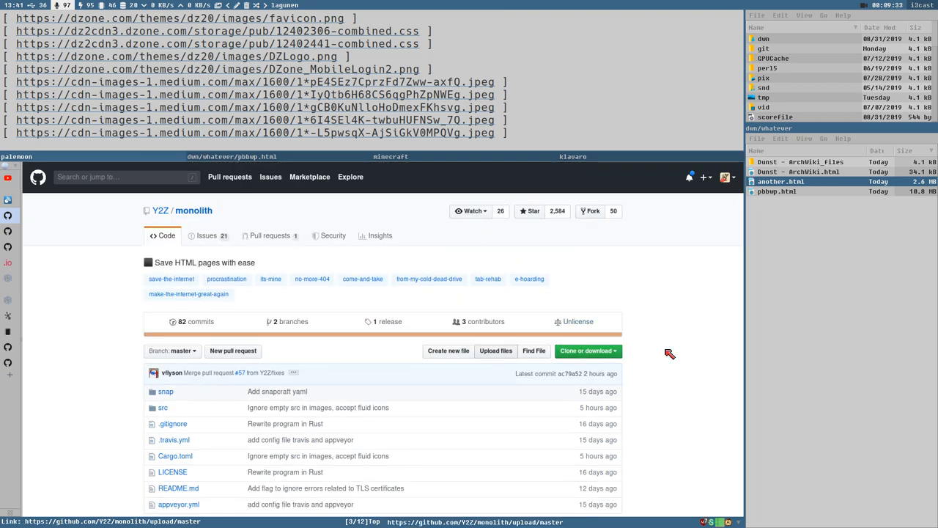
{"action": "mouse_move", "coordinate": [789, 181]}
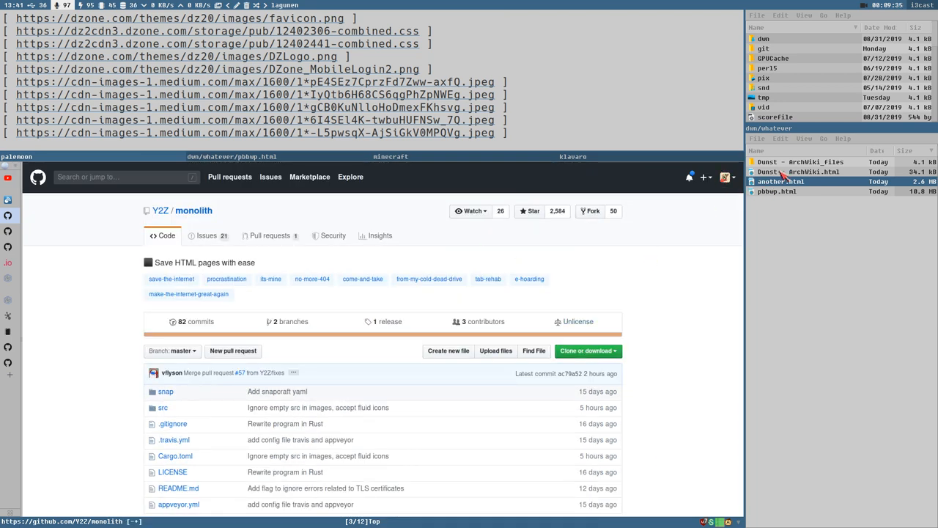
Pick the saved 'Dunst - ArchWiki.html' file, then scroll the monolith repository into its README
{"action": "left_click", "coordinate": [807, 172]}
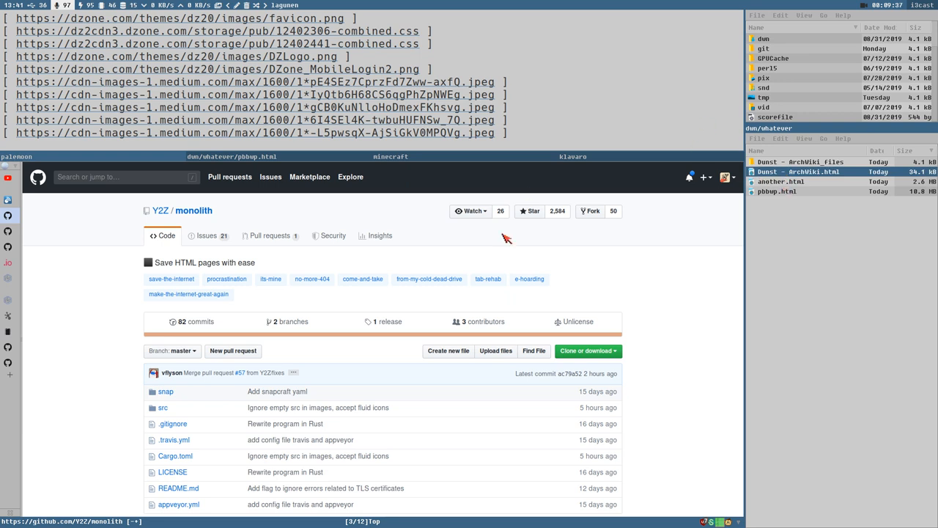
{"action": "mouse_move", "coordinate": [326, 309]}
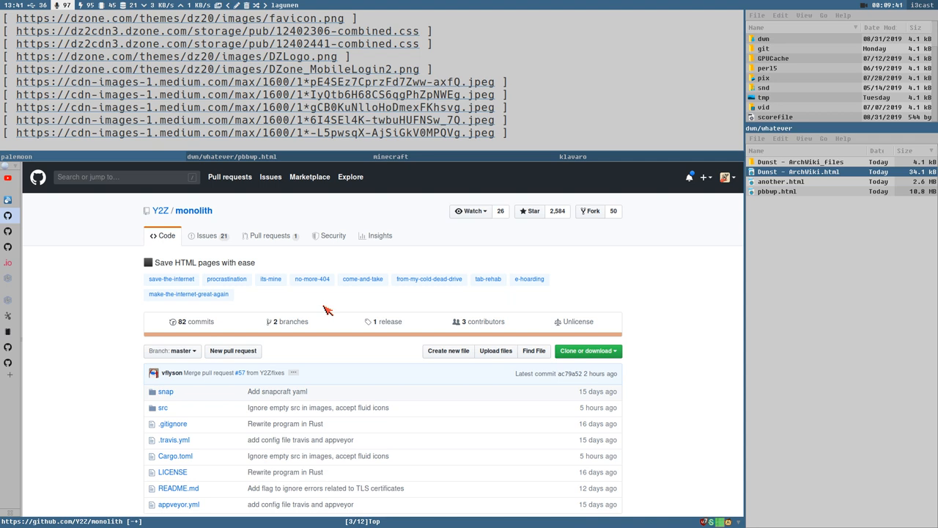
{"action": "mouse_move", "coordinate": [812, 198]}
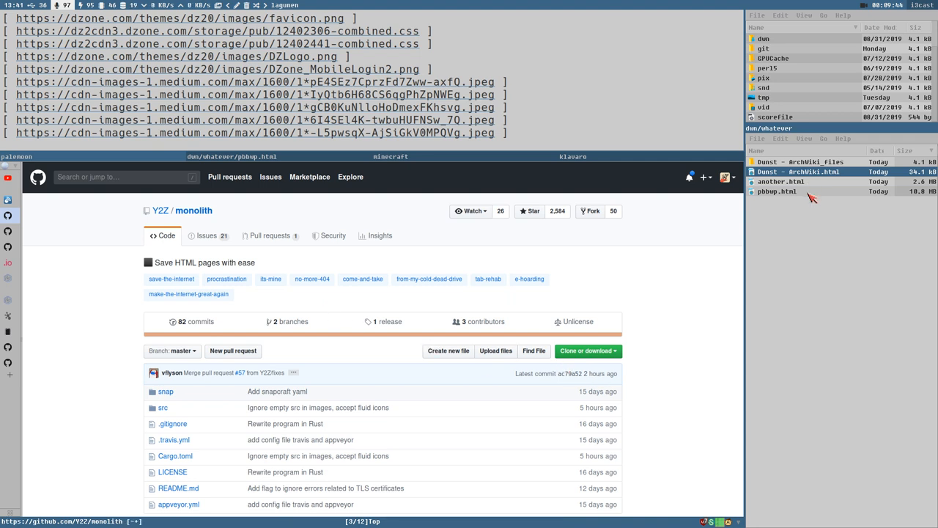
{"action": "mouse_move", "coordinate": [31, 247]}
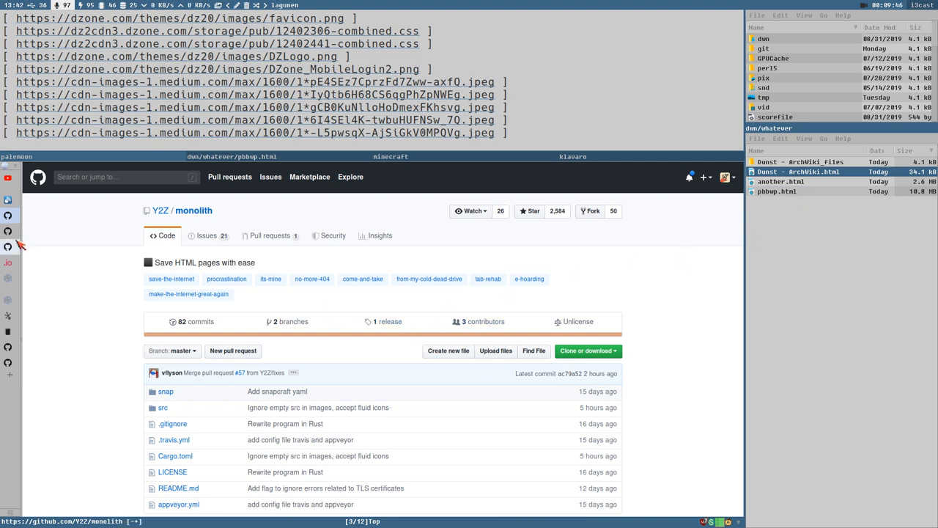
{"action": "mouse_move", "coordinate": [108, 304]}
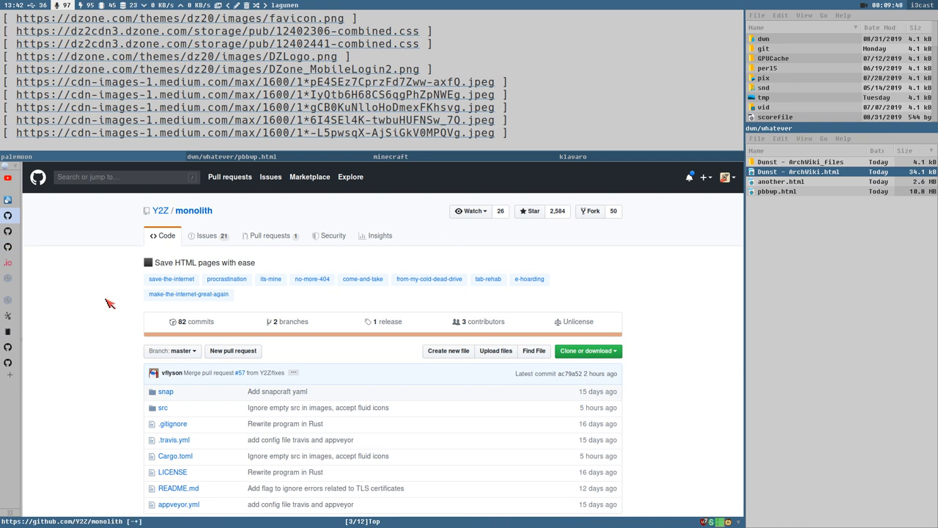
{"action": "mouse_move", "coordinate": [486, 460]}
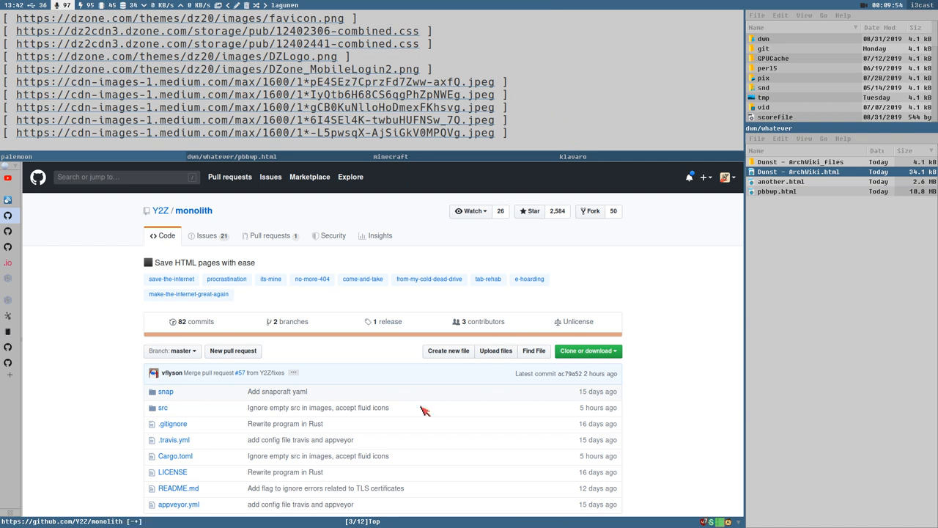
{"action": "mouse_move", "coordinate": [922, 204]}
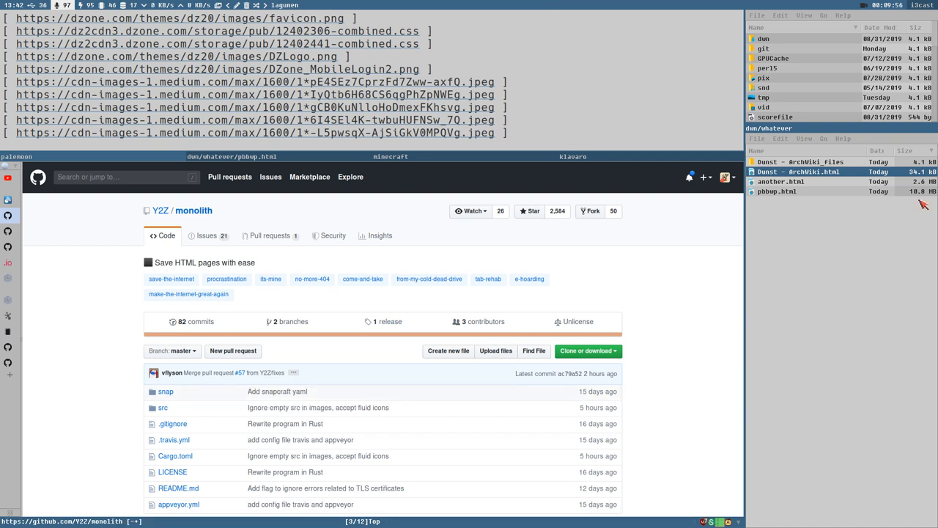
{"action": "scroll", "scroll_direction": "down", "scroll_amount": 3}
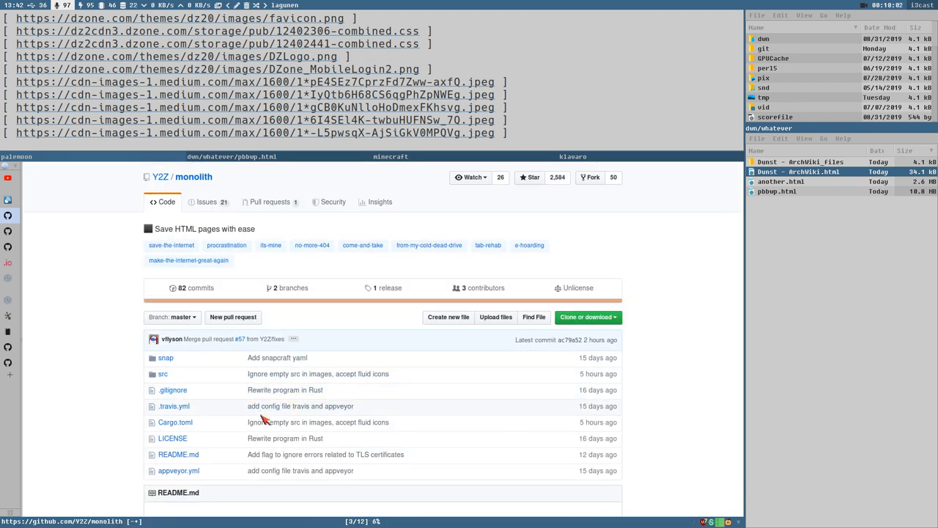
{"action": "mouse_move", "coordinate": [79, 205]}
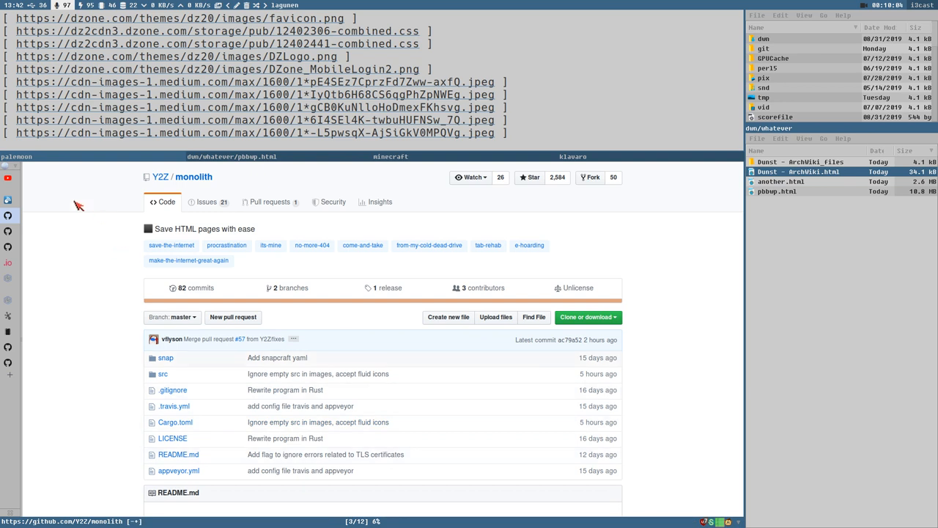
{"action": "scroll", "scroll_direction": "down", "scroll_amount": 3}
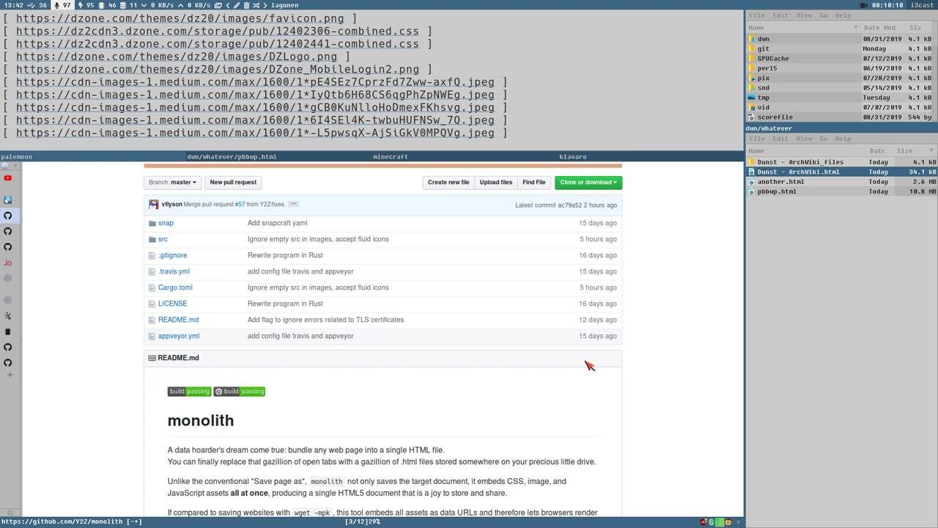
{"action": "scroll", "scroll_direction": "down", "scroll_amount": 3}
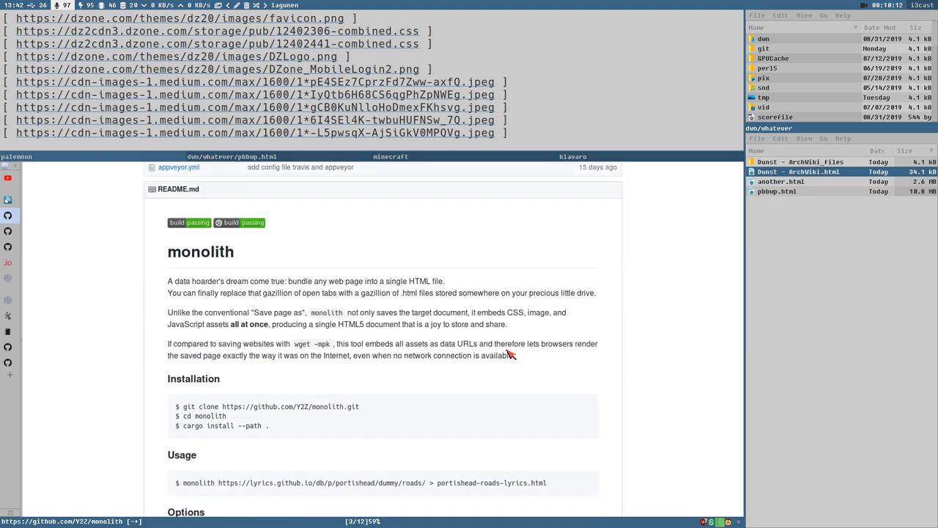
{"action": "mouse_move", "coordinate": [228, 437]}
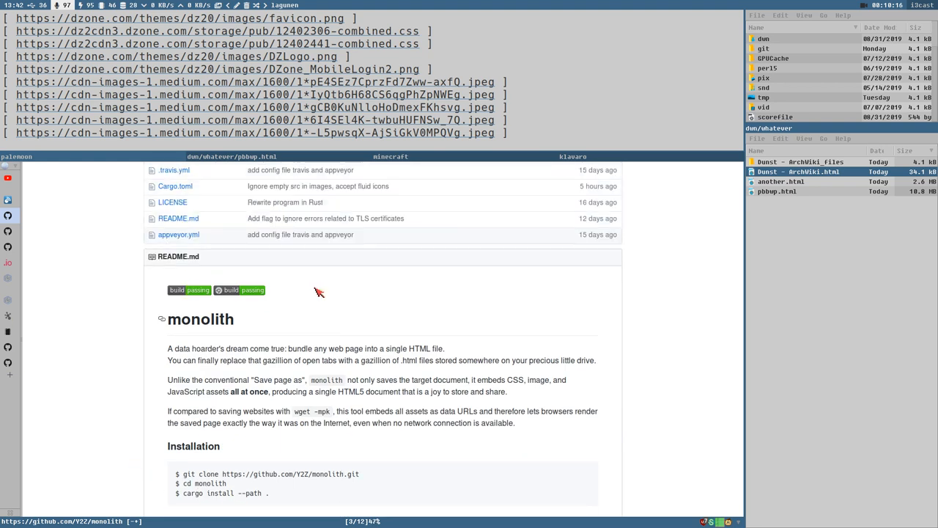
{"action": "mouse_move", "coordinate": [610, 109]}
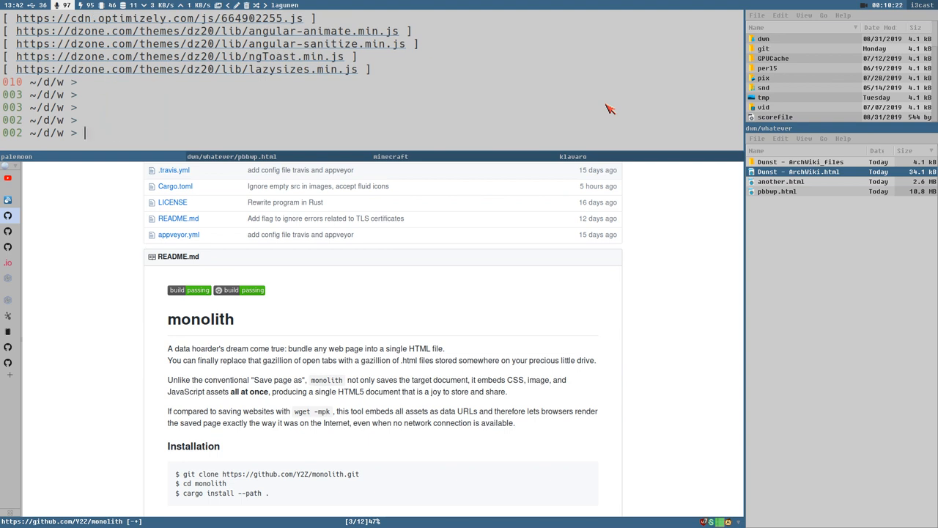
Search the package repositories for monolith-git using 'yay -Ss monolith-git'
{"action": "type", "text": "yay"}
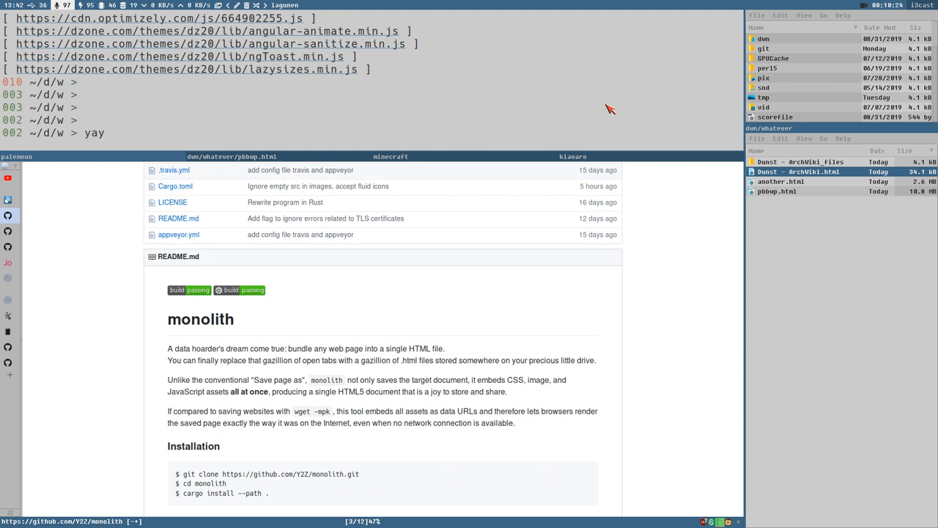
{"action": "type", "text": "-Ss"}
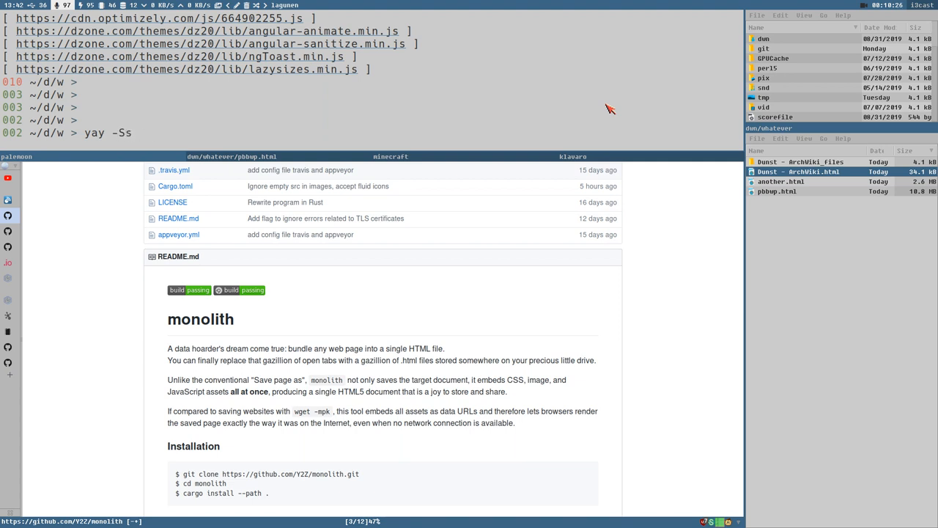
{"action": "type", "text": "monoli"}
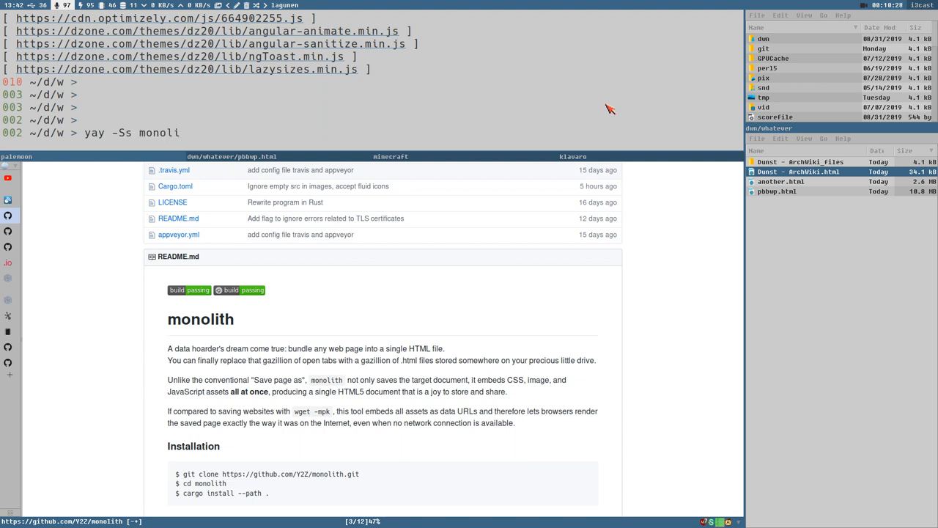
{"action": "type", "text": "-git"}
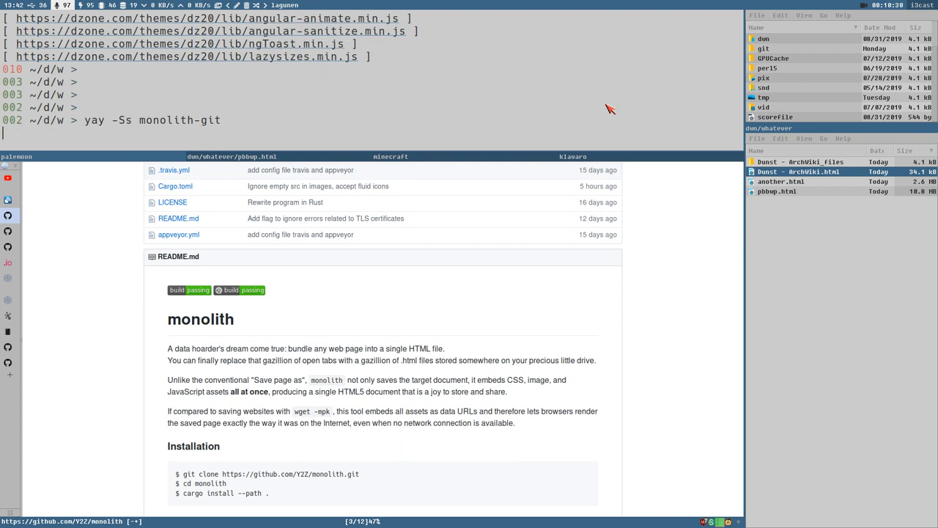
{"action": "key", "text": "Return"}
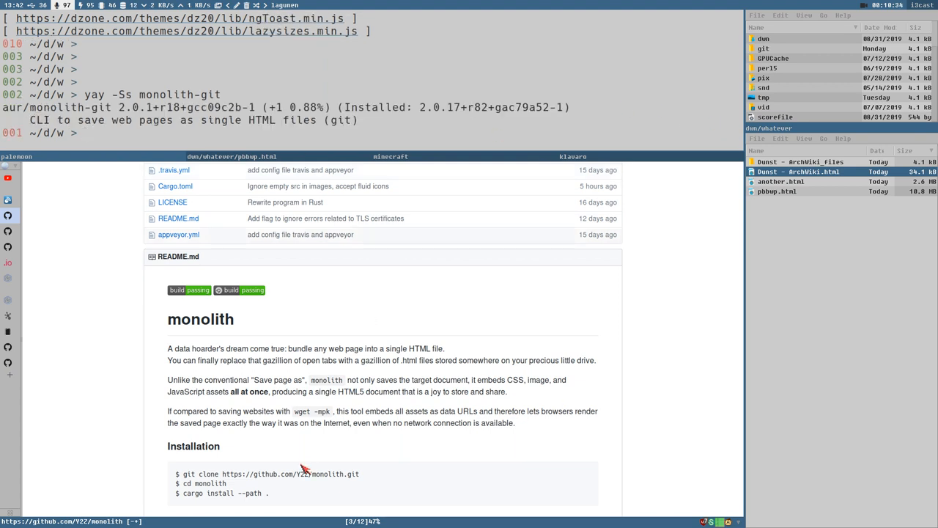
Scroll down through the Y2Z/monolith README's installation, usage and options sections
{"action": "scroll", "scroll_direction": "down", "scroll_amount": 3}
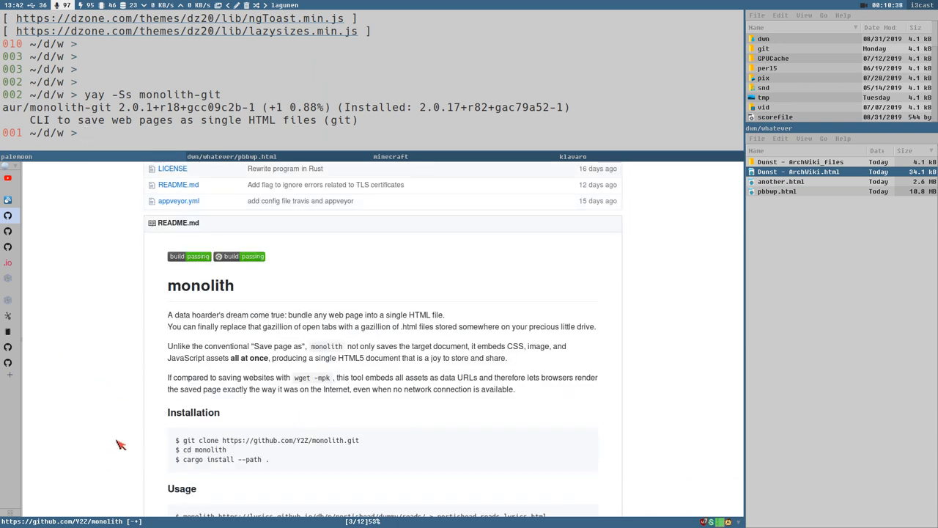
{"action": "mouse_move", "coordinate": [325, 469]}
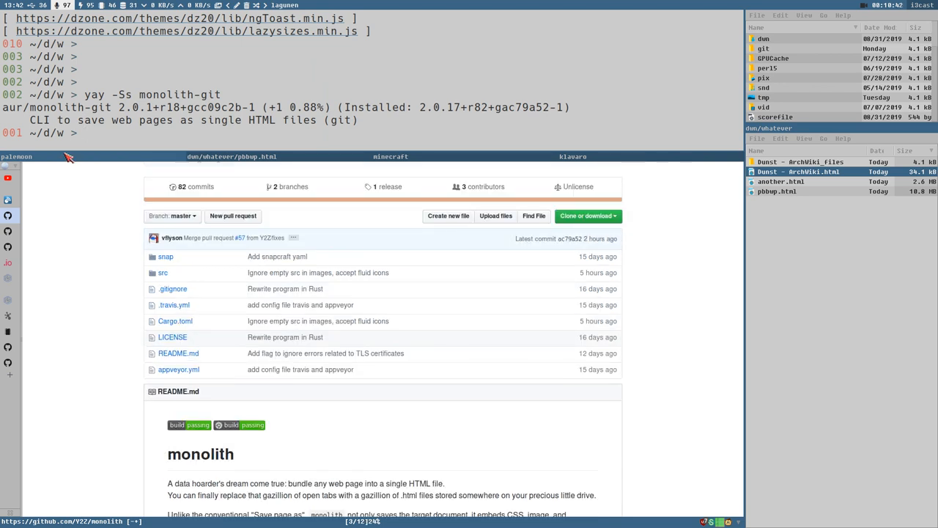
{"action": "scroll", "scroll_direction": "down", "scroll_amount": 3}
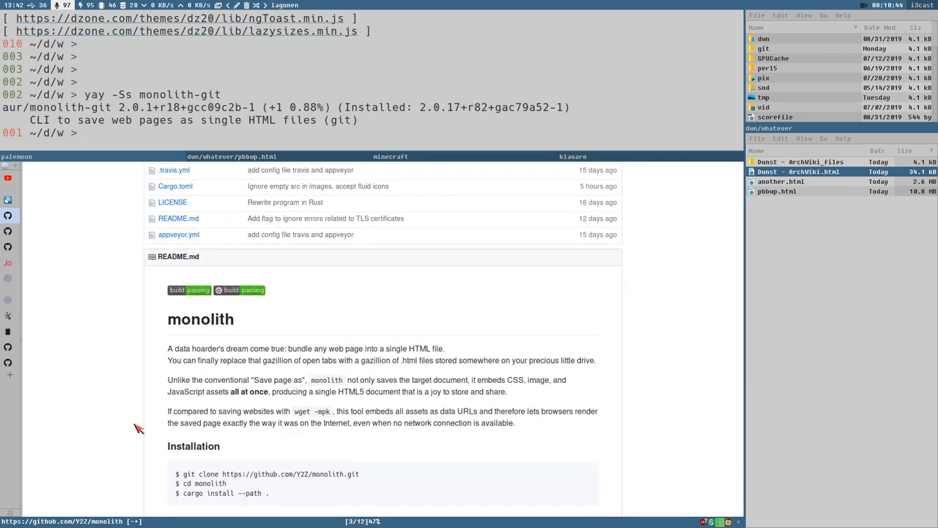
{"action": "mouse_move", "coordinate": [415, 523]}
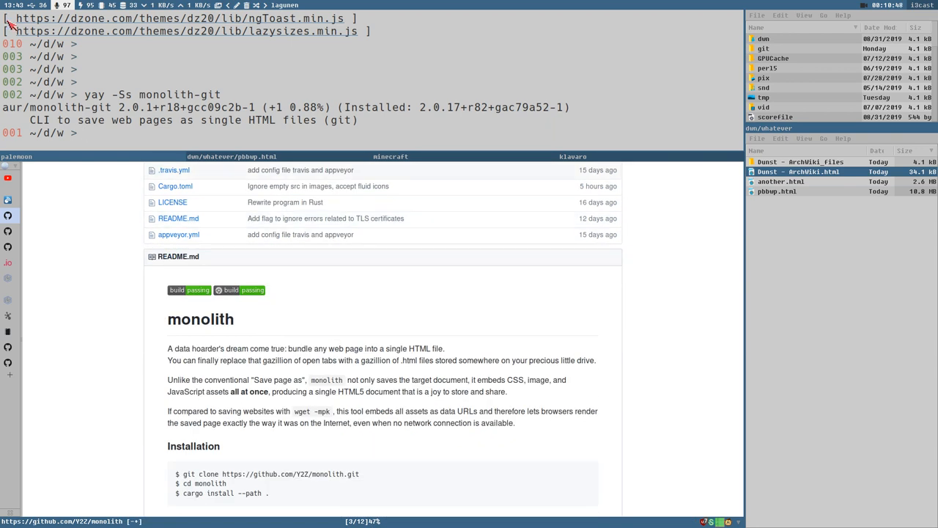
{"action": "mouse_move", "coordinate": [265, 316]}
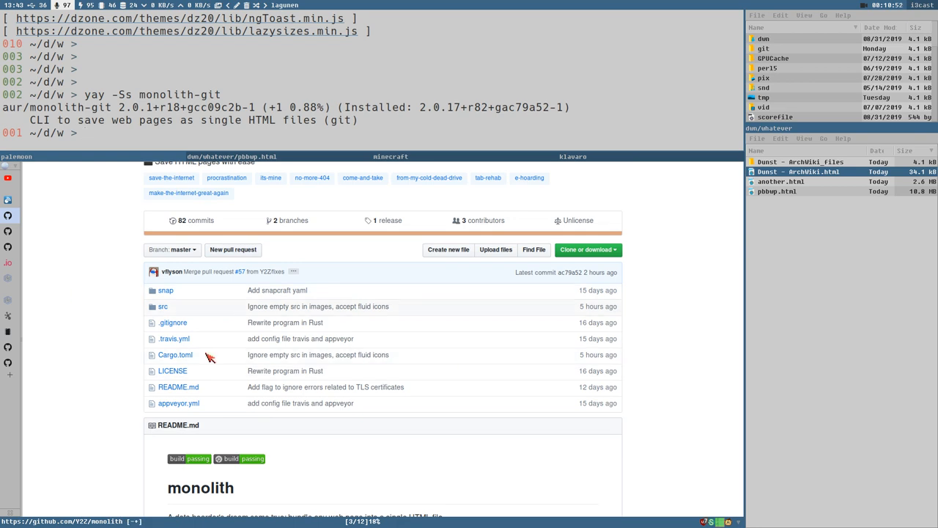
{"action": "mouse_move", "coordinate": [425, 301]}
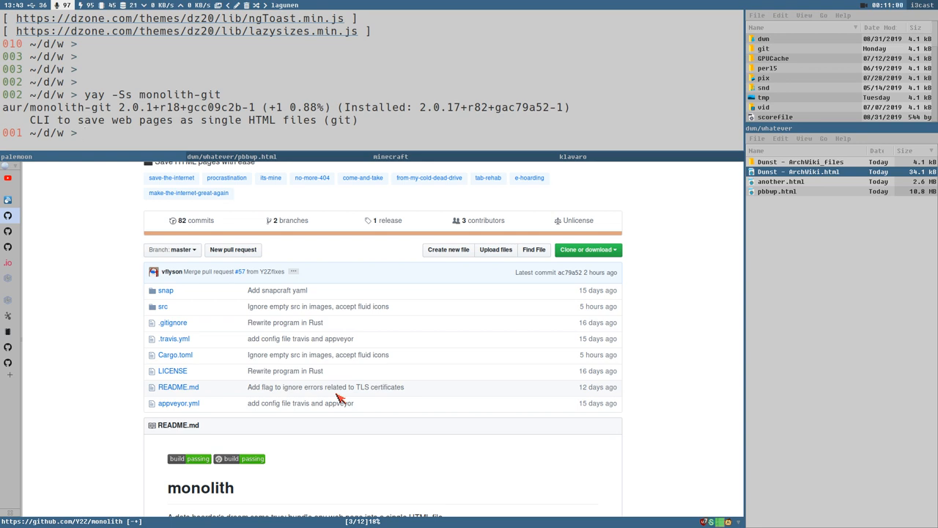
{"action": "mouse_move", "coordinate": [428, 155]}
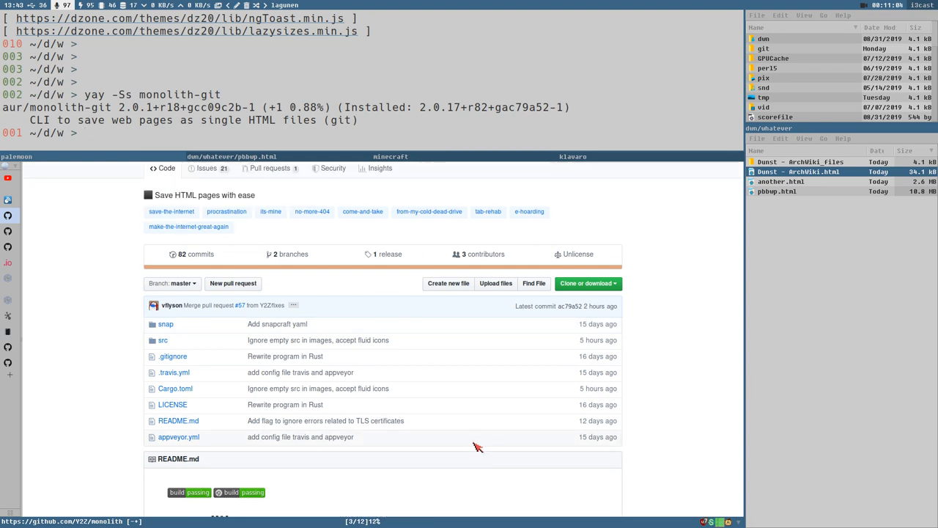
{"action": "scroll", "scroll_direction": "down", "scroll_amount": 3}
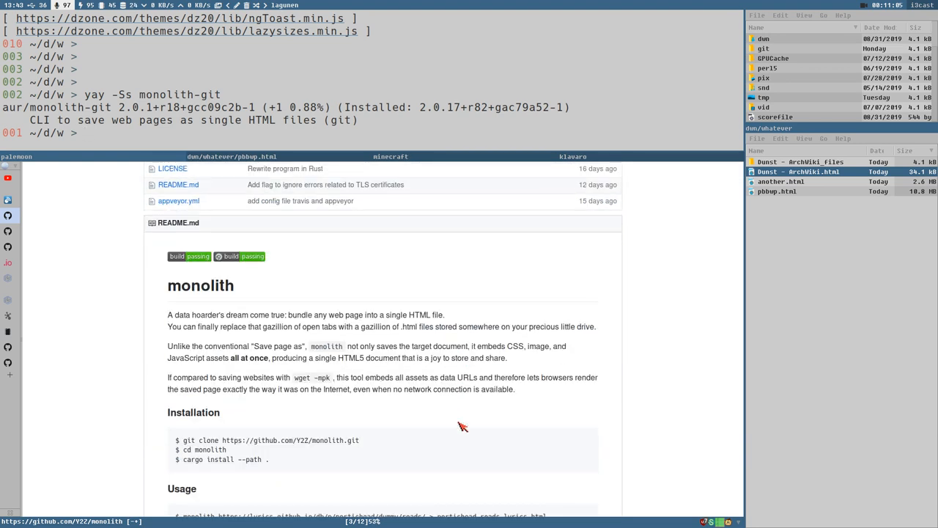
{"action": "scroll", "scroll_direction": "down", "scroll_amount": 3}
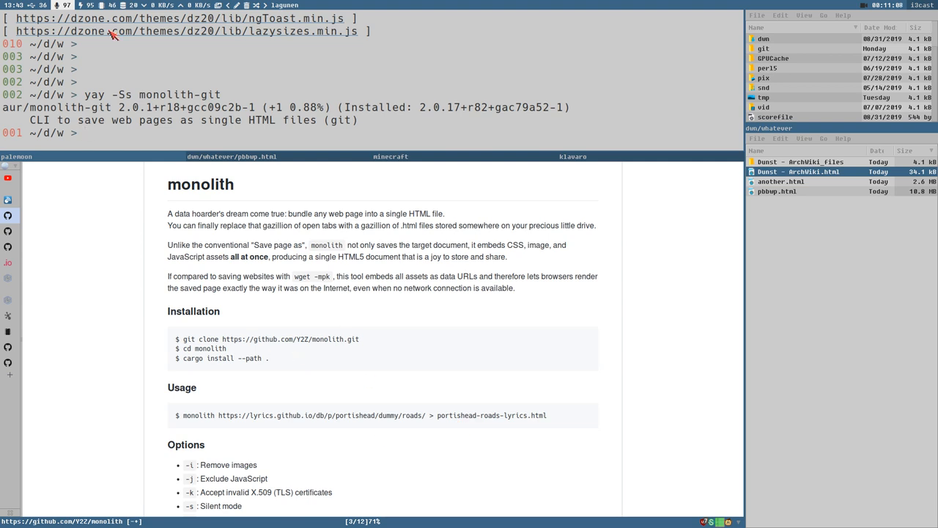
{"action": "mouse_move", "coordinate": [348, 451]}
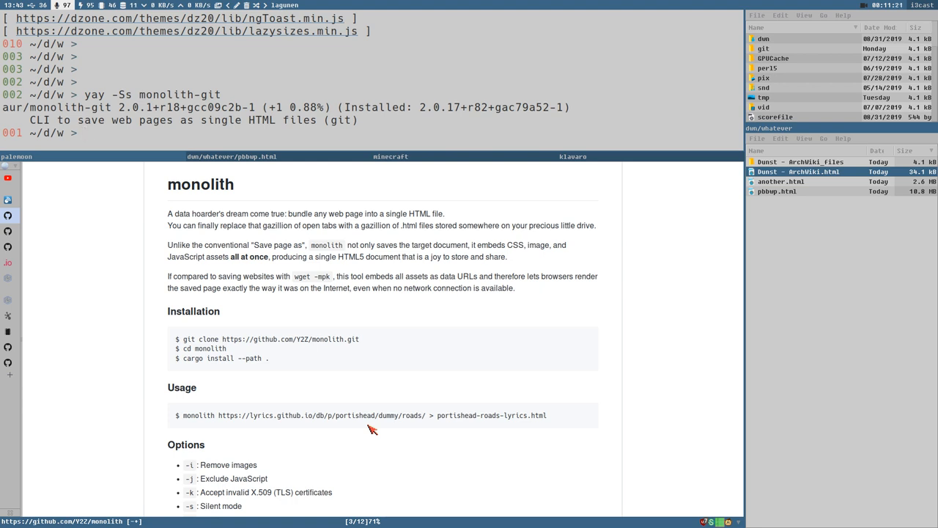
{"action": "mouse_move", "coordinate": [281, 419]}
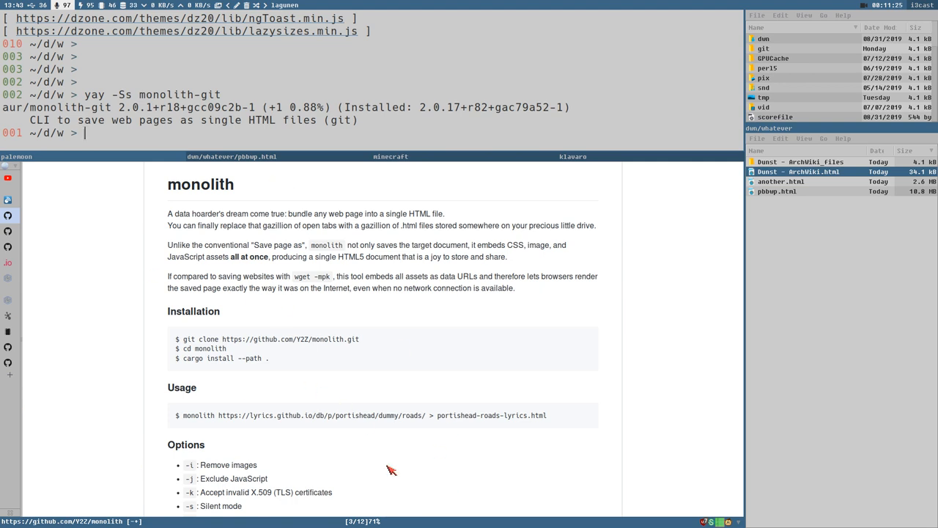
{"action": "scroll", "scroll_direction": "down", "scroll_amount": 3}
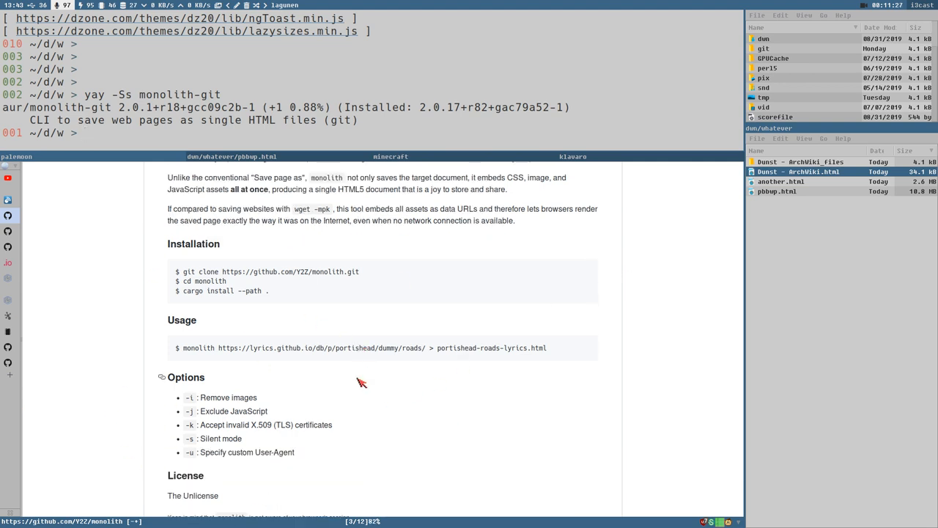
{"action": "scroll", "scroll_direction": "down", "scroll_amount": 3}
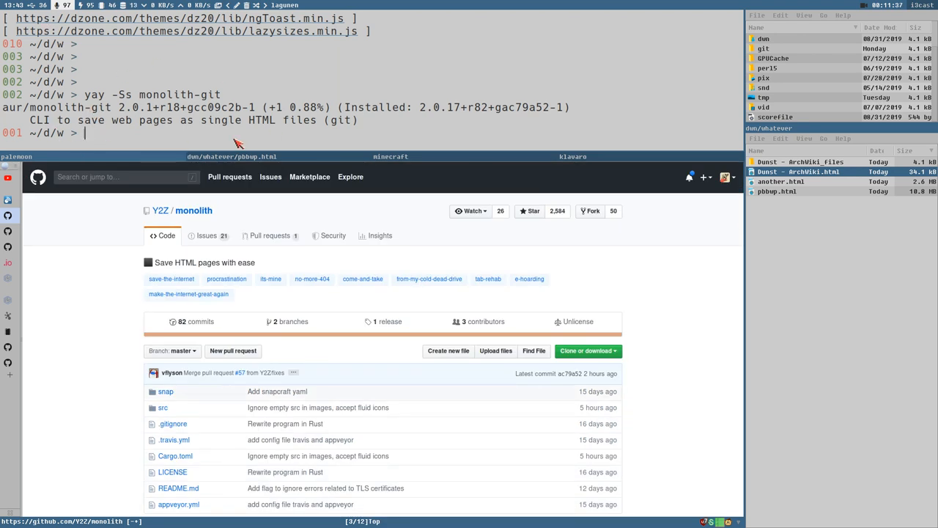
{"action": "mouse_move", "coordinate": [424, 353]}
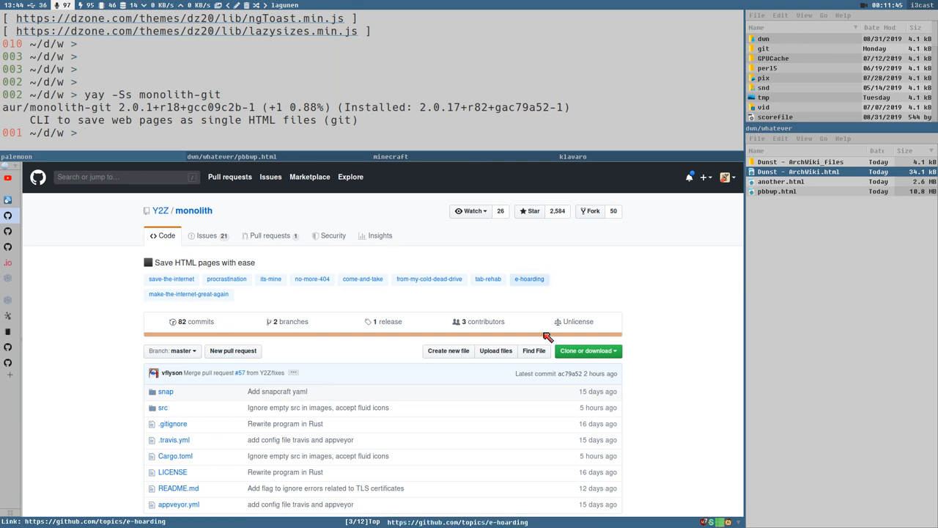
{"action": "scroll", "scroll_direction": "down", "scroll_amount": 3}
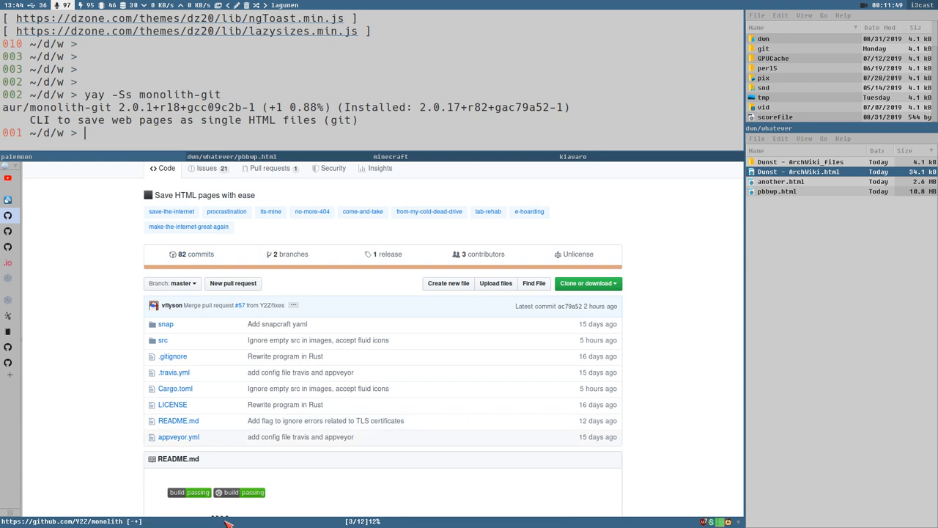
{"action": "scroll", "scroll_direction": "down", "scroll_amount": 3}
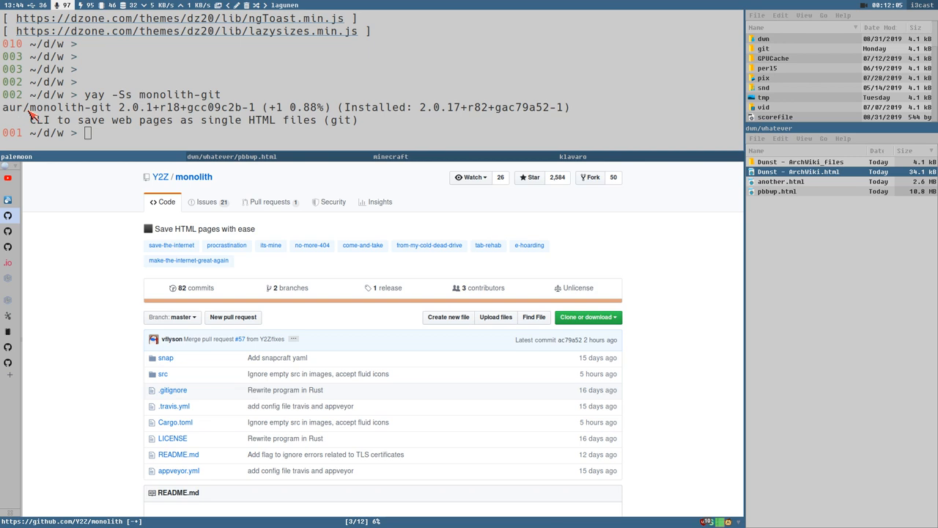
Highlight 'monolith-git' in the yay output and select another.html in PCManFM
{"action": "double_click", "coordinate": [66, 109]}
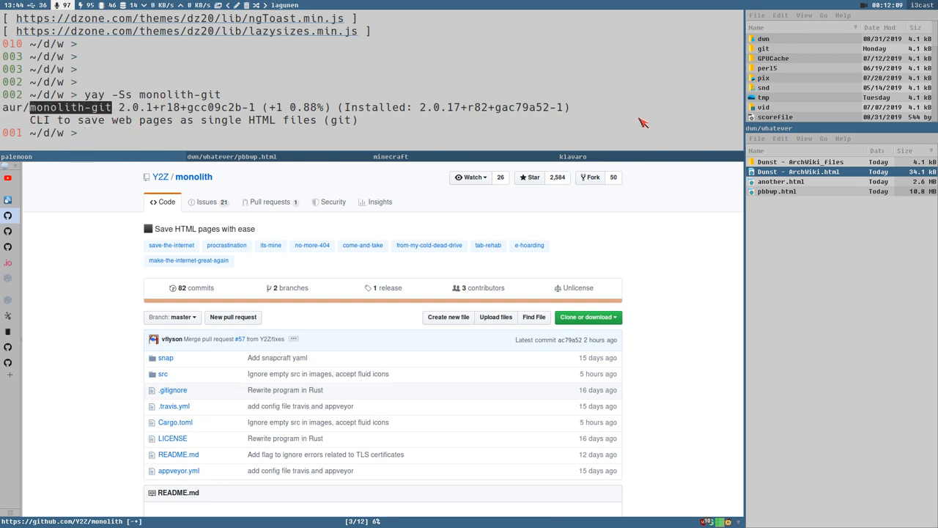
{"action": "mouse_move", "coordinate": [31, 135]}
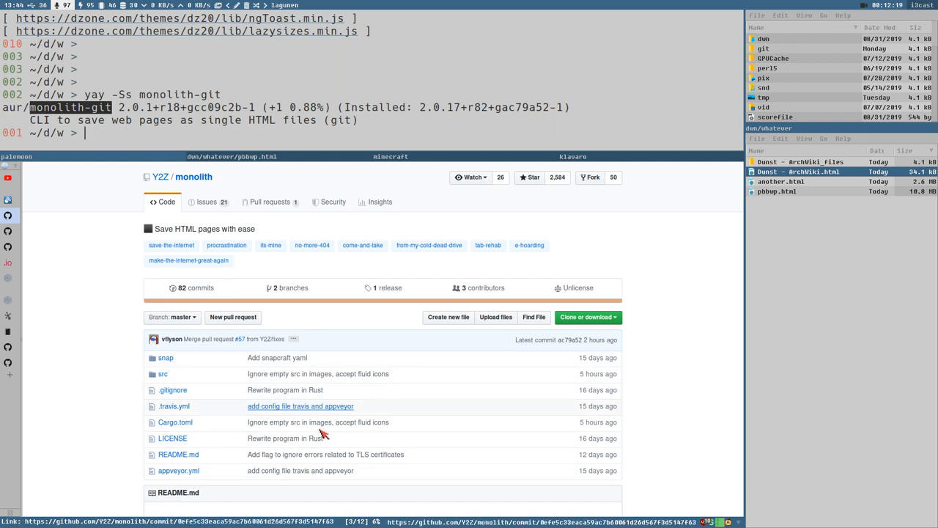
{"action": "left_click", "coordinate": [781, 181]}
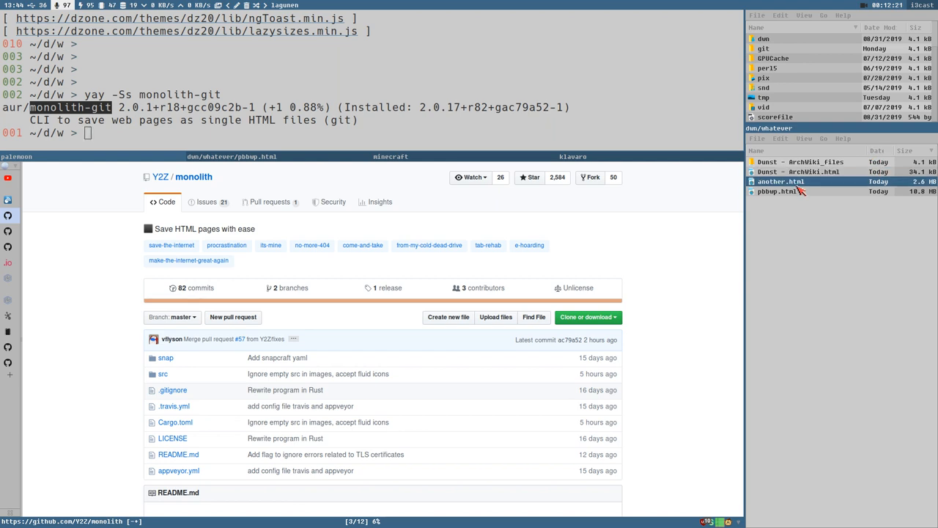
Open the saved another.html and read the DZone B-tree article down to the B+tree section
{"action": "left_click", "coordinate": [777, 191]}
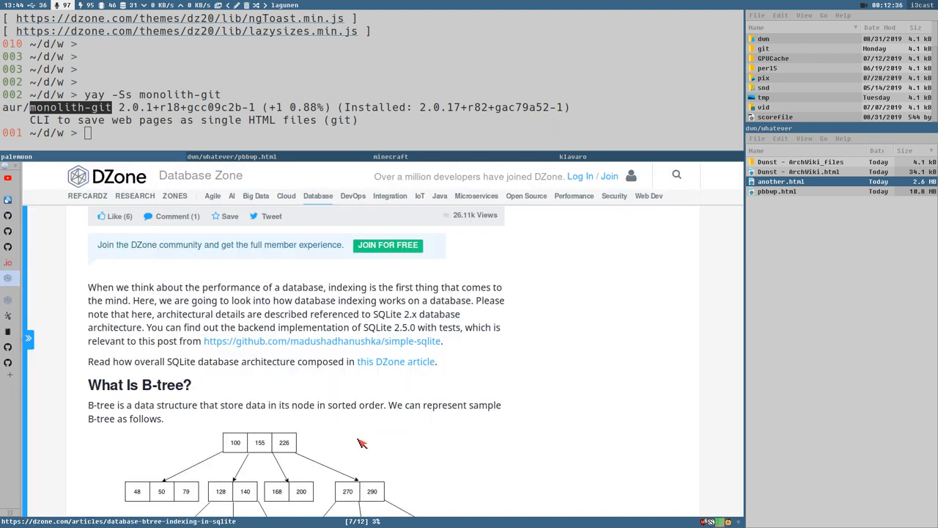
{"action": "scroll", "scroll_direction": "up", "scroll_amount": 3}
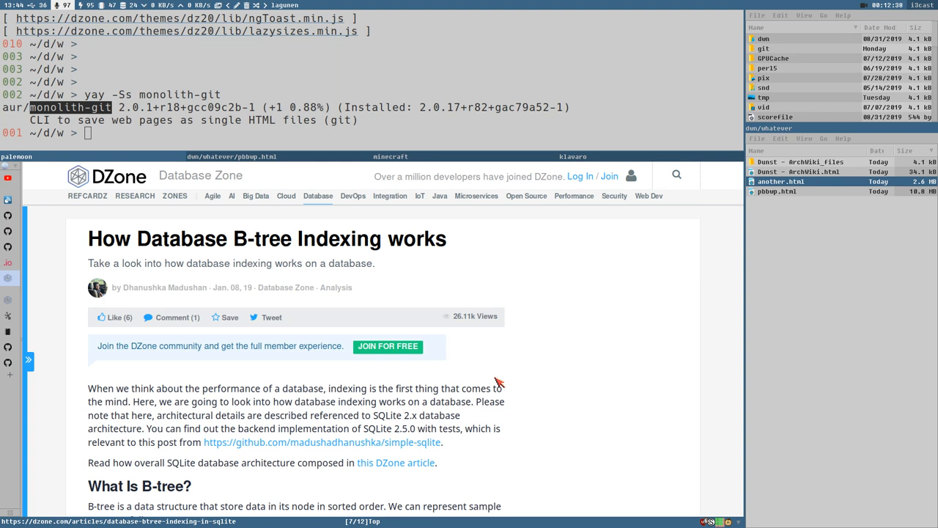
{"action": "scroll", "scroll_direction": "down", "scroll_amount": 3}
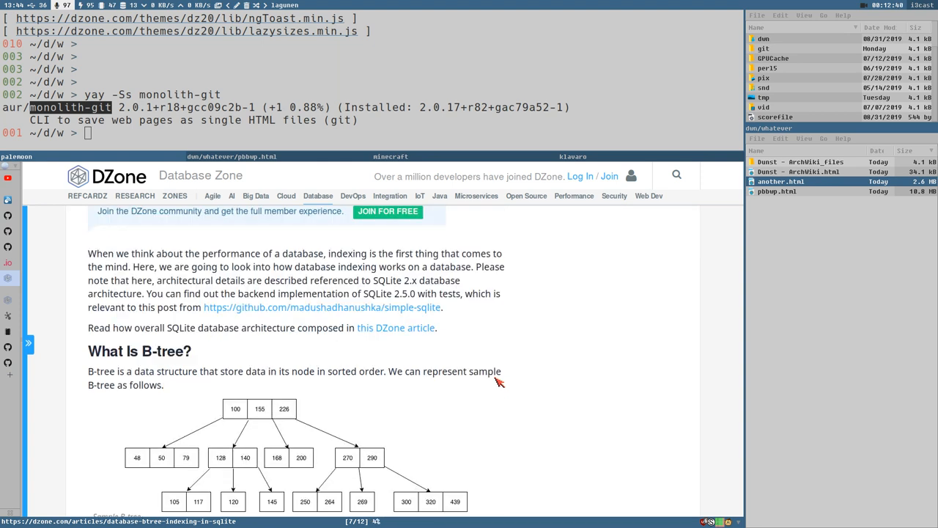
{"action": "scroll", "scroll_direction": "down", "scroll_amount": 3}
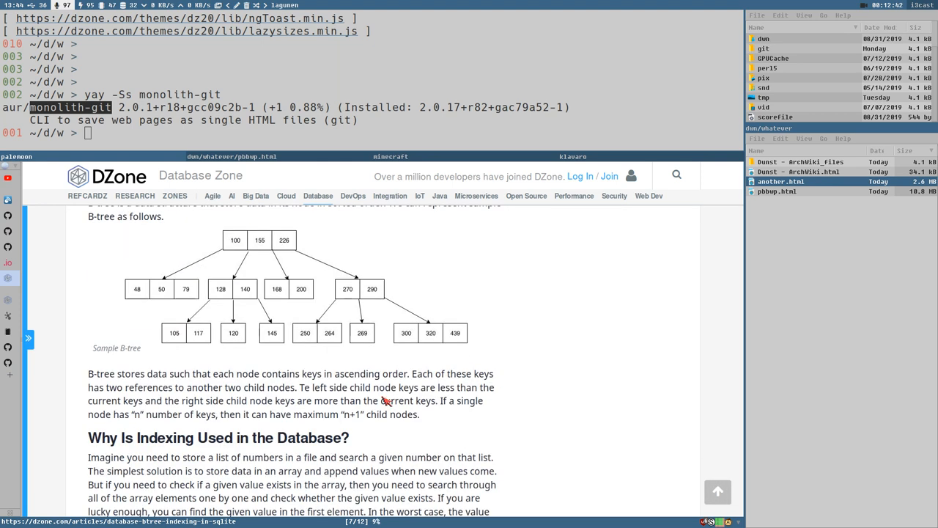
{"action": "mouse_move", "coordinate": [742, 337]}
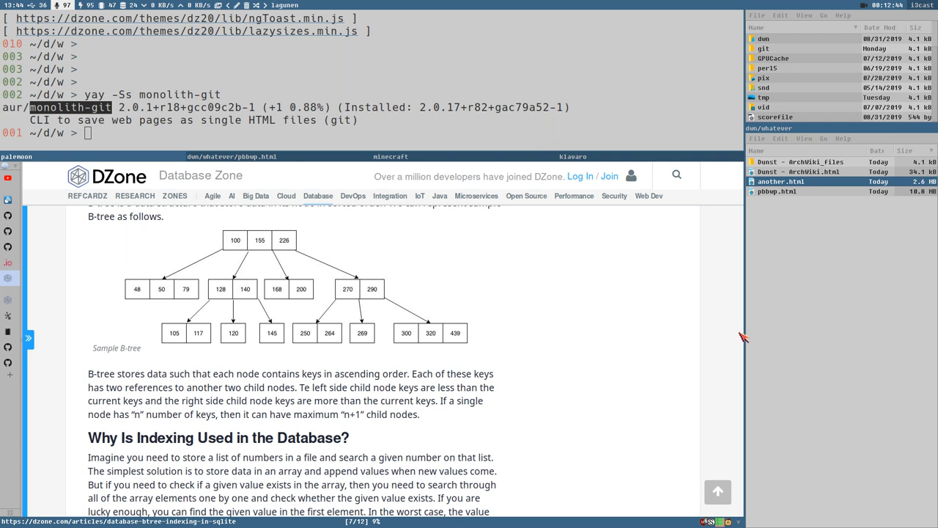
{"action": "mouse_move", "coordinate": [524, 352]}
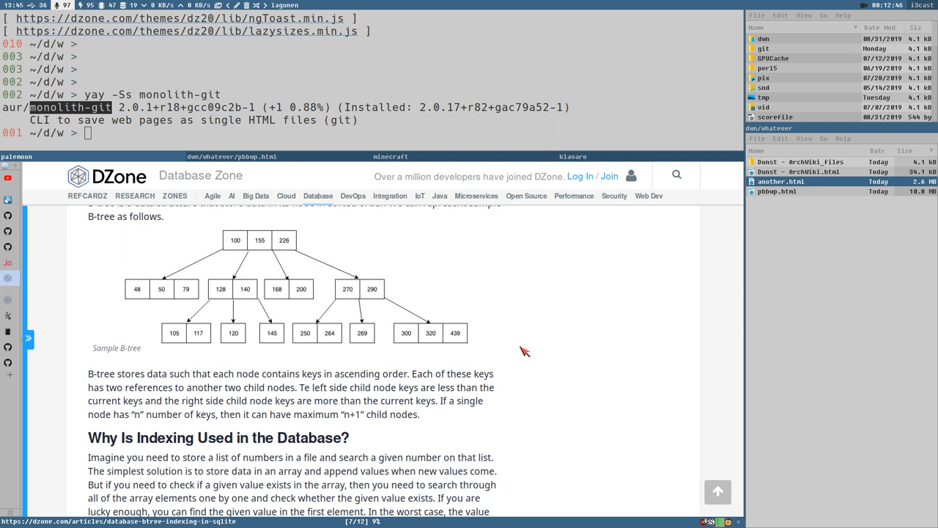
{"action": "scroll", "scroll_direction": "down", "scroll_amount": 3}
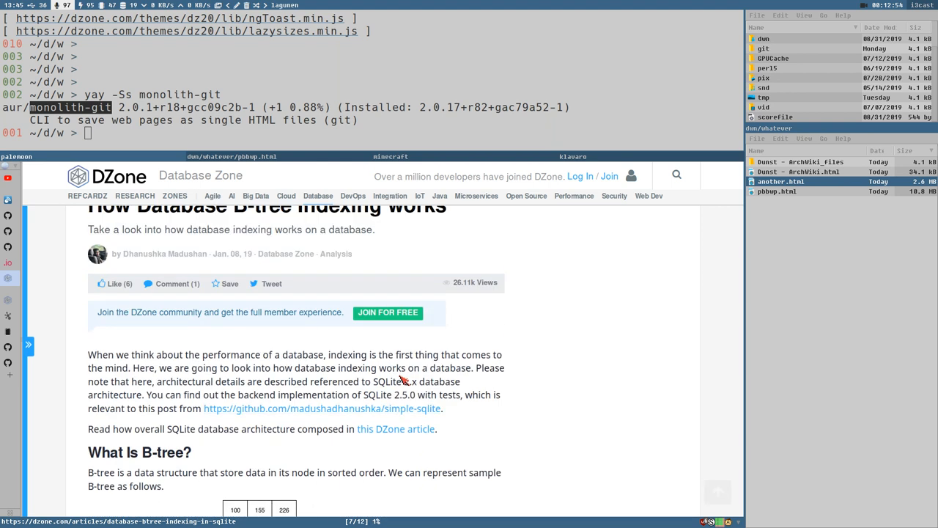
{"action": "mouse_move", "coordinate": [345, 396]}
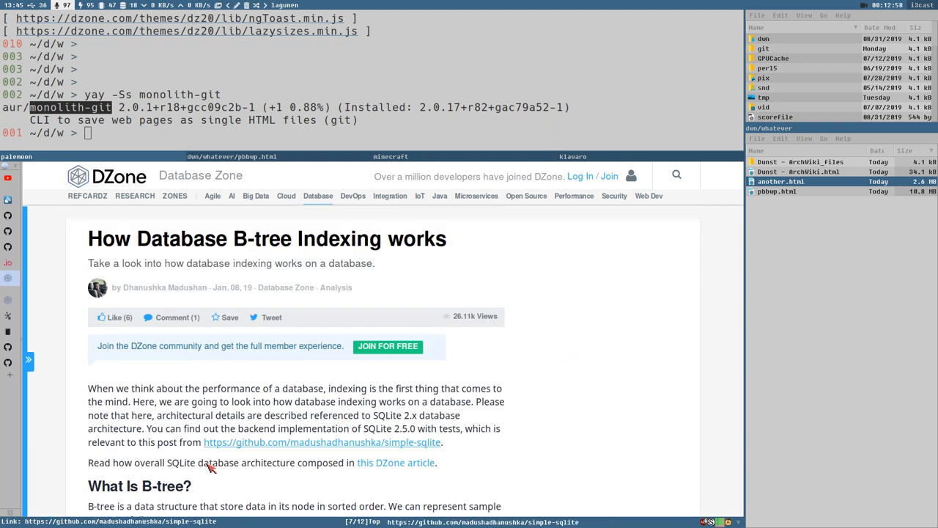
{"action": "mouse_move", "coordinate": [894, 237]}
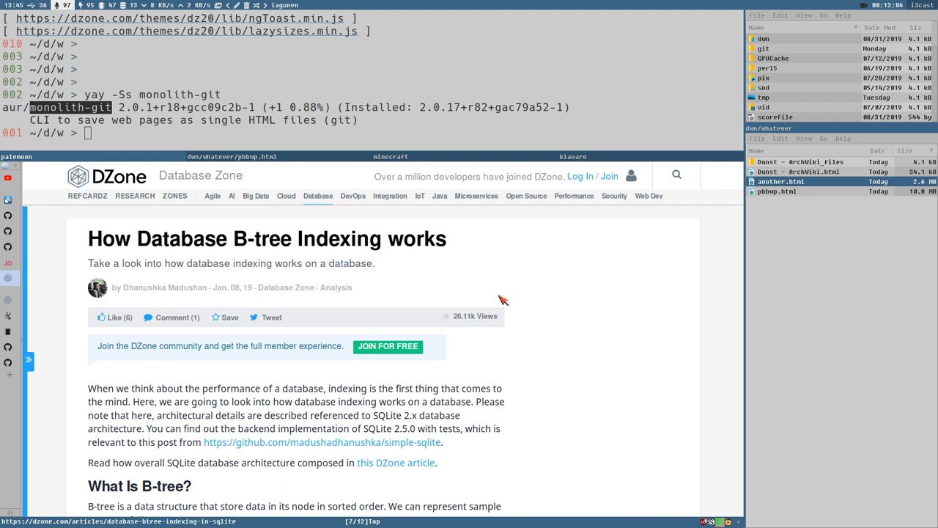
{"action": "scroll", "scroll_direction": "down", "scroll_amount": 3}
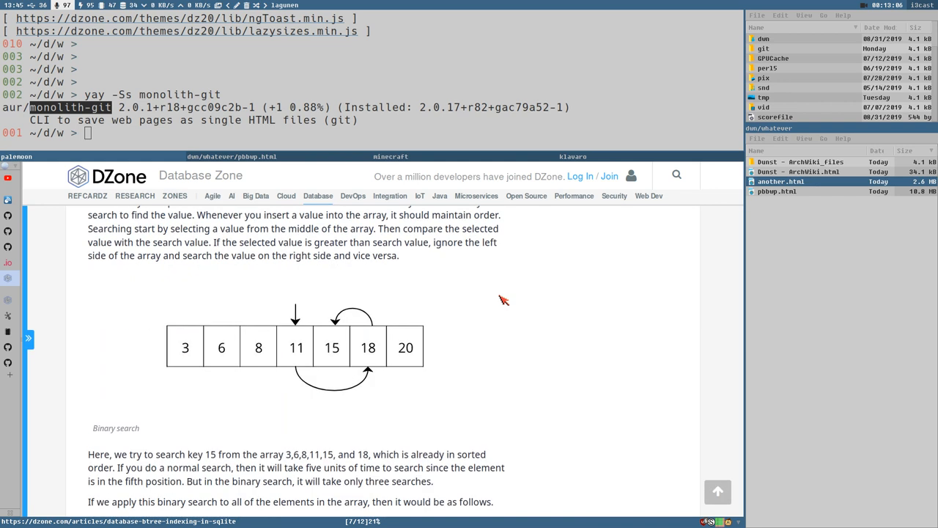
{"action": "scroll", "scroll_direction": "down", "scroll_amount": 3}
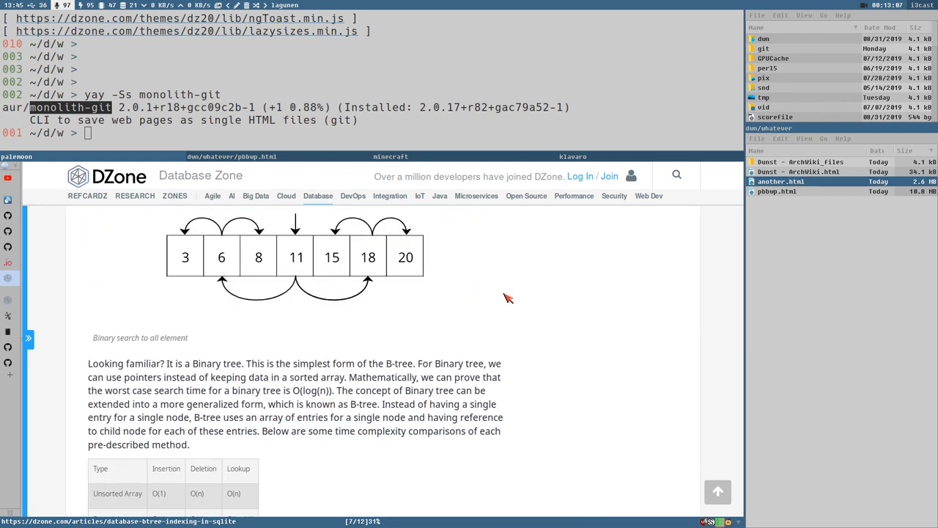
{"action": "scroll", "scroll_direction": "down", "scroll_amount": 3}
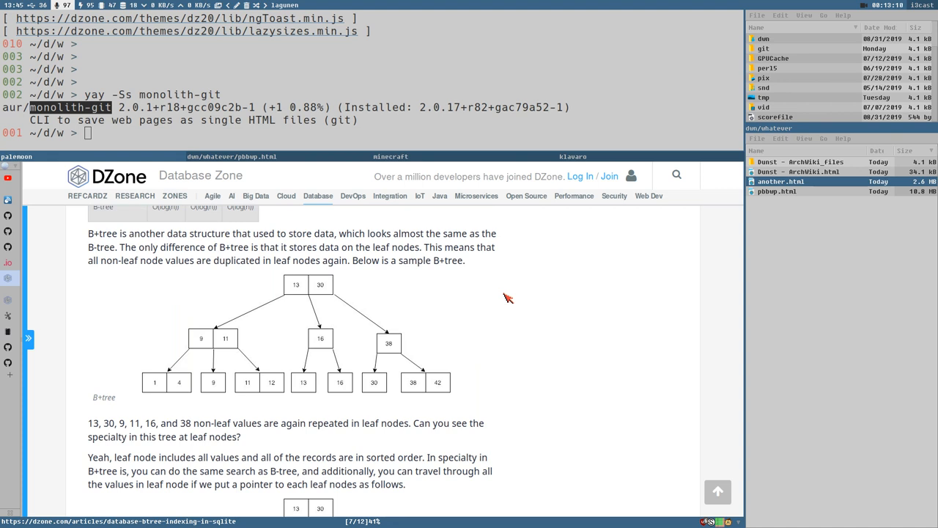
{"action": "mouse_move", "coordinate": [504, 304]}
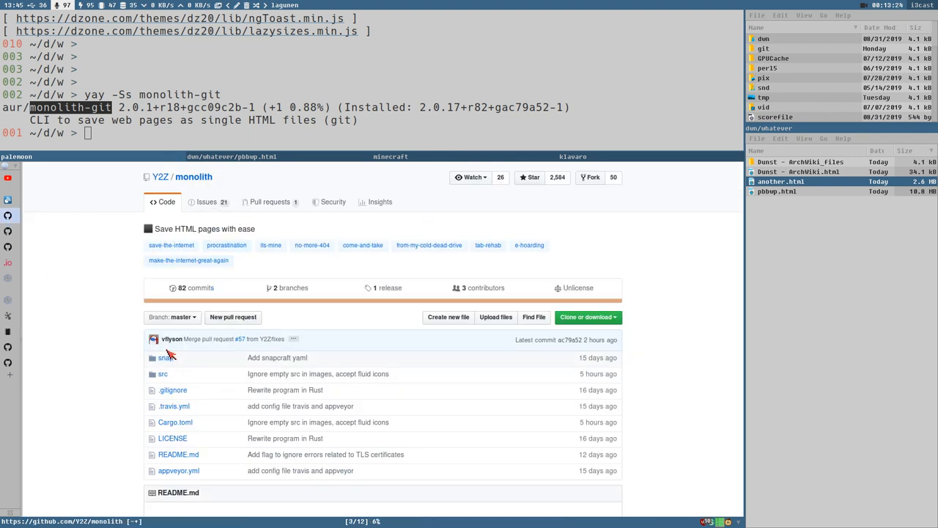
{"action": "mouse_move", "coordinate": [167, 340]}
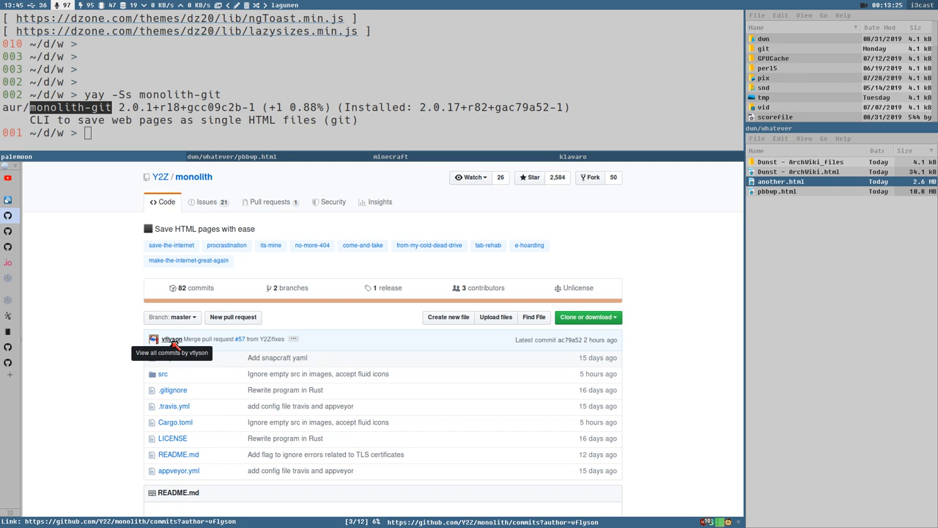
{"action": "mouse_move", "coordinate": [132, 335]}
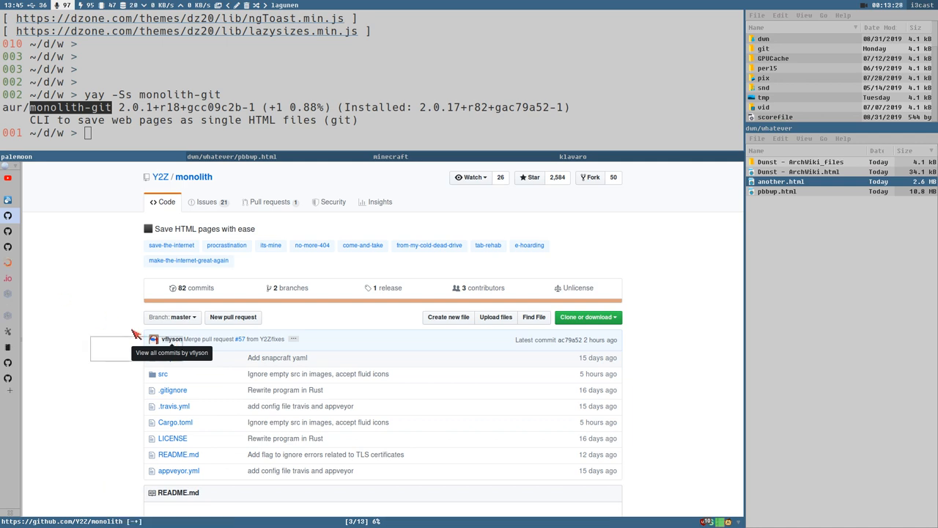
{"action": "mouse_move", "coordinate": [170, 338]}
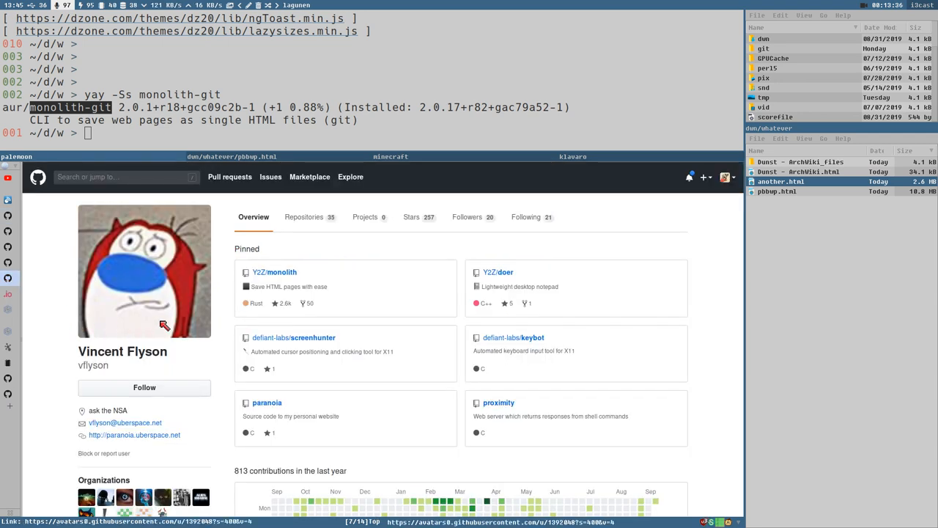
{"action": "mouse_move", "coordinate": [145, 369]}
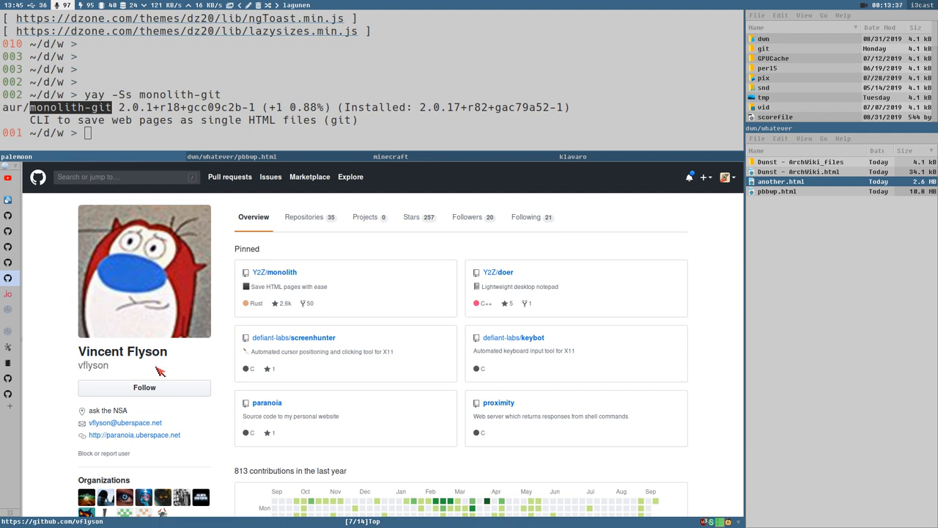
{"action": "mouse_move", "coordinate": [270, 250]}
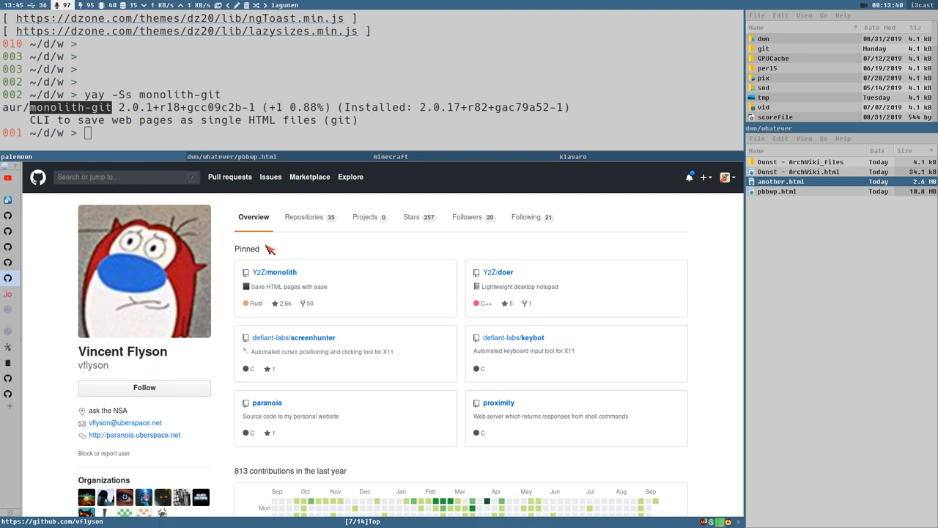
{"action": "mouse_move", "coordinate": [738, 326]}
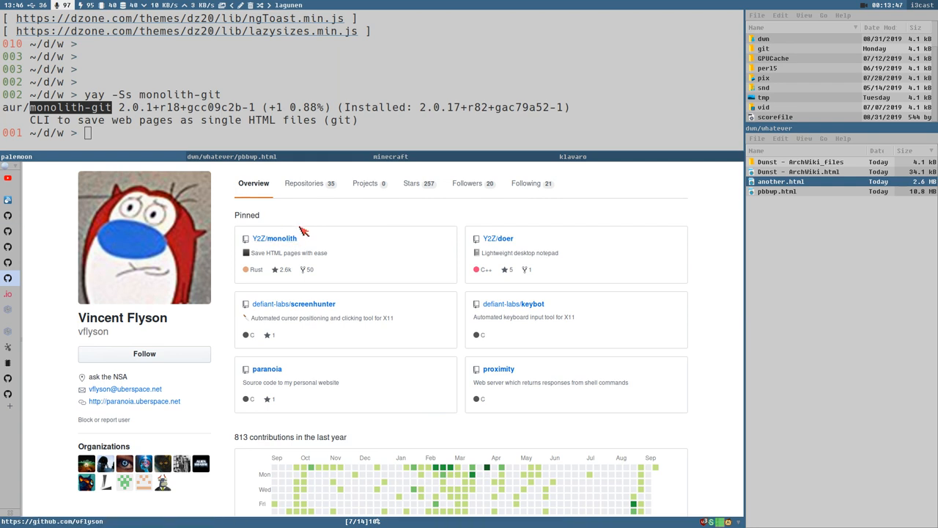
{"action": "mouse_move", "coordinate": [414, 233]}
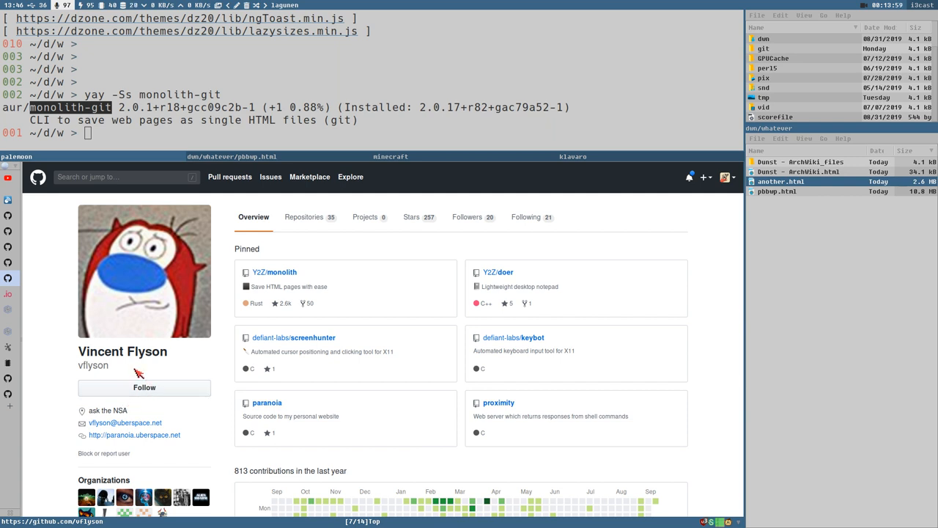
{"action": "mouse_move", "coordinate": [145, 368]}
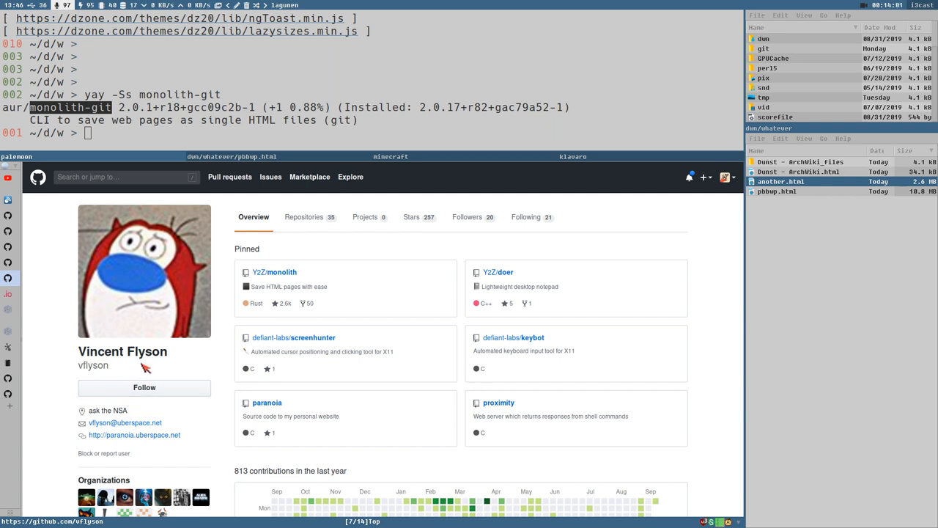